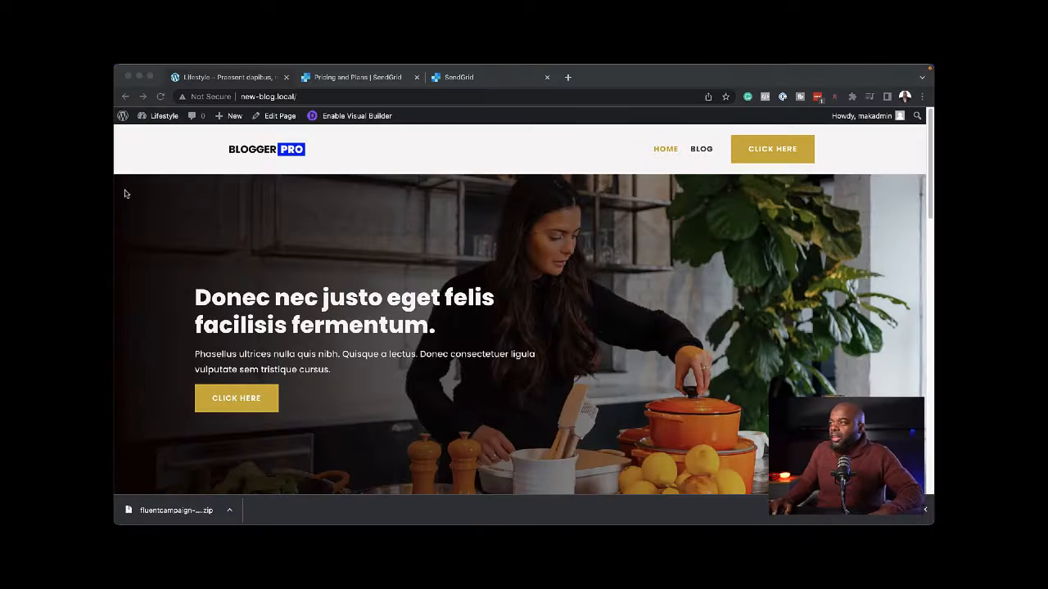
Install and activate the FluentCRM plugin from the plugin directory
scroll("down", 3)
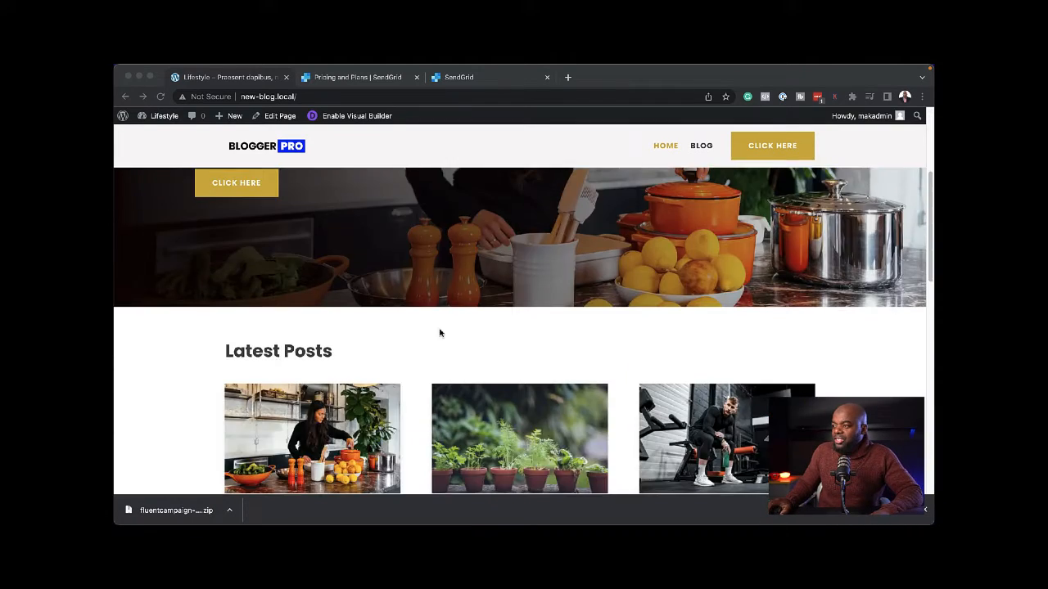
scroll("up", 3)
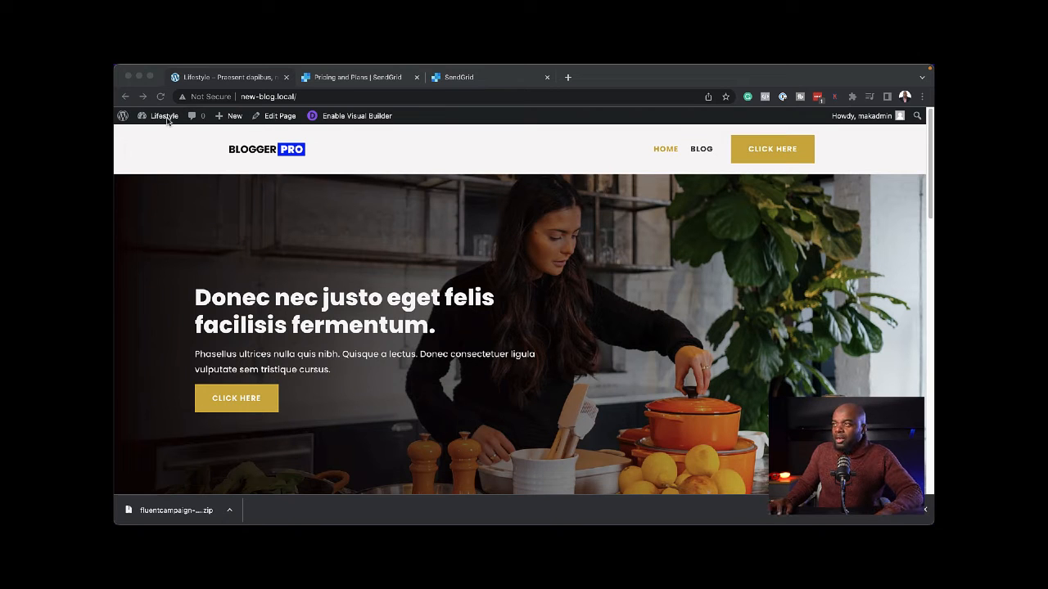
left_click(163, 115)
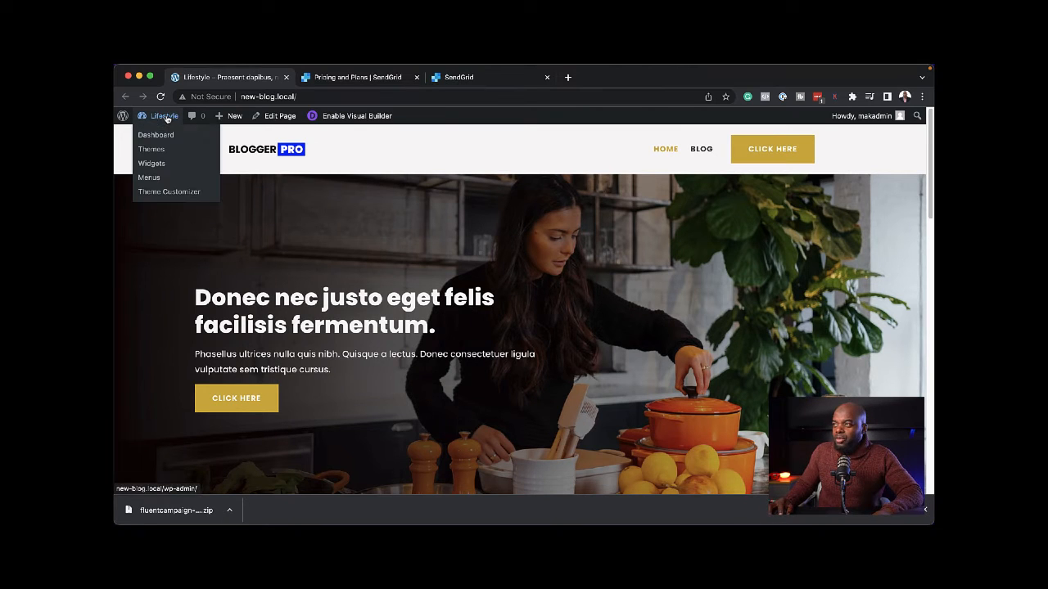
left_click(156, 134)
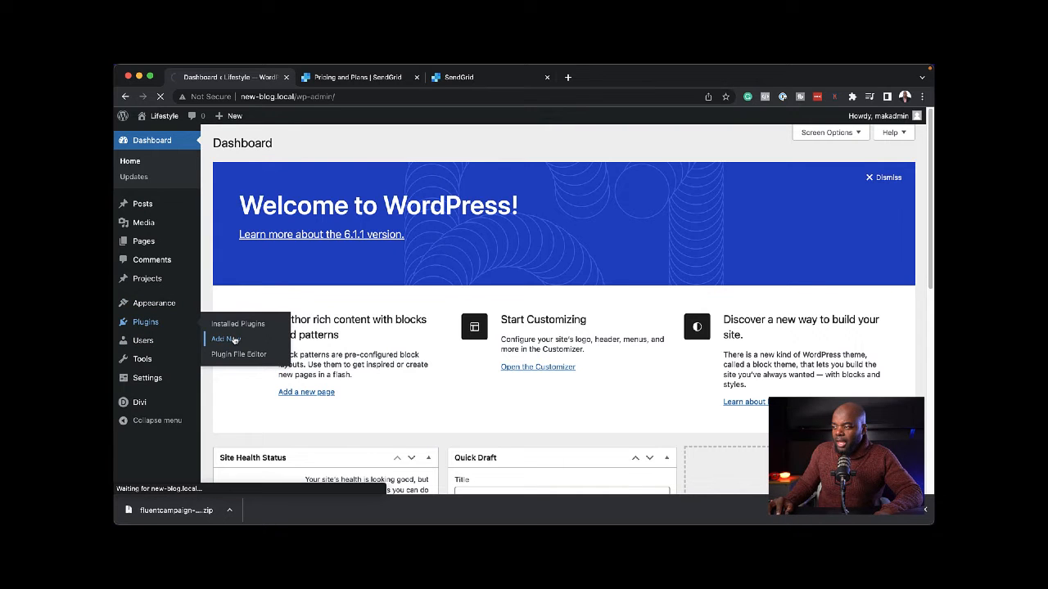
left_click(223, 339)
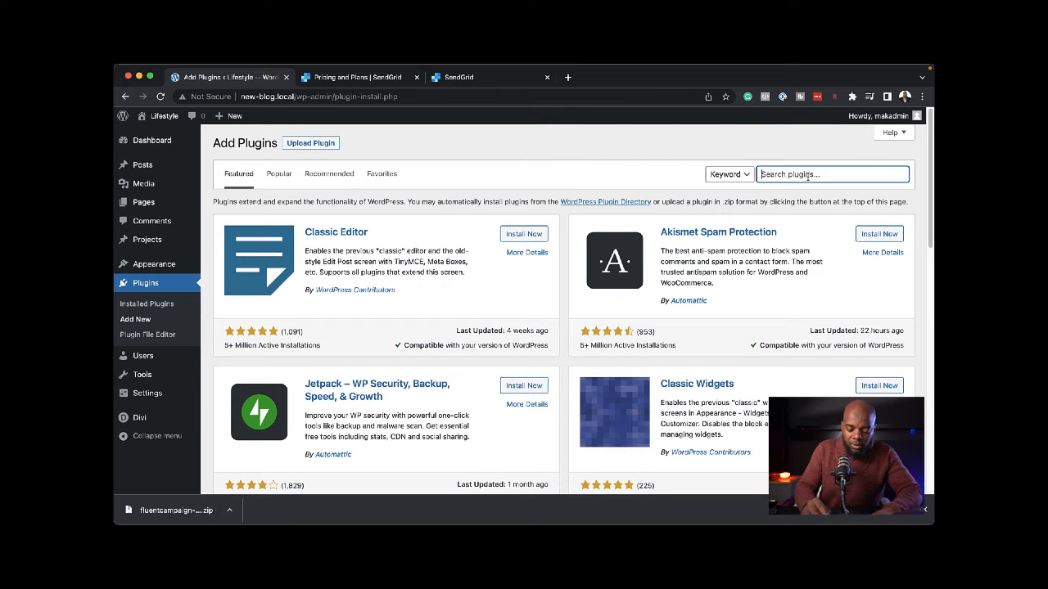
type("fluentcrm")
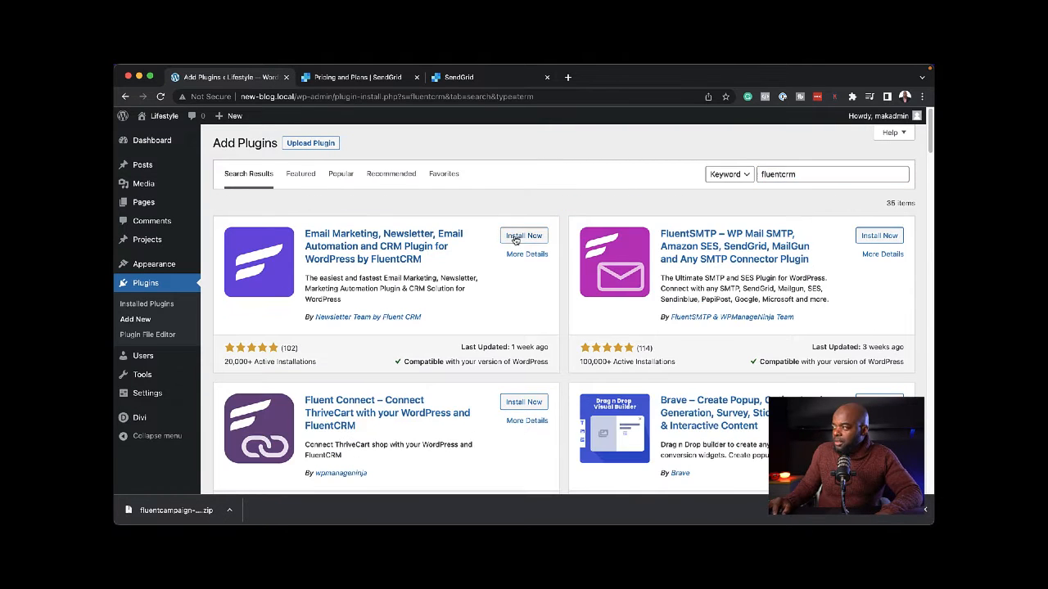
left_click(523, 236)
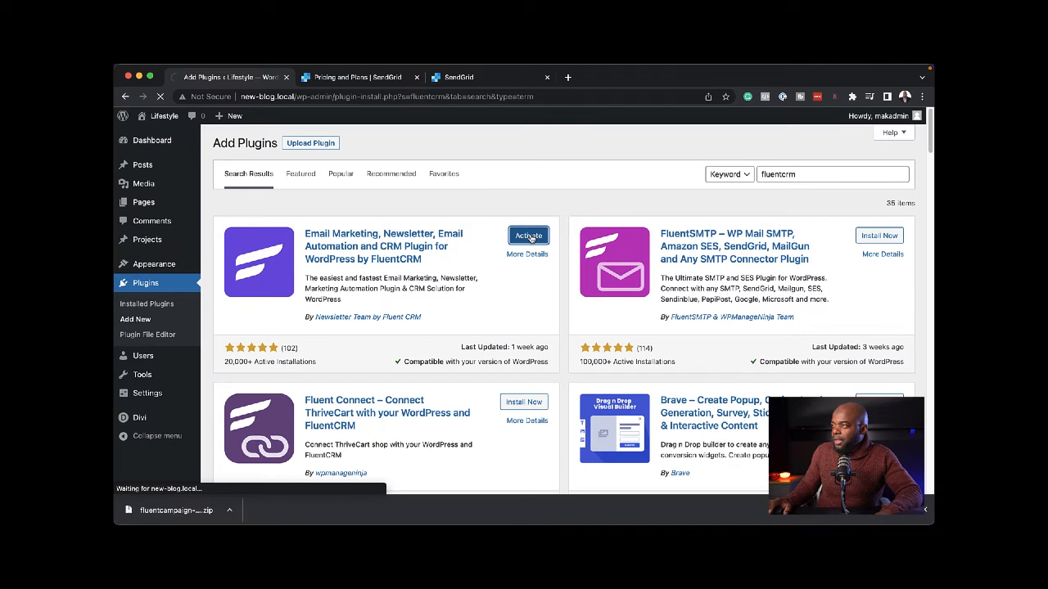
left_click(528, 236)
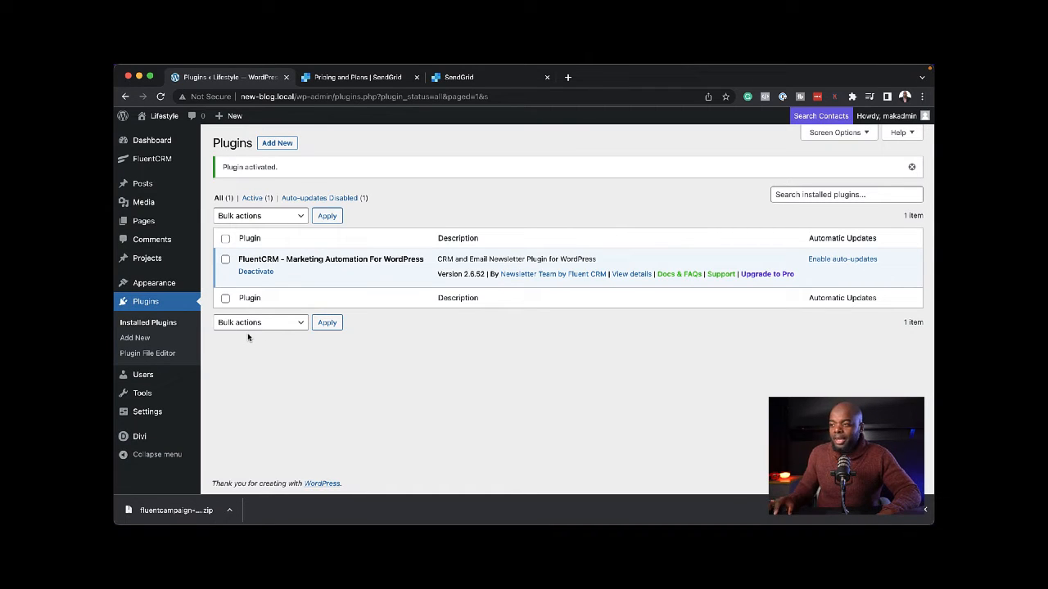
Search the plugin directory for 'flue' and activate FluentSMTP
left_click(135, 338)
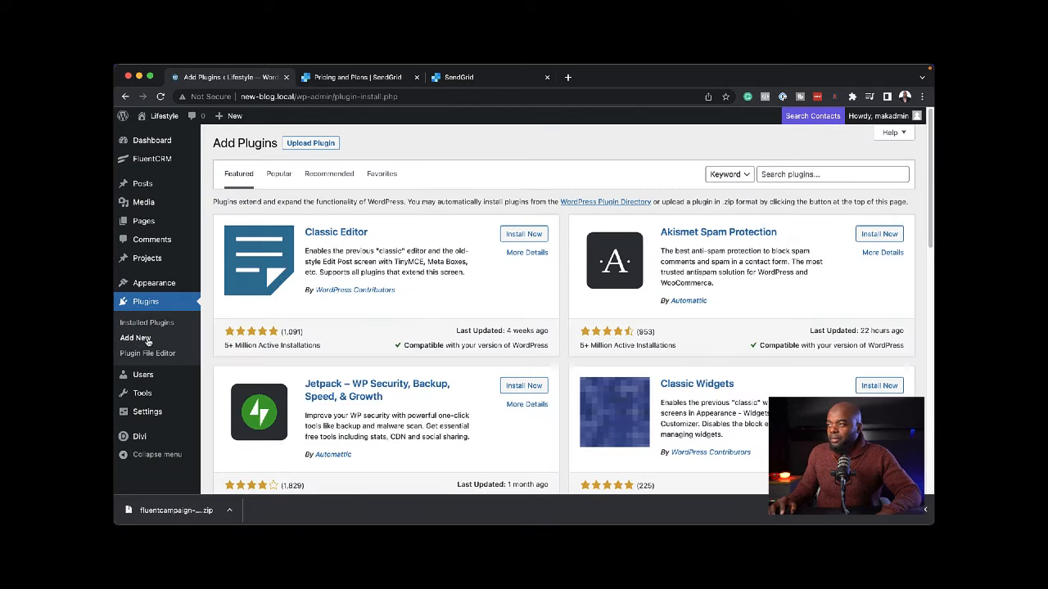
type("flue")
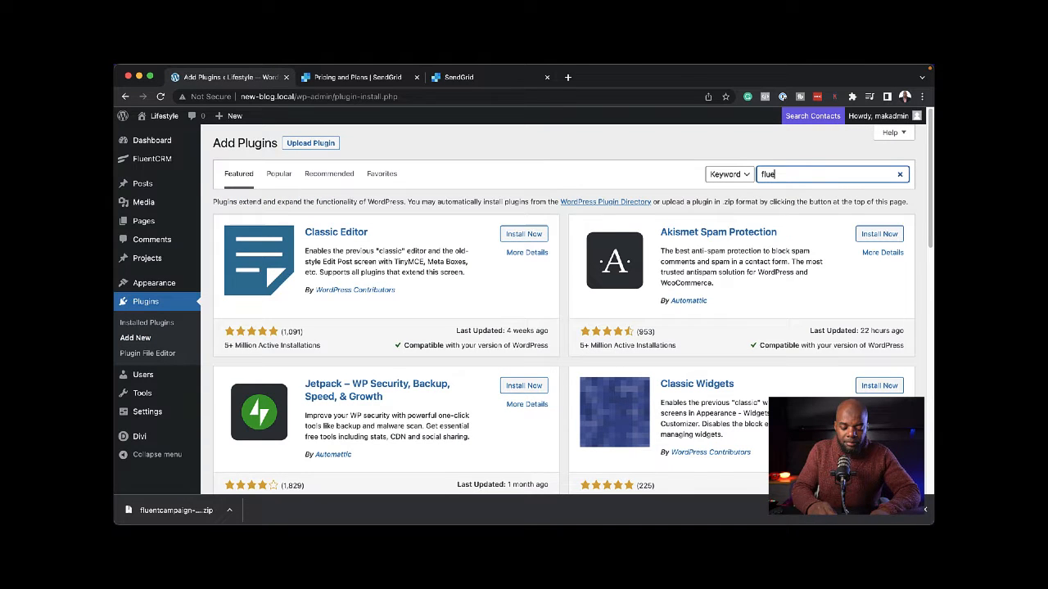
key("Return")
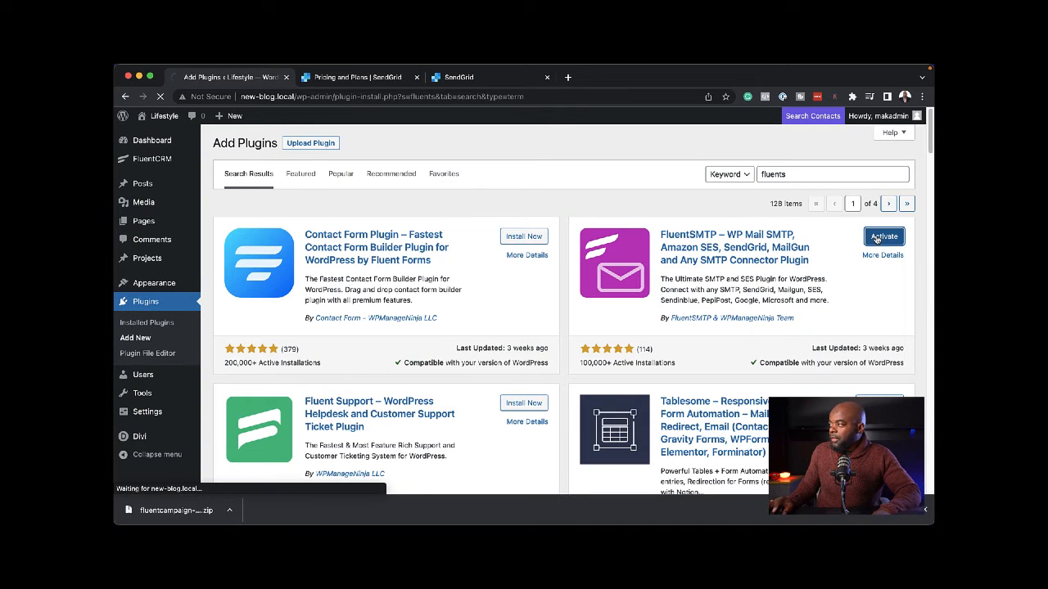
left_click(882, 236)
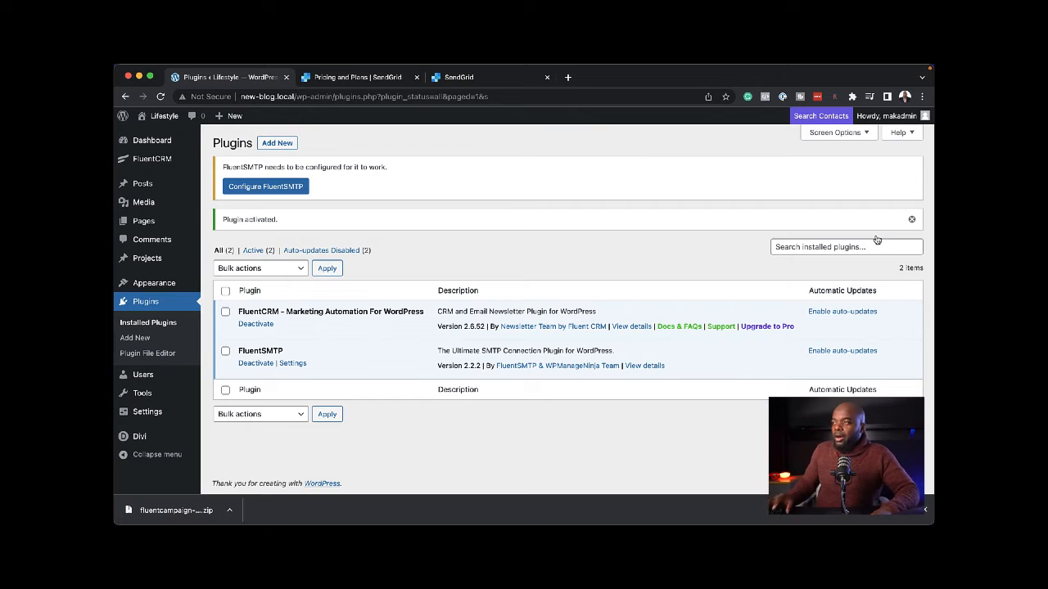
Upload the fluentcampaign-pro zip, install it, and activate FluentCRM Pro
left_click(277, 142)
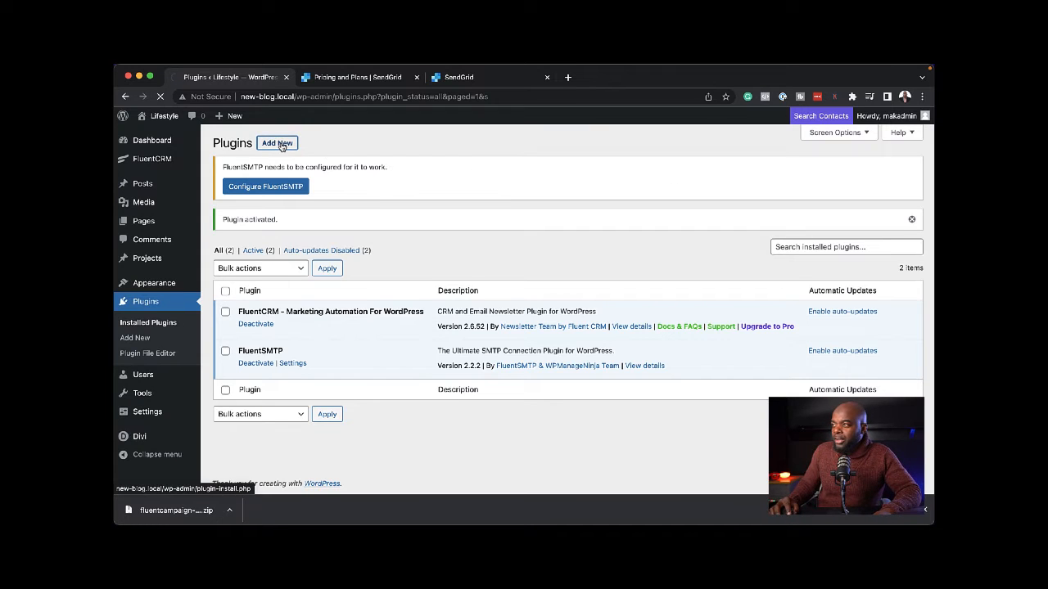
left_click(276, 142)
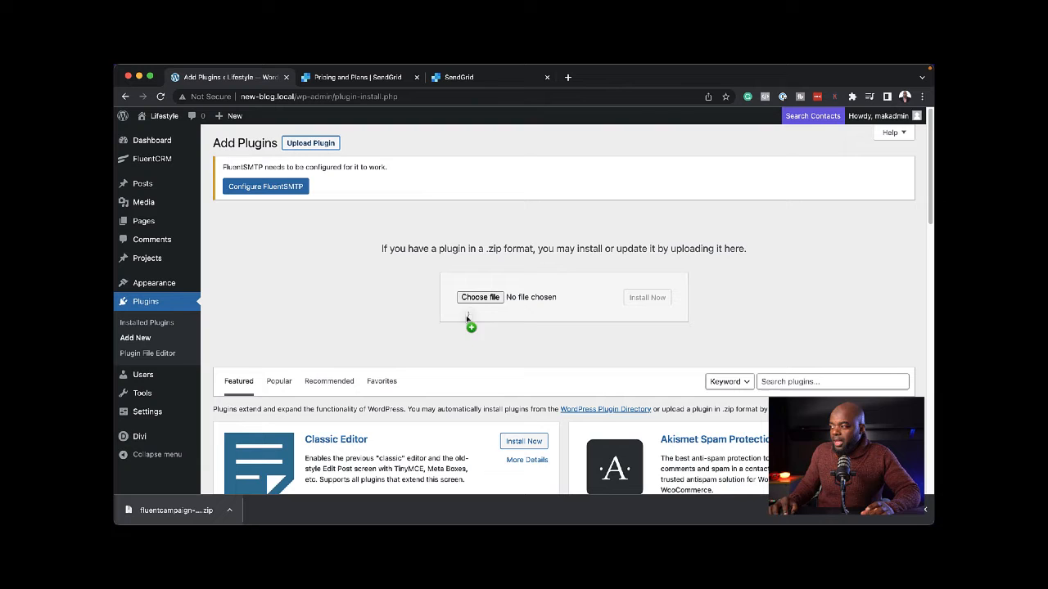
left_click(479, 297)
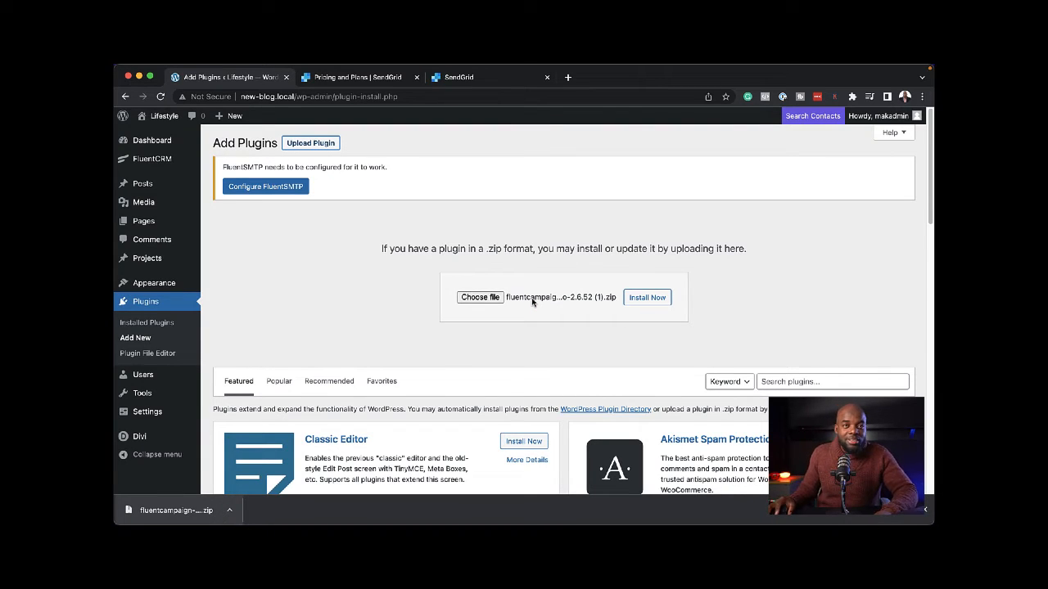
left_click(647, 297)
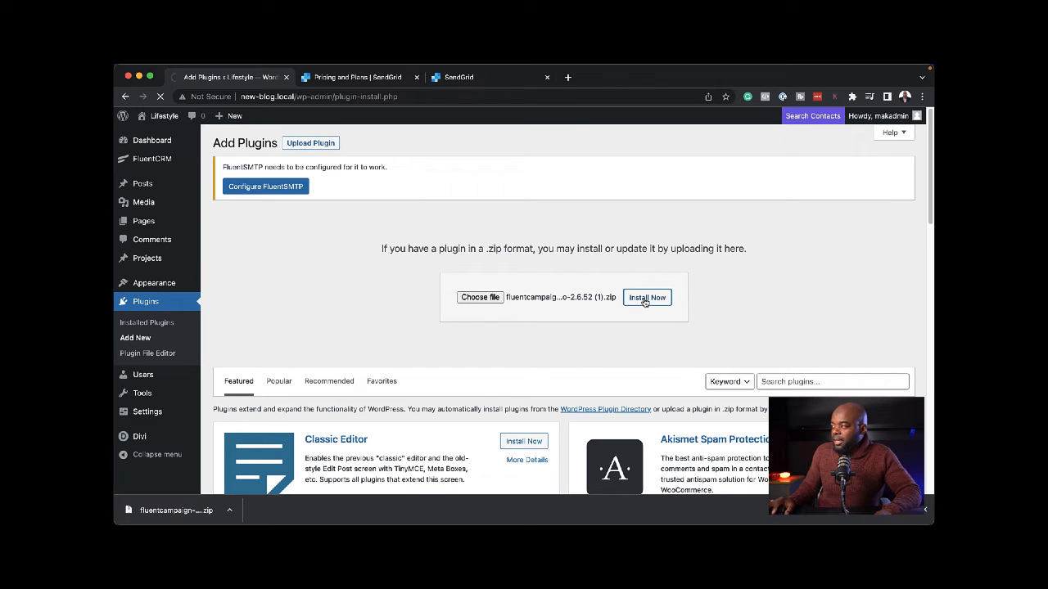
left_click(646, 297)
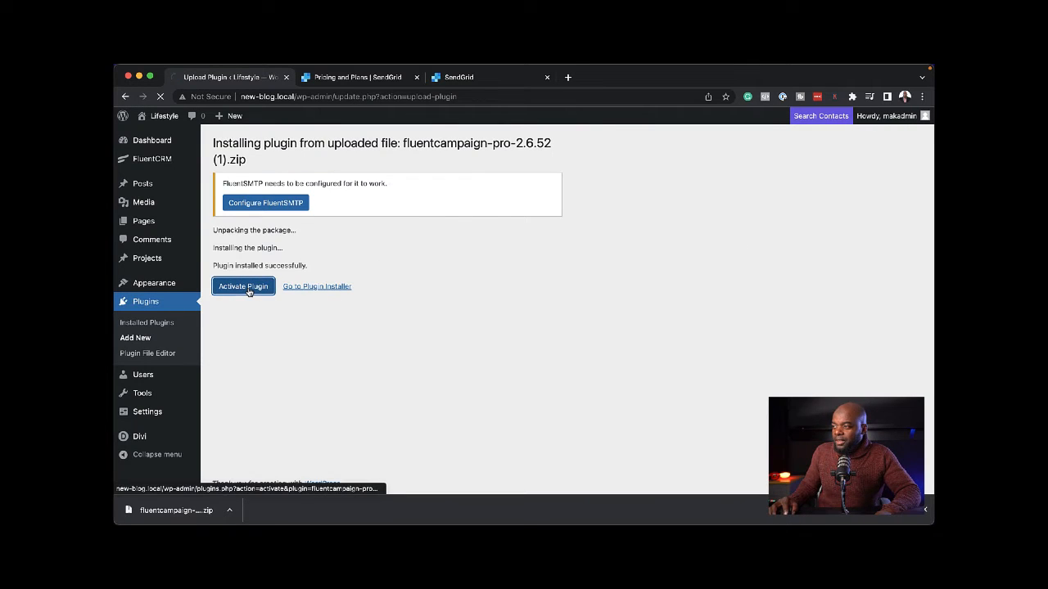
left_click(243, 286)
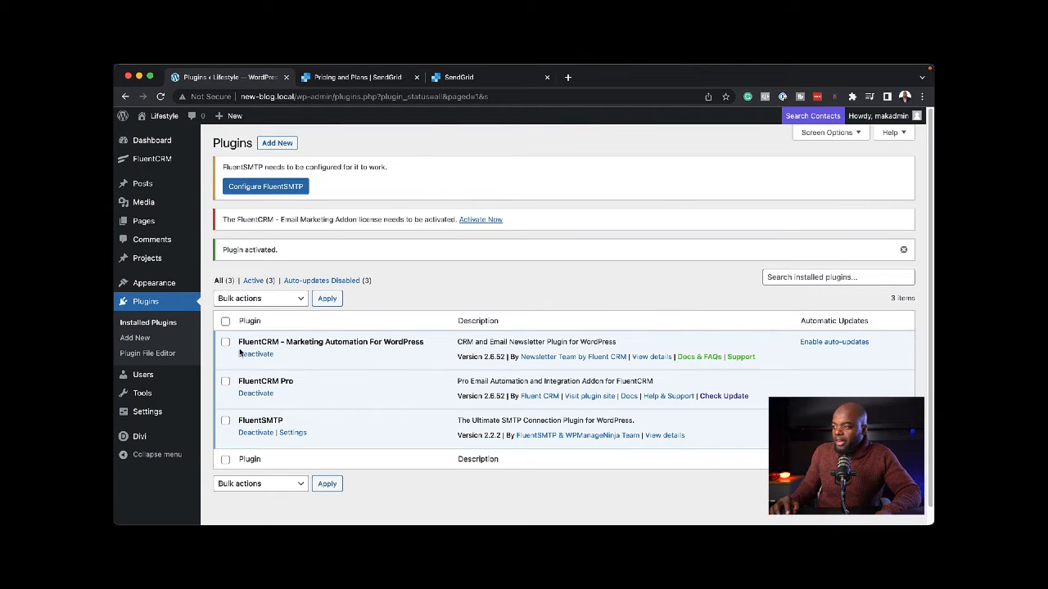
mouse_move(242, 390)
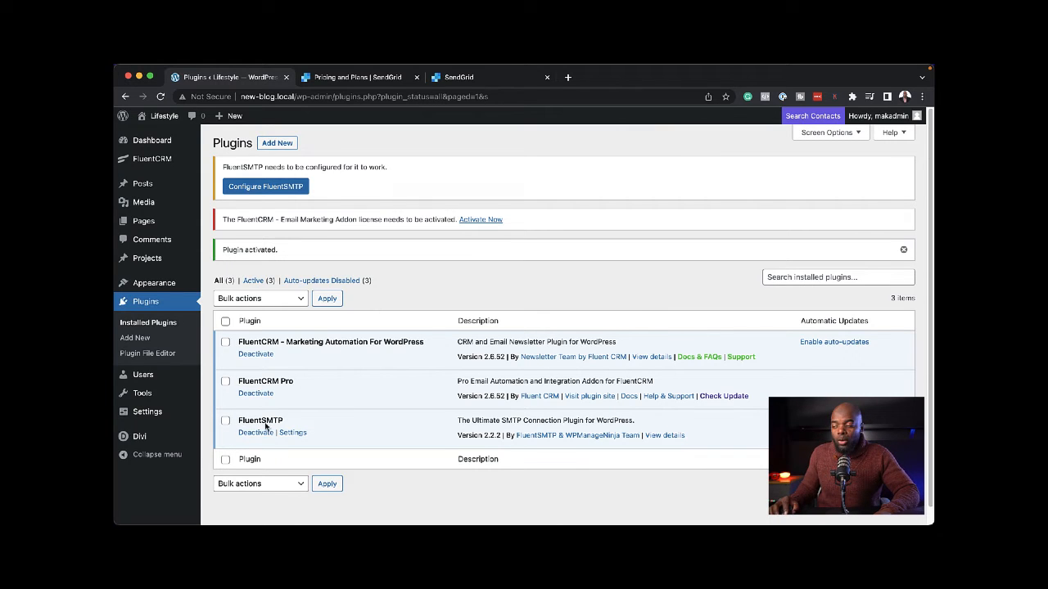
mouse_move(295, 429)
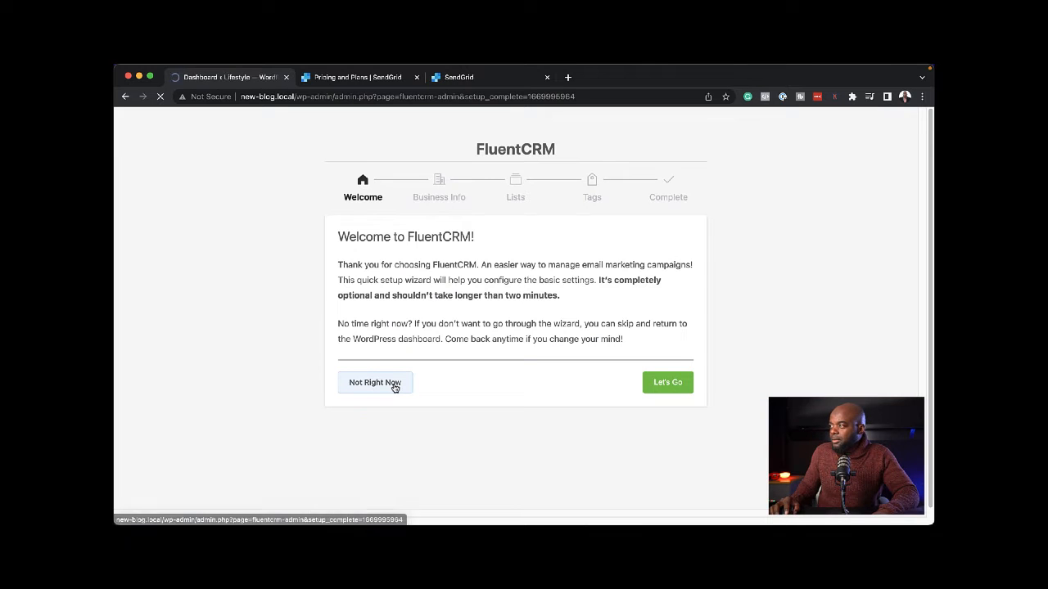
Skip the setup wizard and verify the FluentCRM Pro license key in License Management
left_click(374, 383)
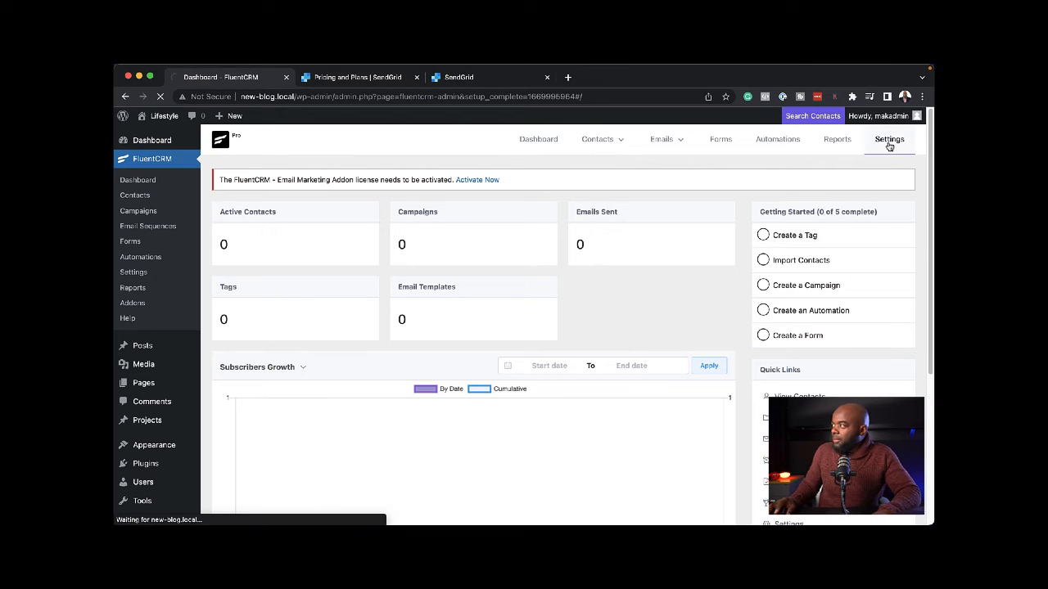
left_click(889, 139)
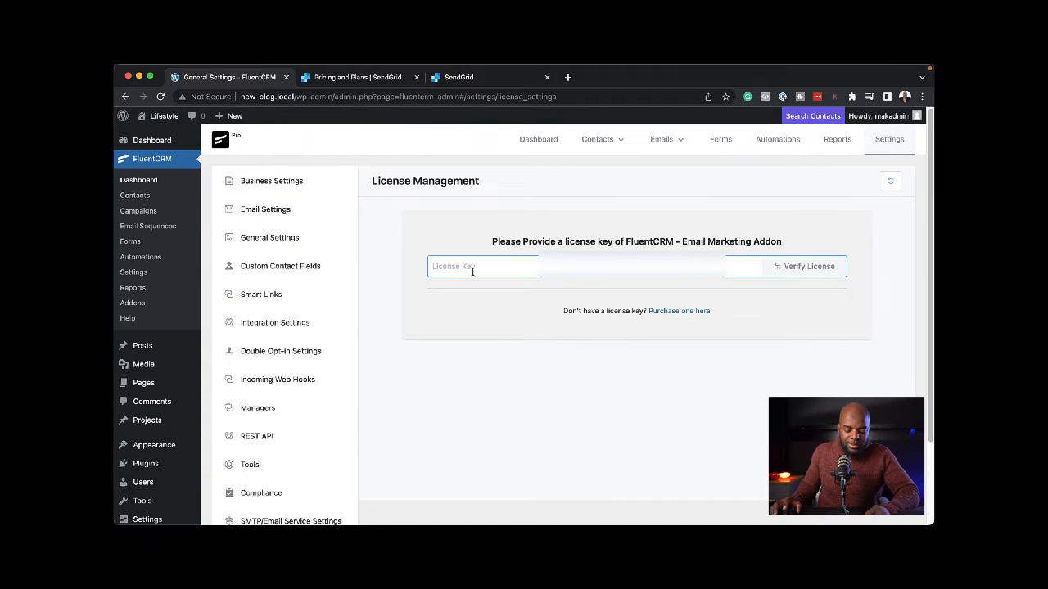
left_click(804, 266)
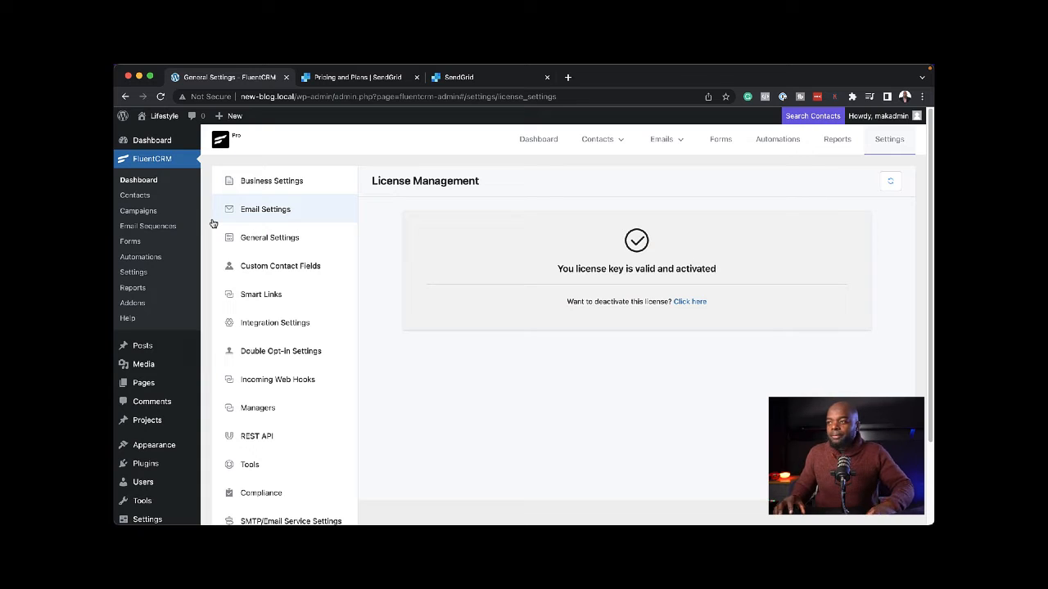
left_click(152, 158)
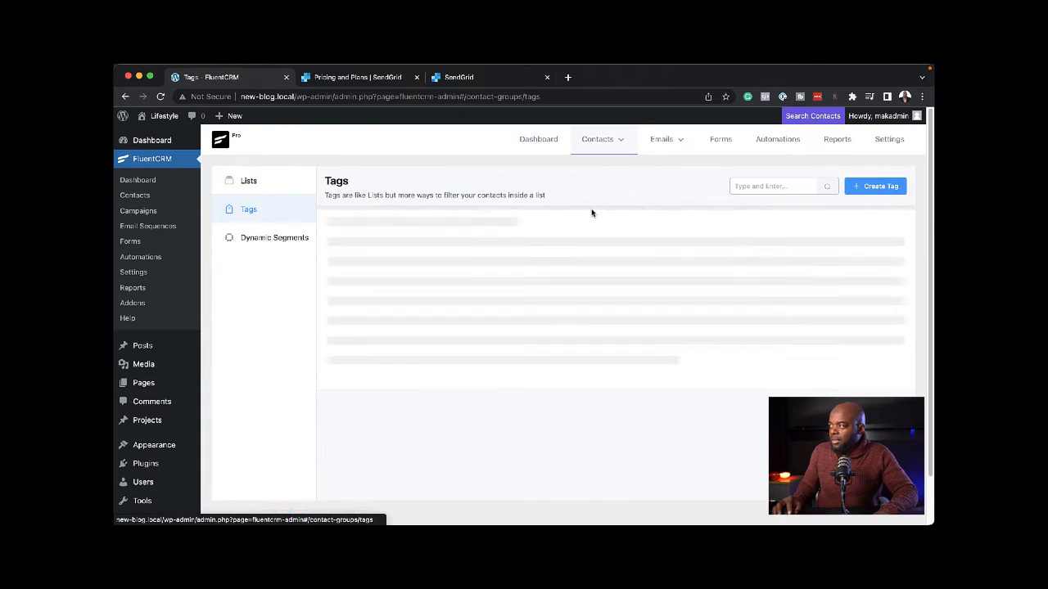
Create the 'Downloaded Freebie' contact tag
left_click(875, 186)
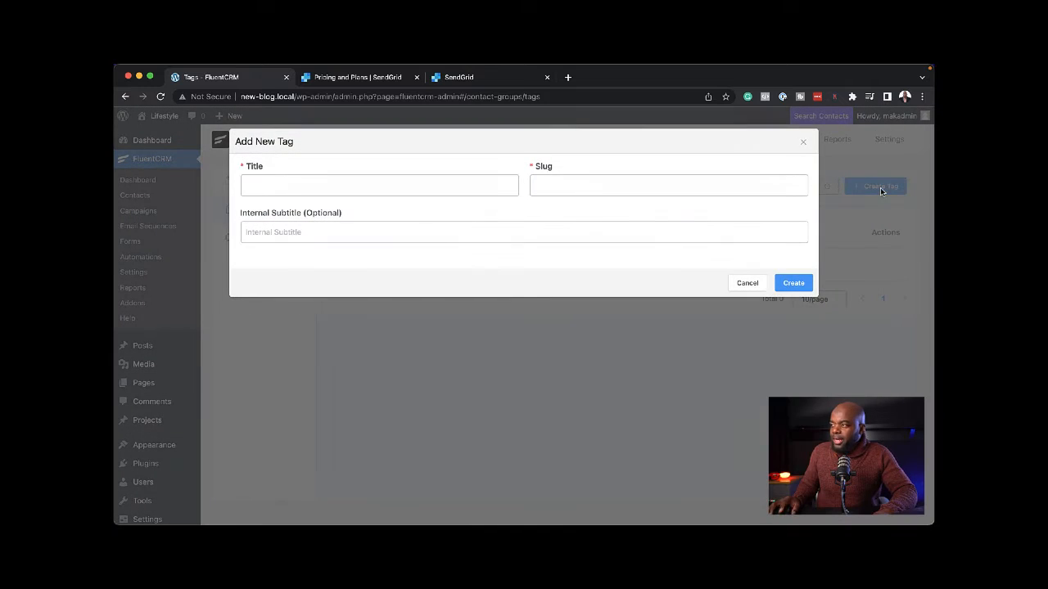
left_click(379, 185)
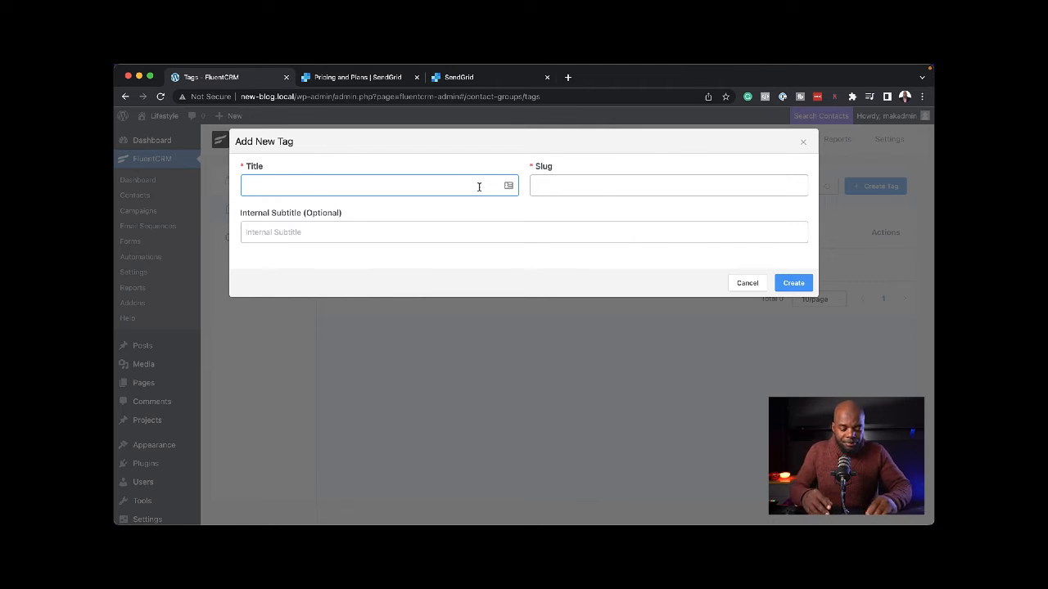
left_click(597, 138)
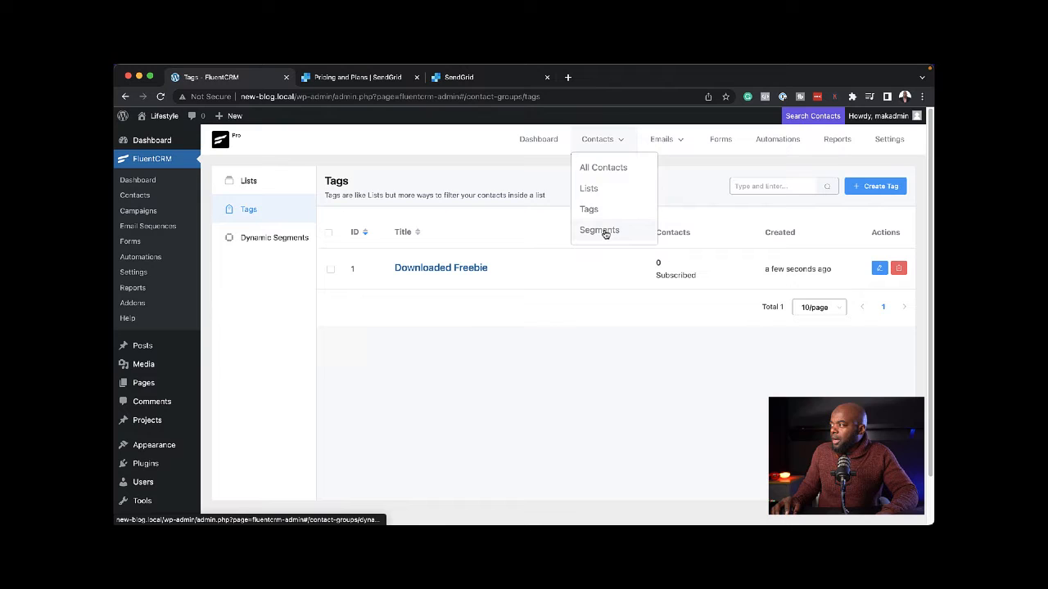
Create the 'Subscribers' and 'Downloaded Freebie' contact lists
left_click(588, 188)
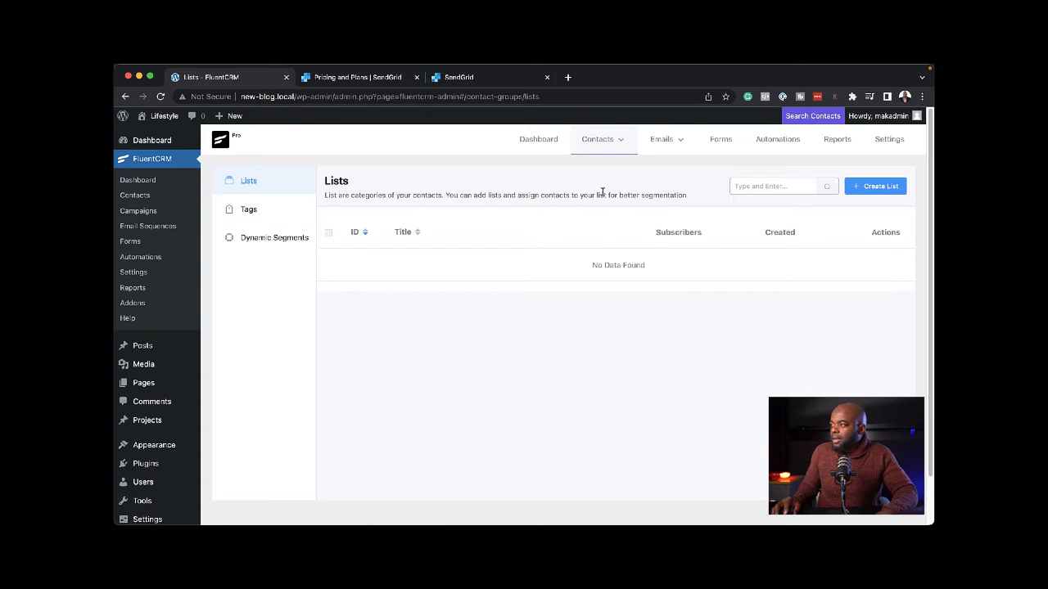
left_click(875, 185)
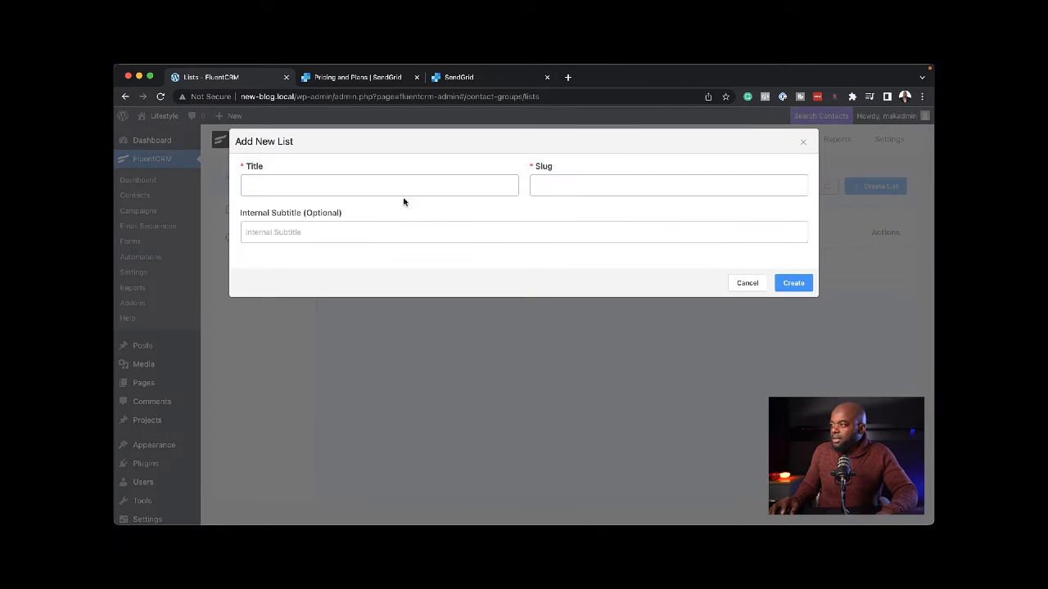
type("s")
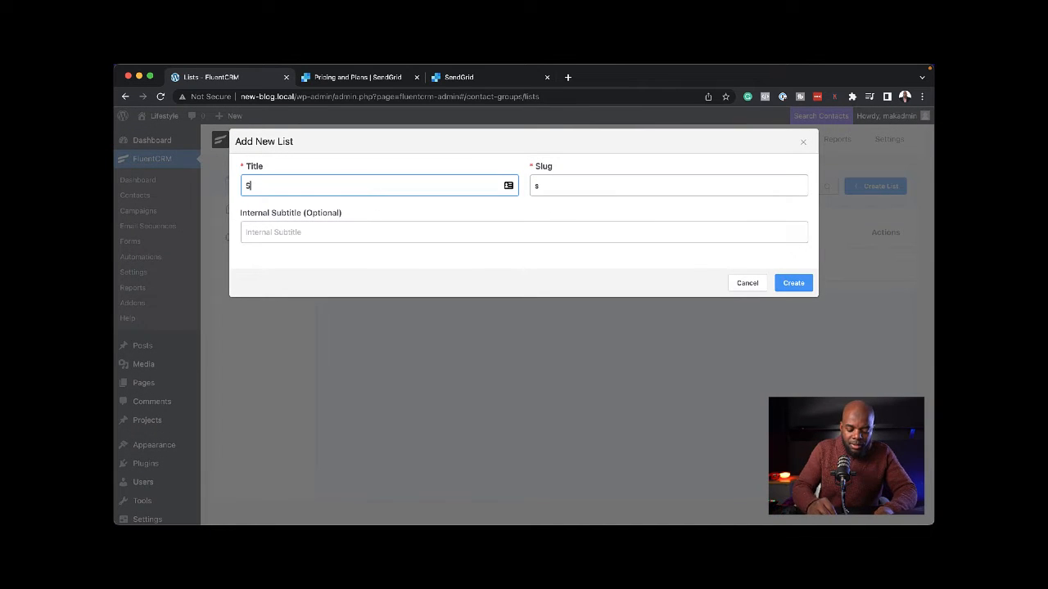
left_click(792, 282)
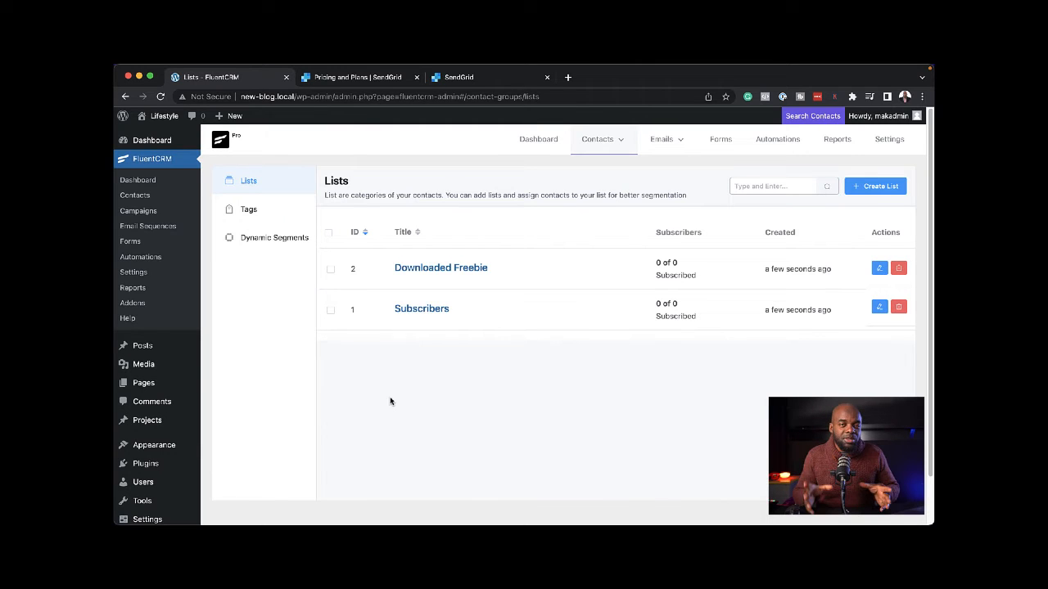
mouse_move(140, 256)
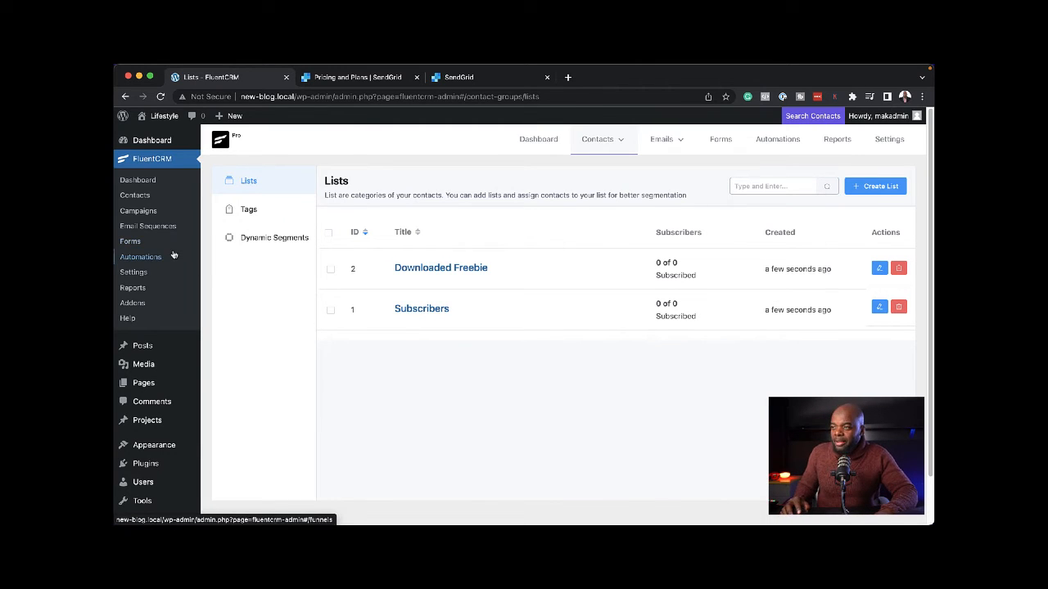
Create a new page titled 'Freebie' and build it with Divi
left_click(230, 115)
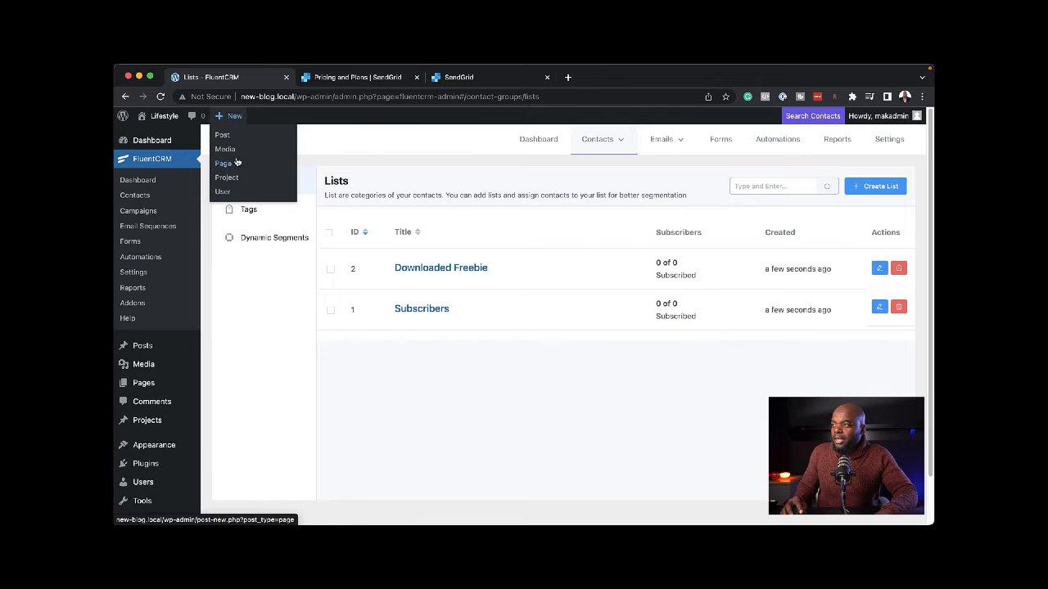
left_click(222, 163)
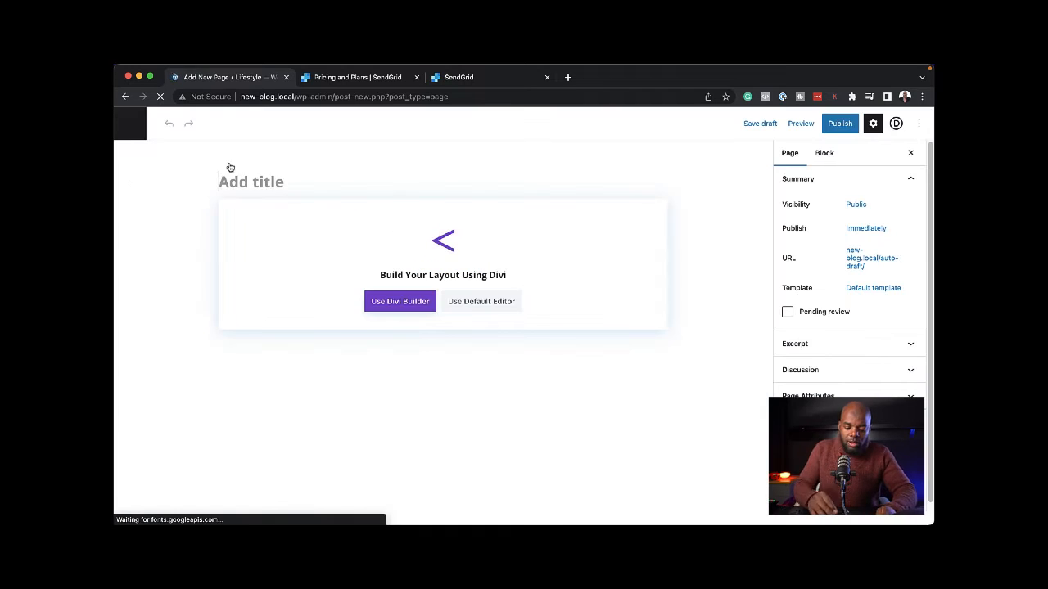
type("Freebie")
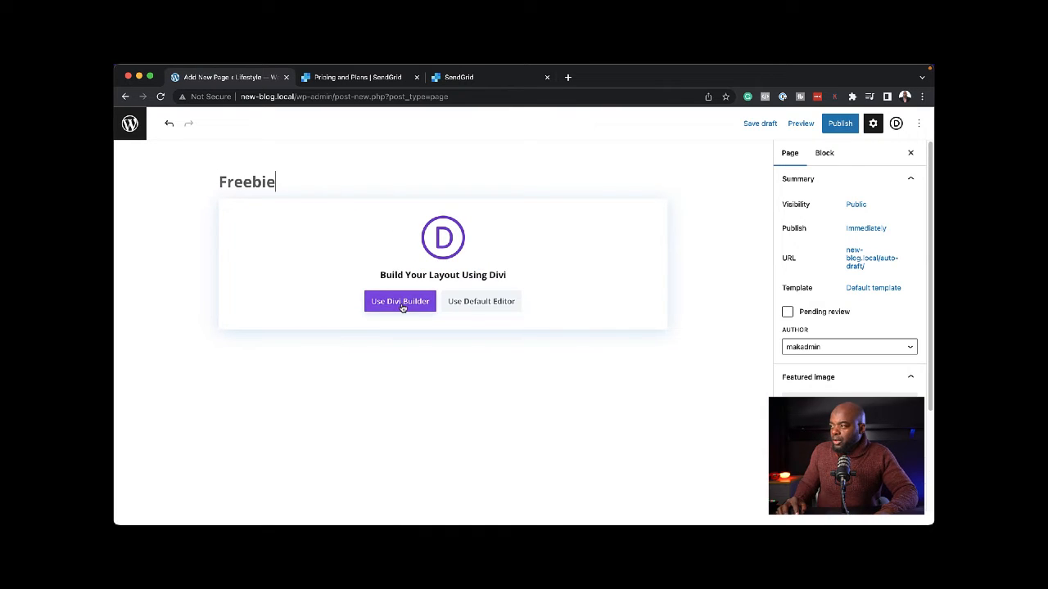
left_click(399, 301)
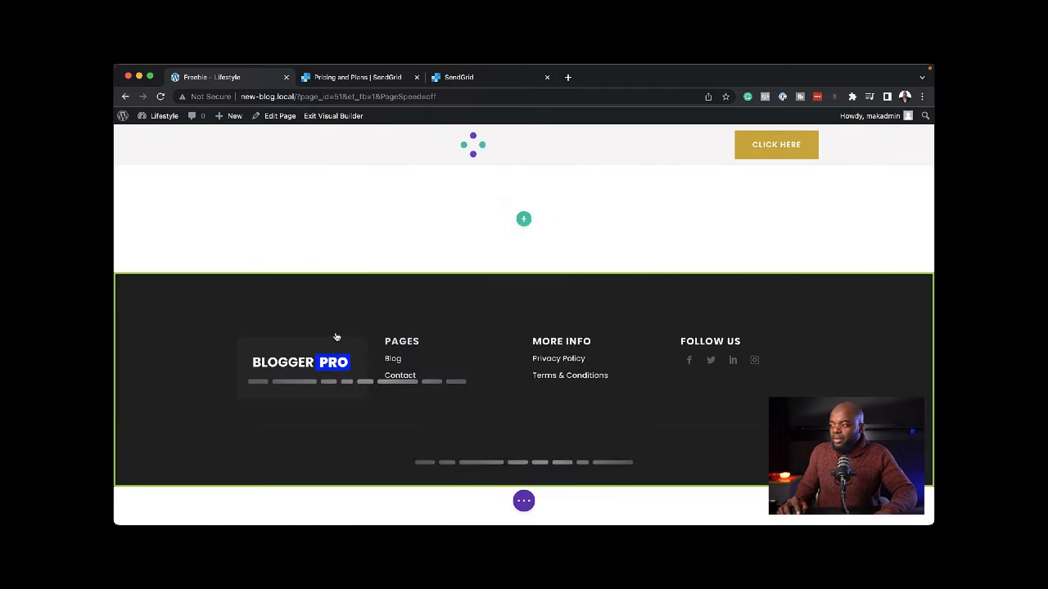
Add a one-column row with a 'Download My Freebie' email opt-in, without the last name field
left_click(523, 219)
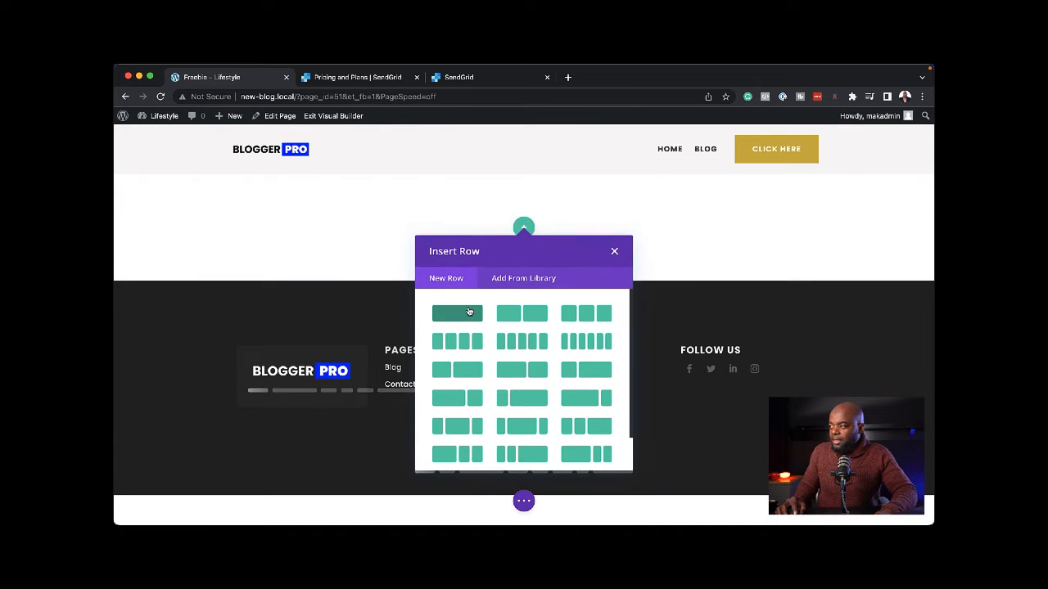
left_click(457, 313)
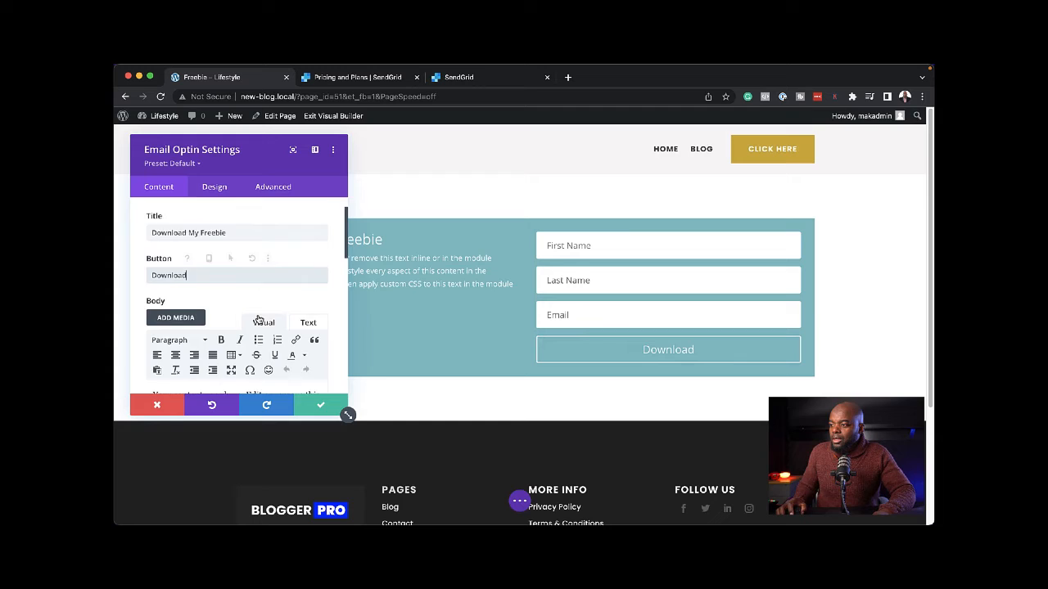
scroll("down", 3)
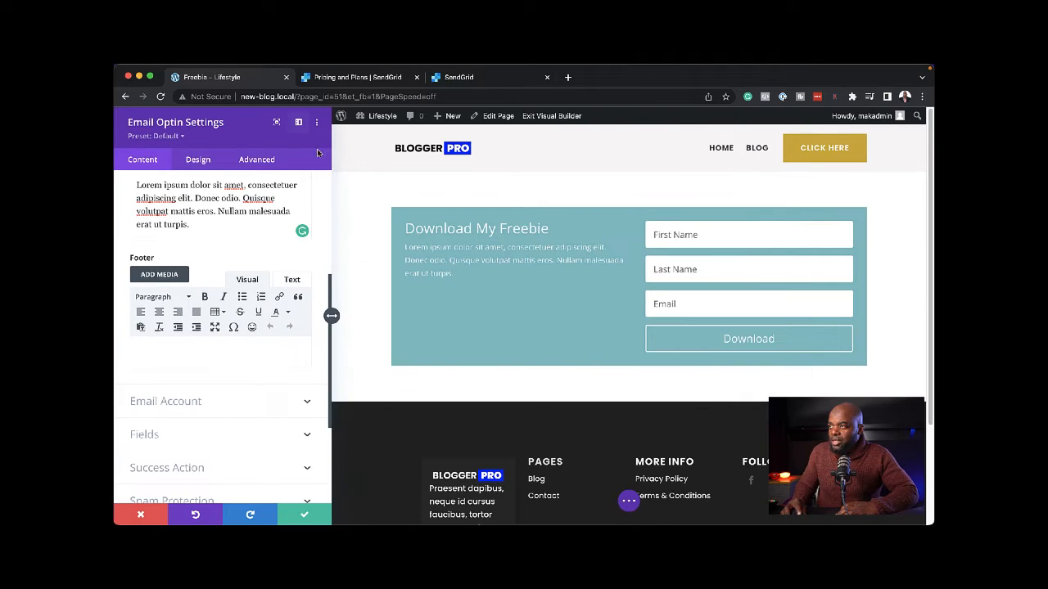
scroll("down", 3)
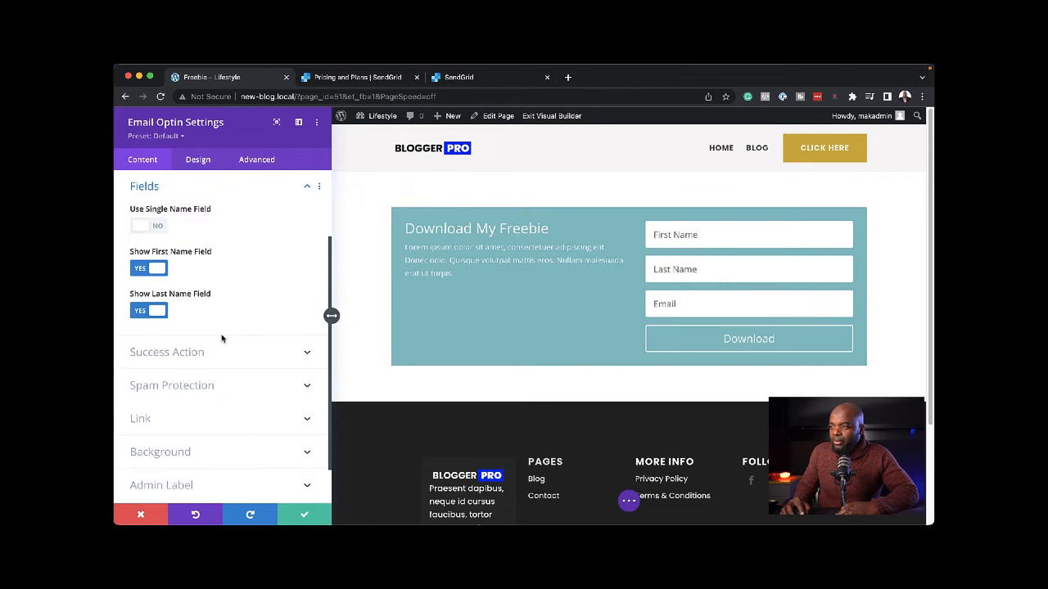
mouse_move(139, 312)
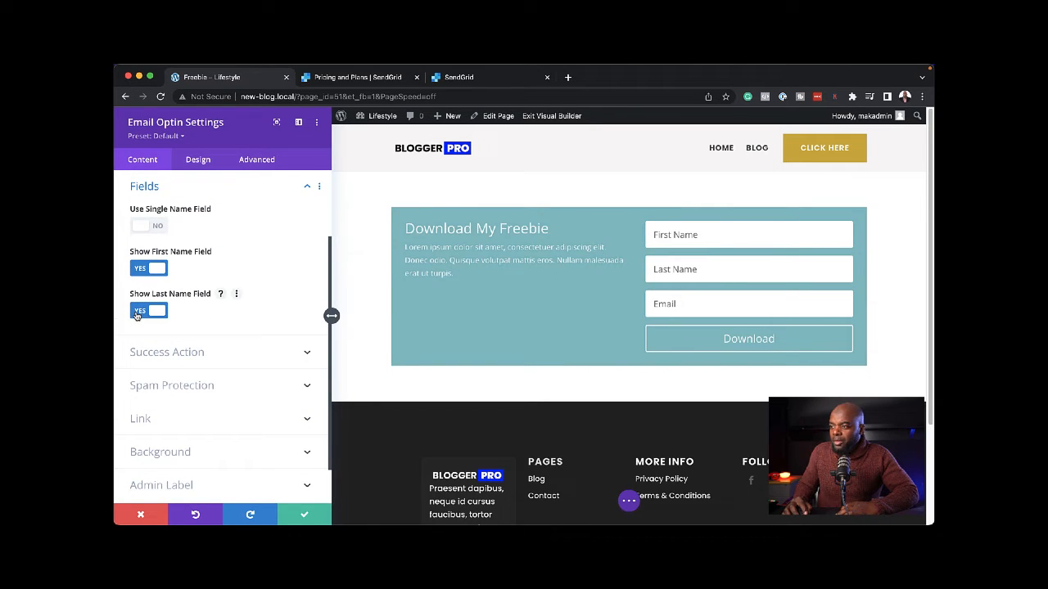
left_click(148, 311)
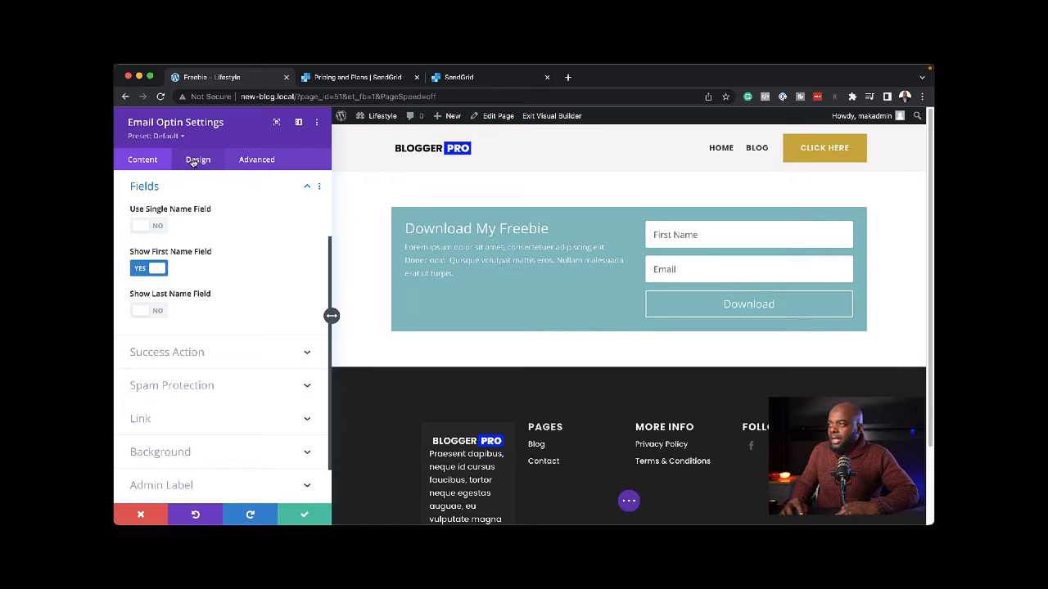
Set the opt-in layout to Body On Top, Form On Bottom
left_click(198, 159)
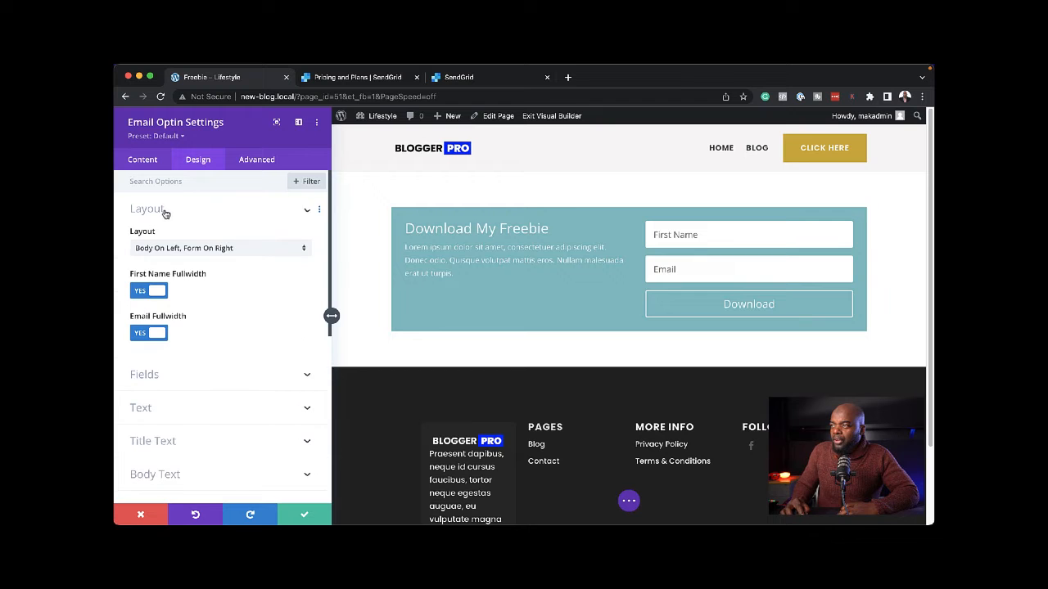
left_click(219, 248)
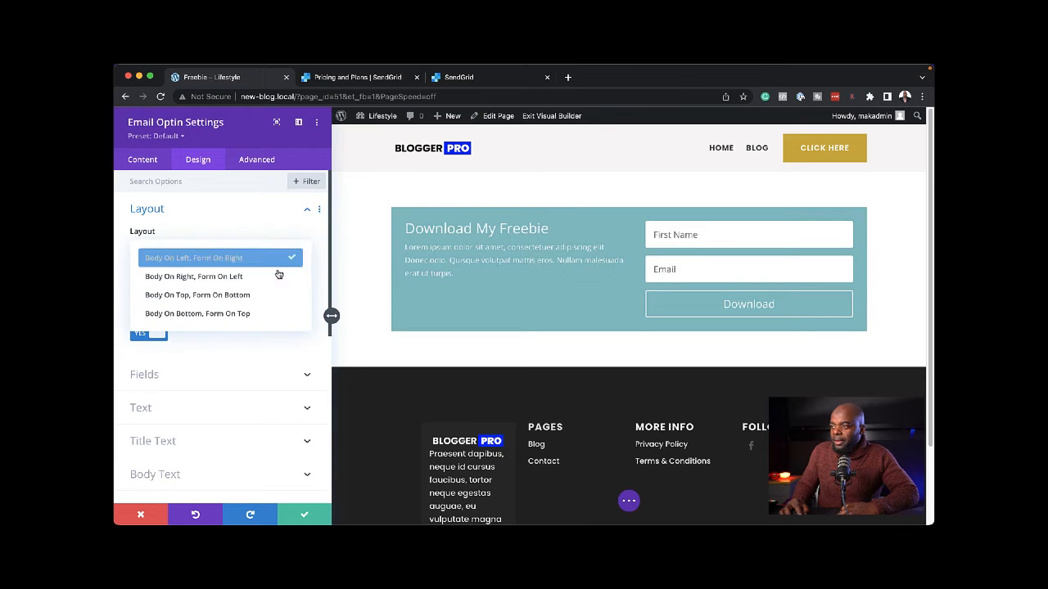
left_click(197, 294)
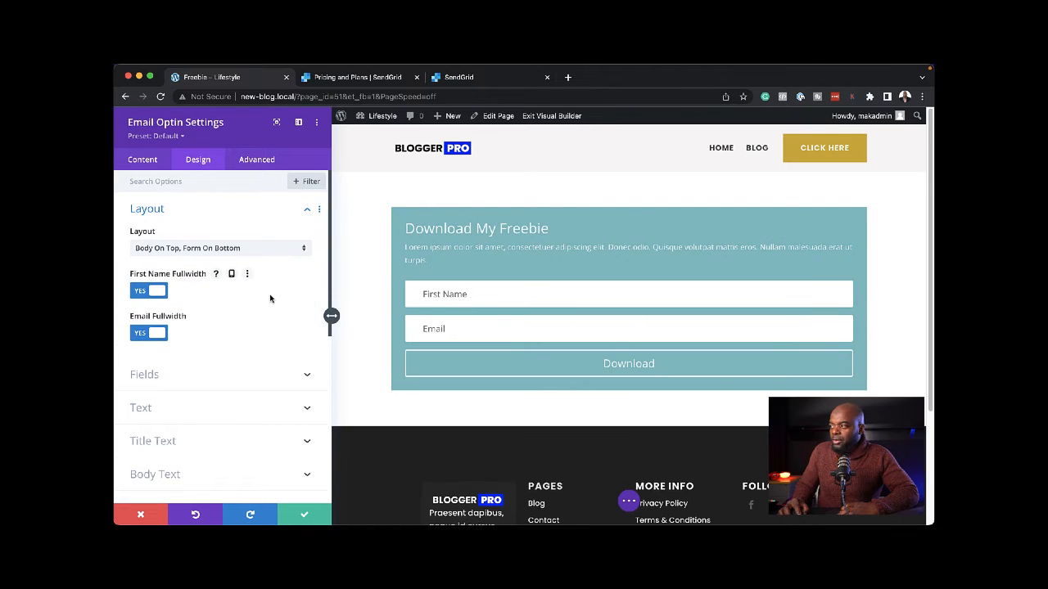
Set the opt-in title font to Poppins at 35px
left_click(140, 407)
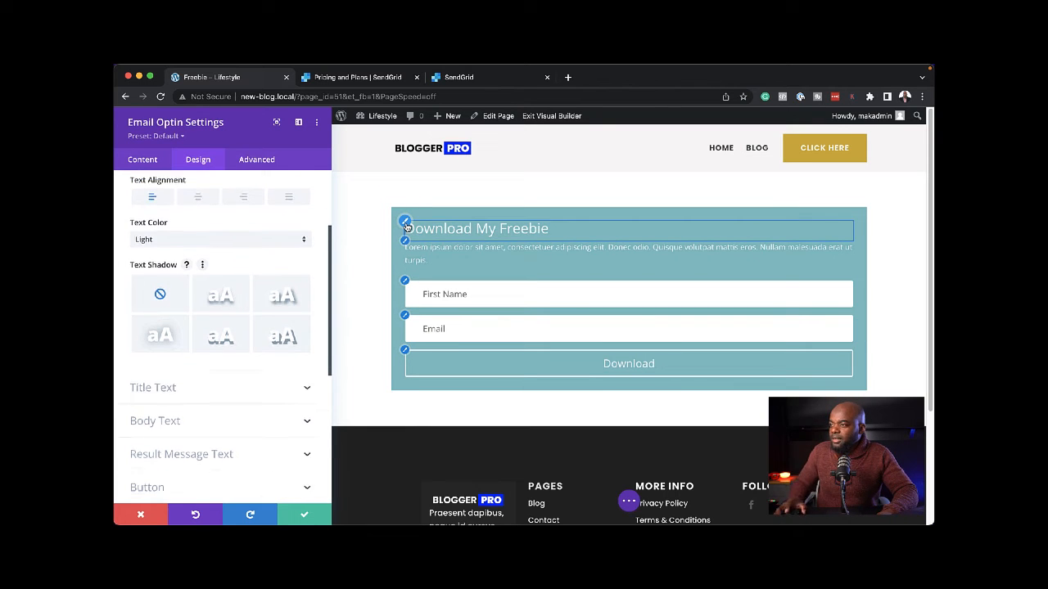
left_click(217, 387)
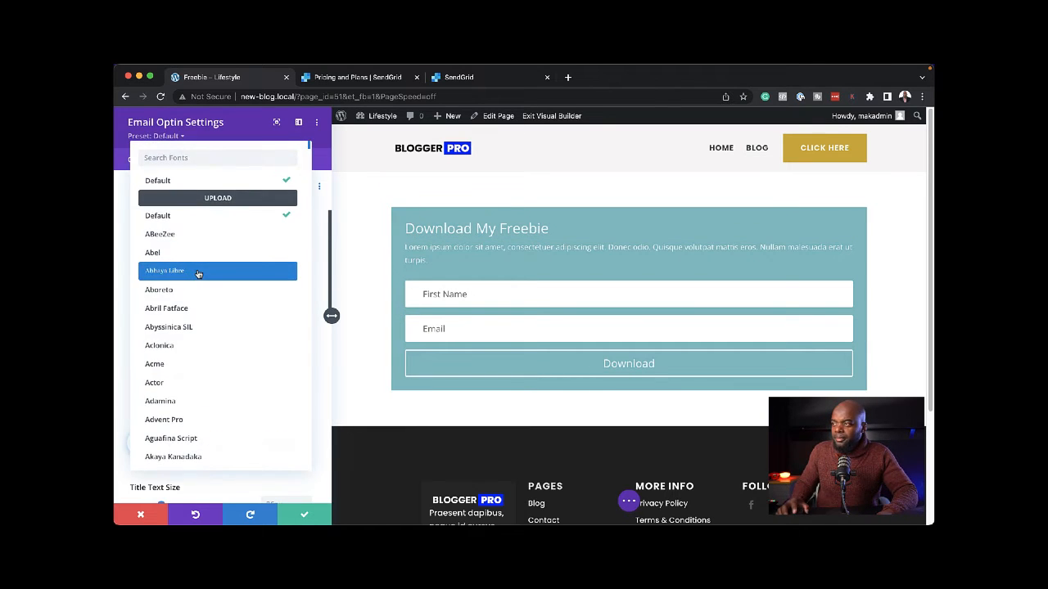
left_click(217, 270)
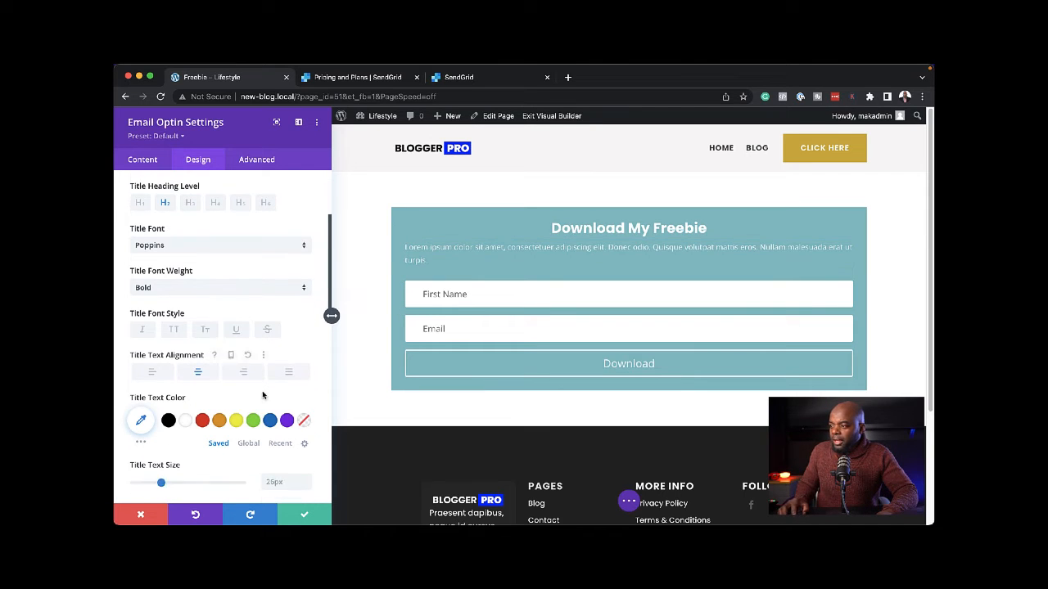
scroll("down", 3)
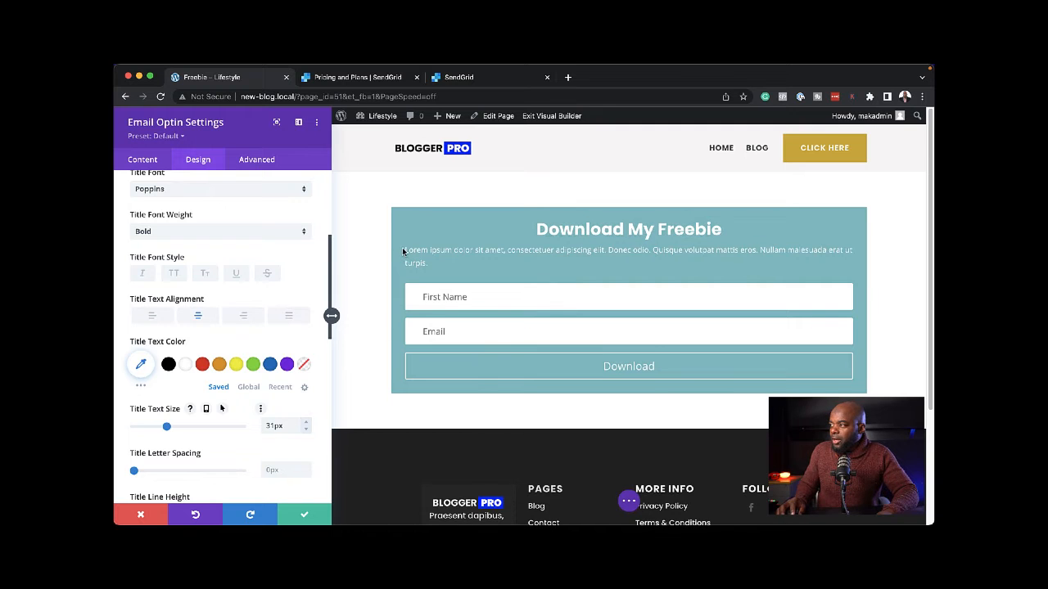
left_click_drag(167, 425, 170, 425)
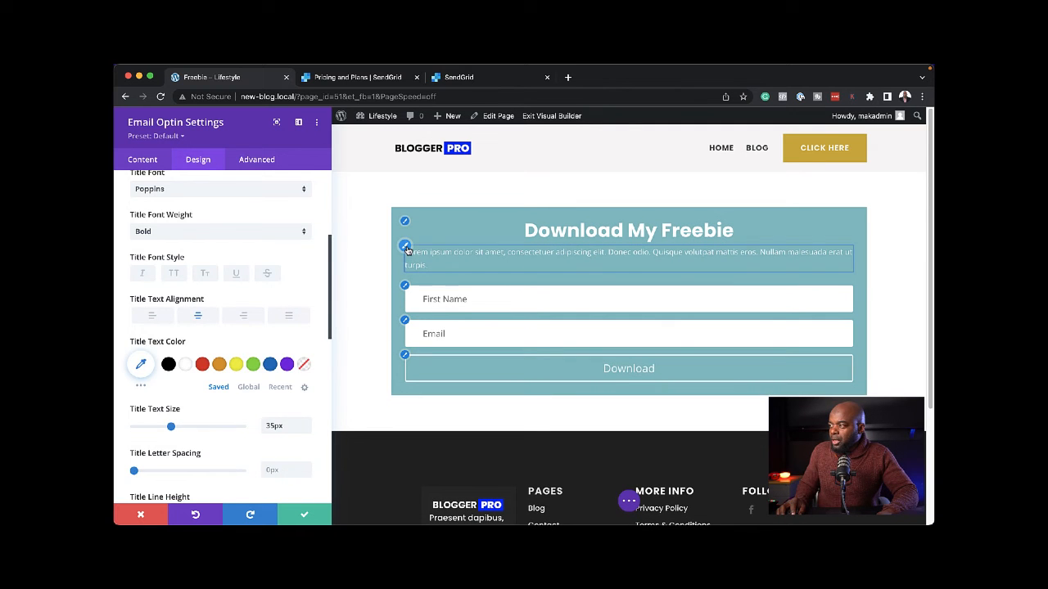
Set the body text to Poppins, centred and enlarged to 18px
left_click(404, 247)
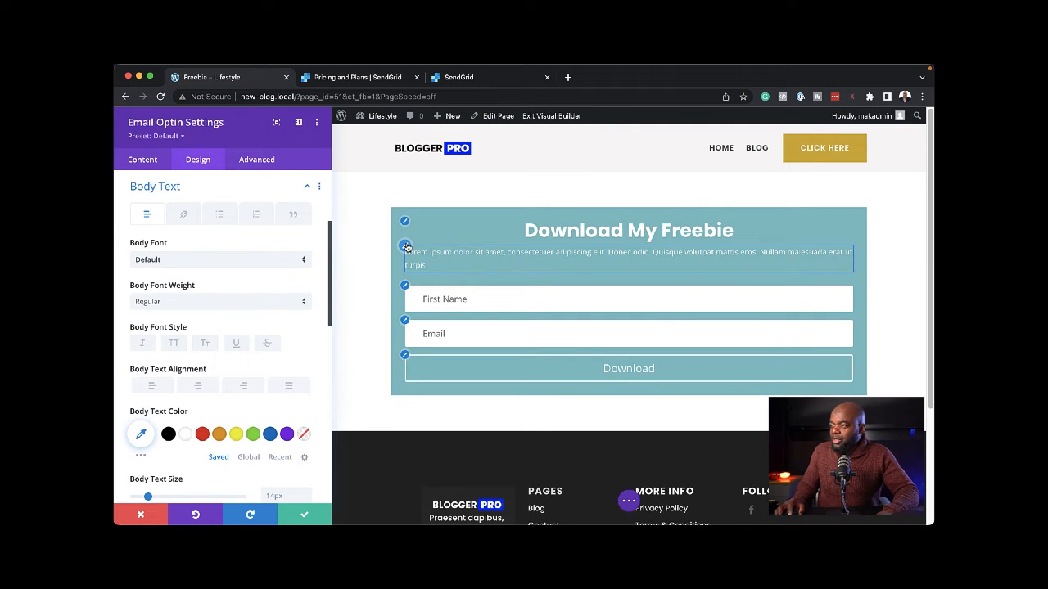
left_click(219, 259)
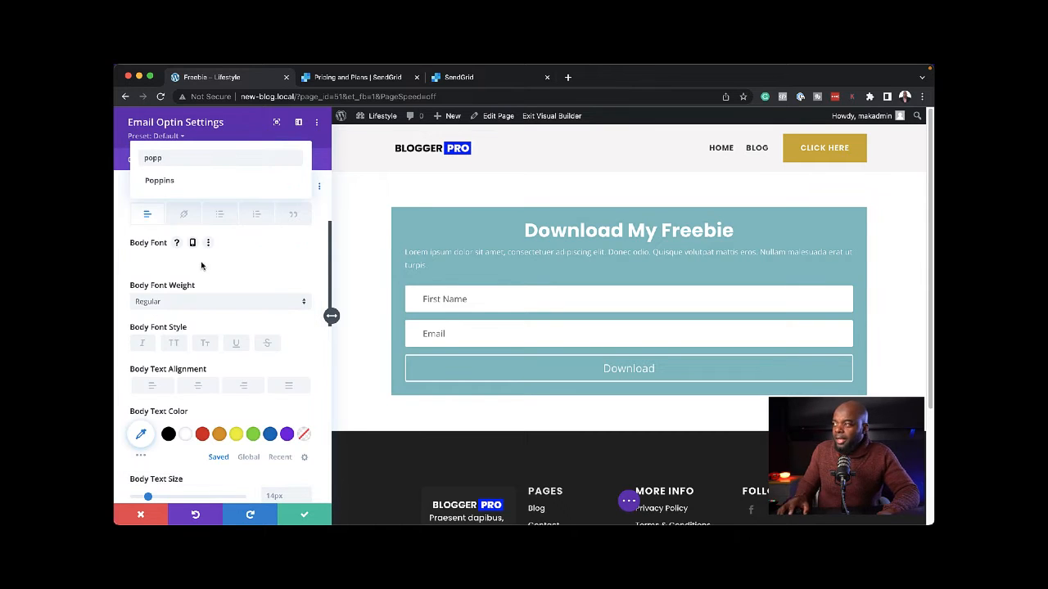
left_click(158, 180)
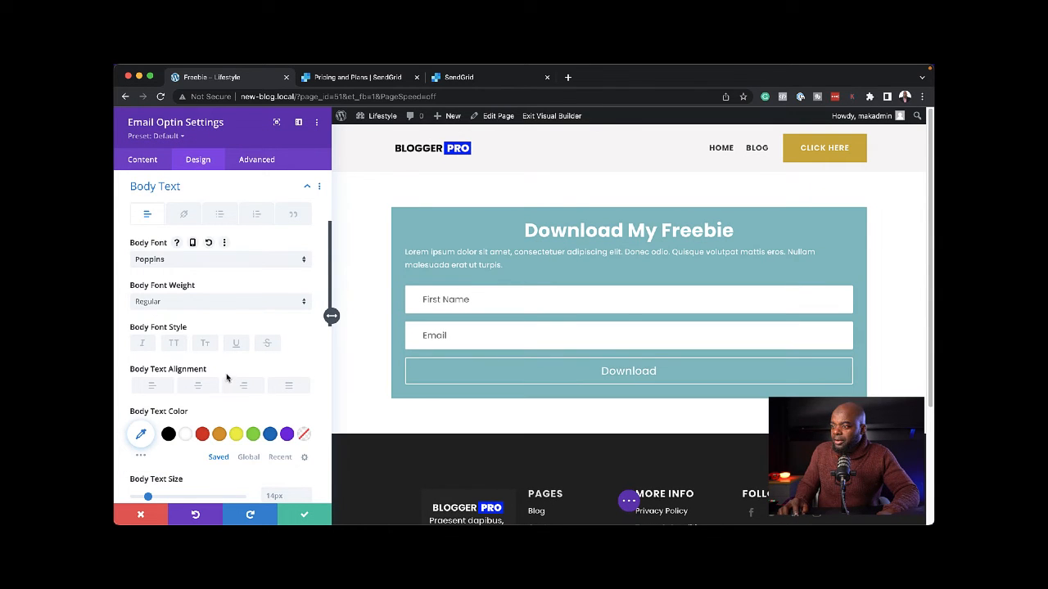
mouse_move(253, 388)
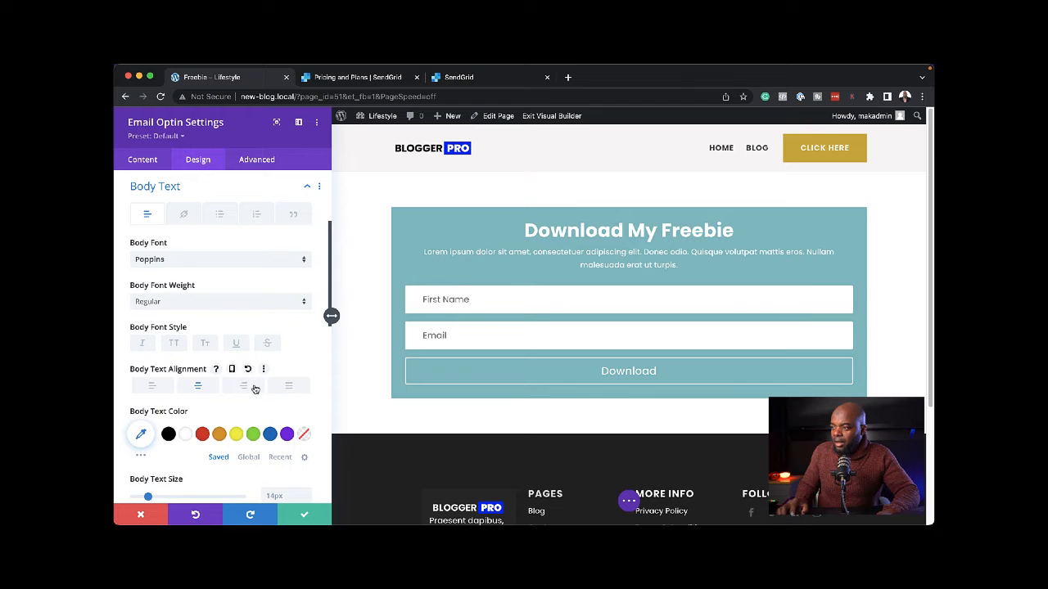
scroll("down", 3)
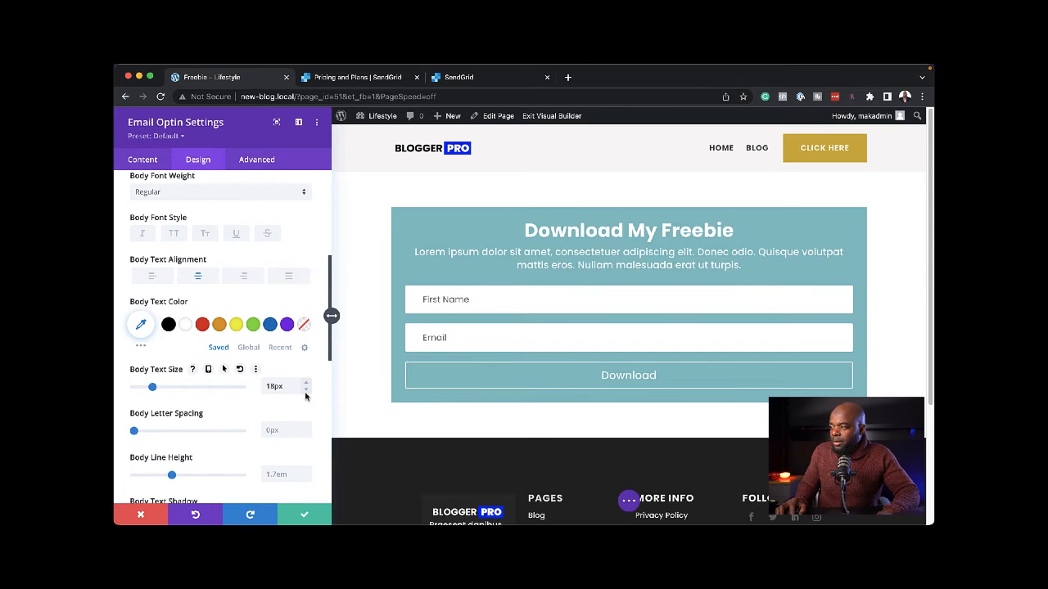
left_click(308, 389)
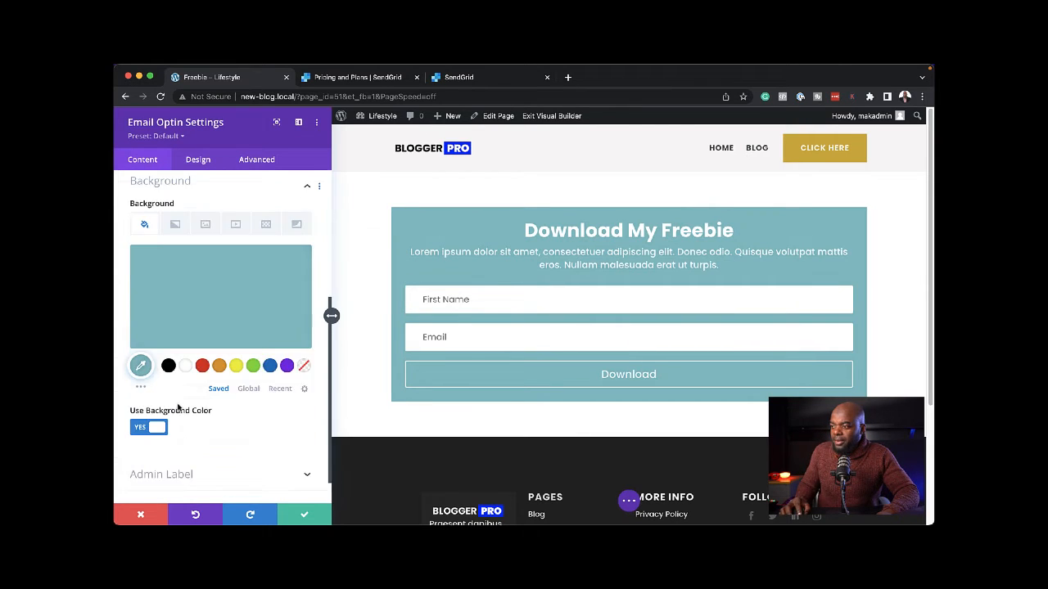
Set the opt-in background to dark grey and save the module
left_click(168, 366)
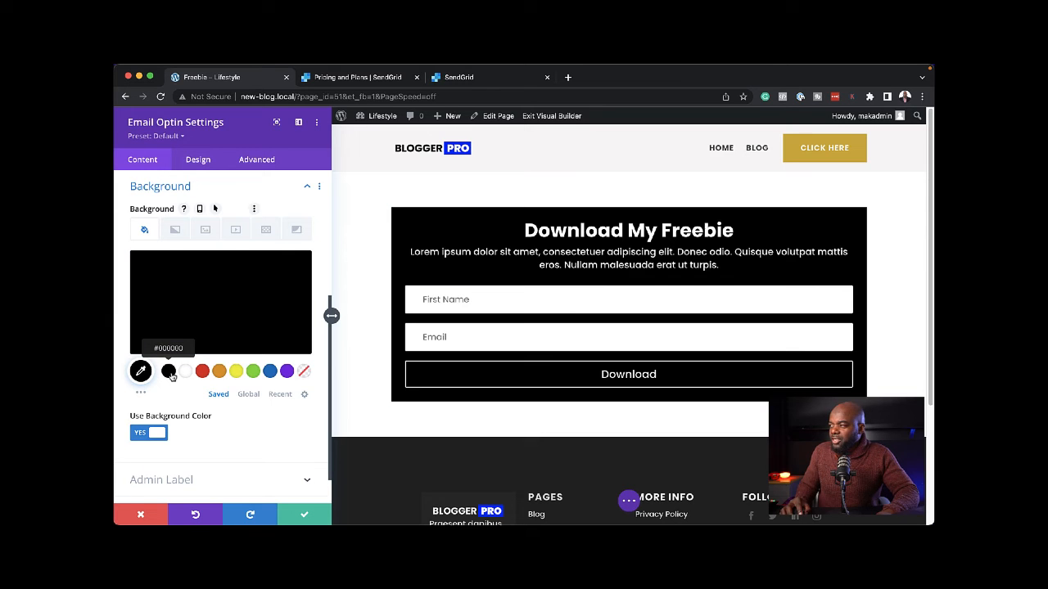
left_click(169, 372)
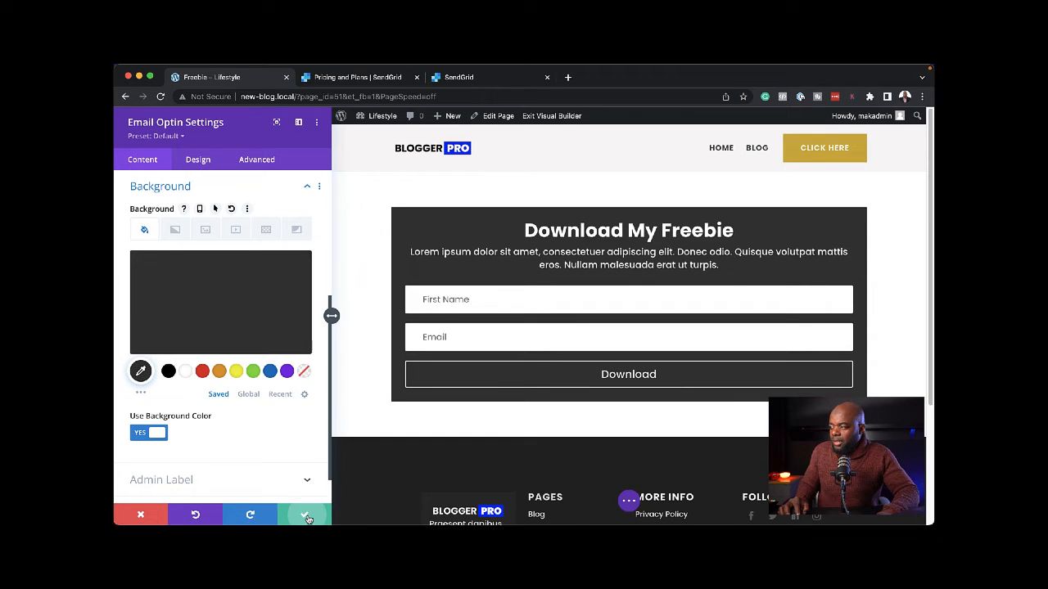
left_click(305, 515)
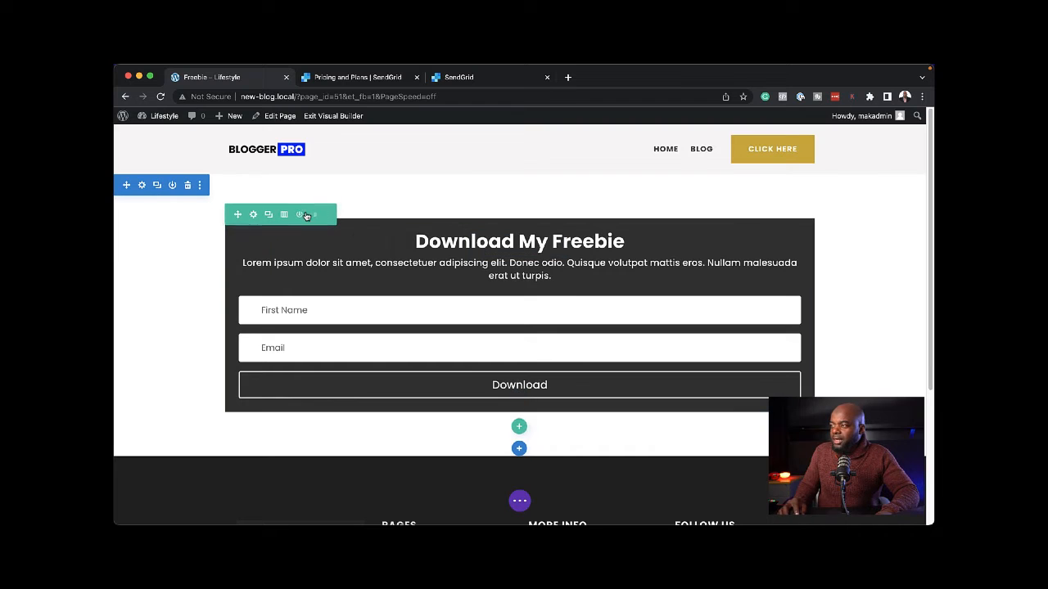
Change the row to two columns and add an Image module showing the kitchen photo
left_click(283, 214)
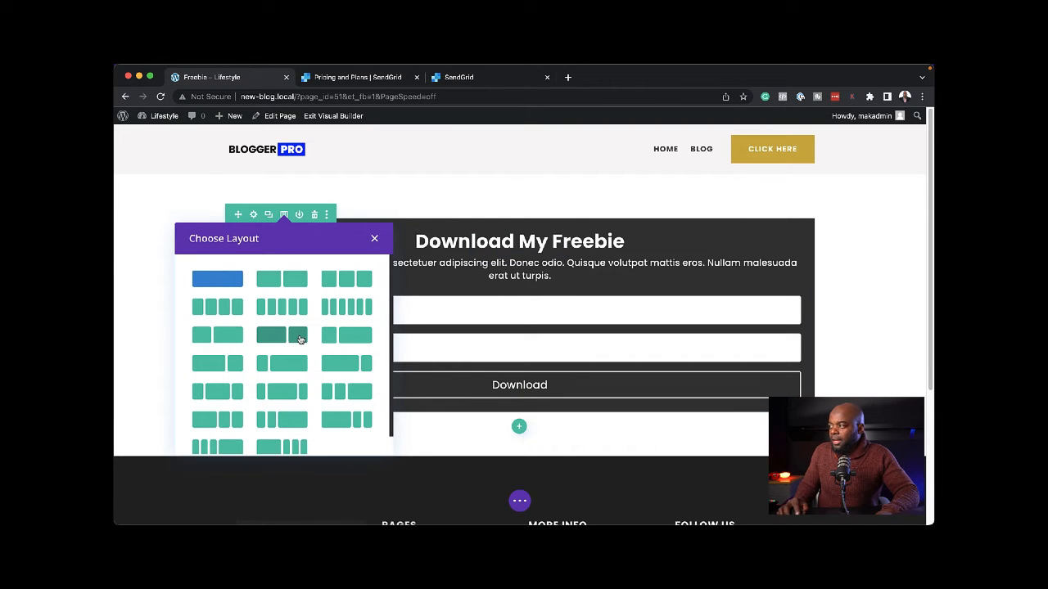
left_click(706, 231)
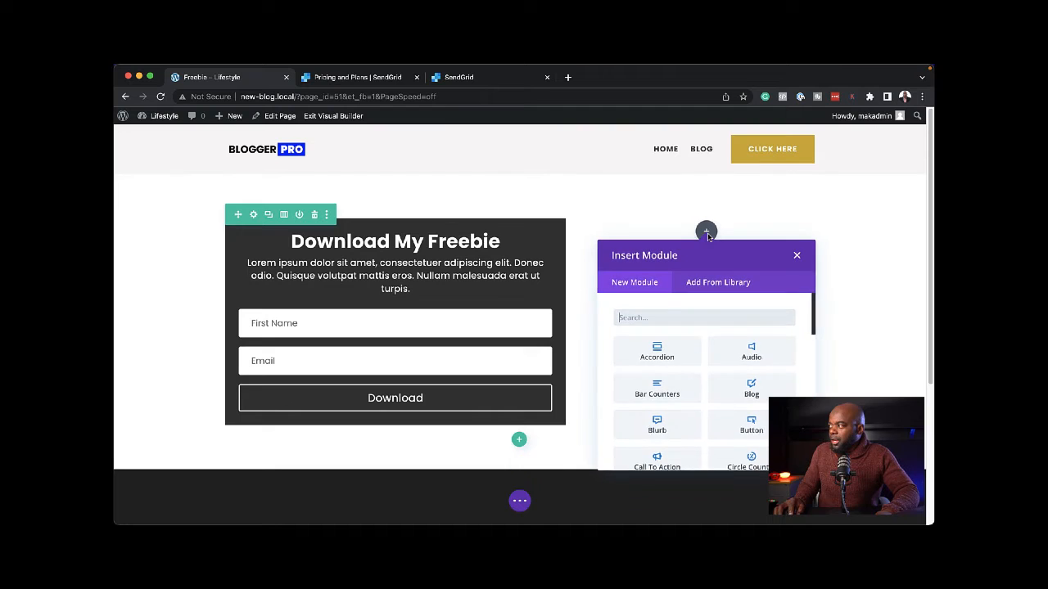
left_click(703, 317)
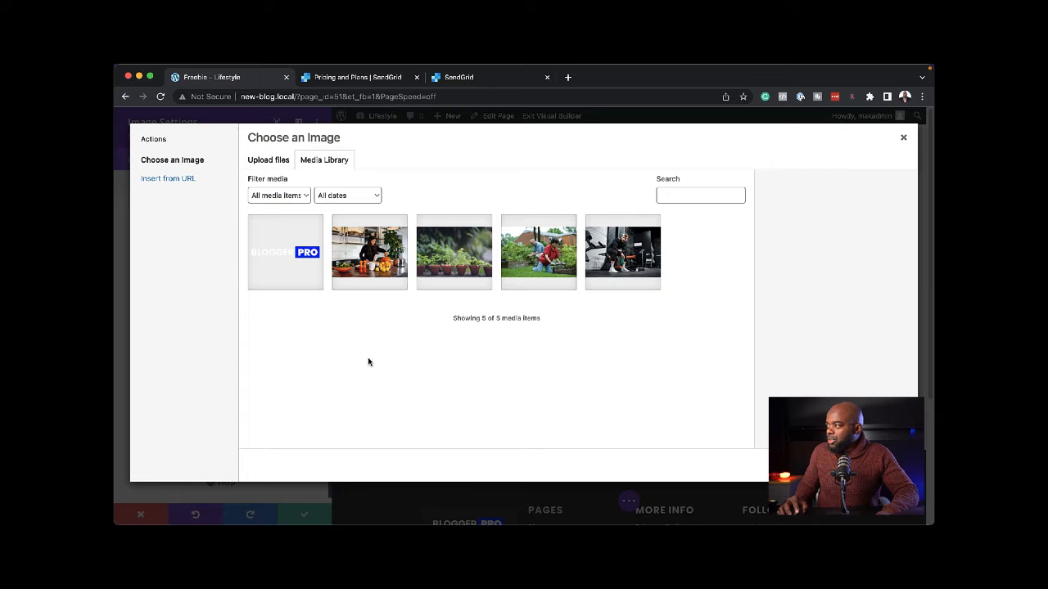
left_click(368, 251)
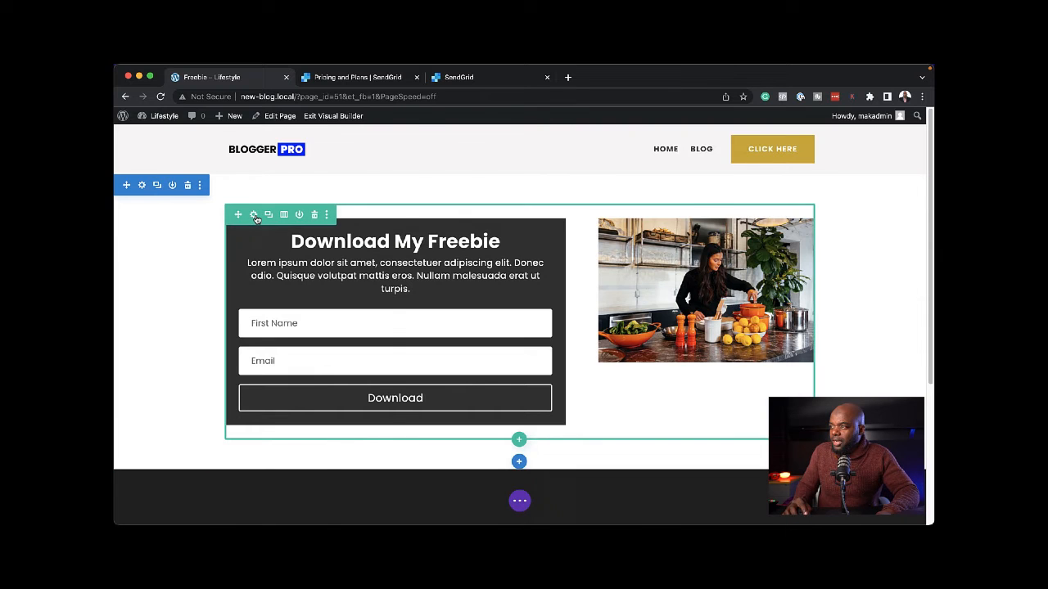
left_click(255, 215)
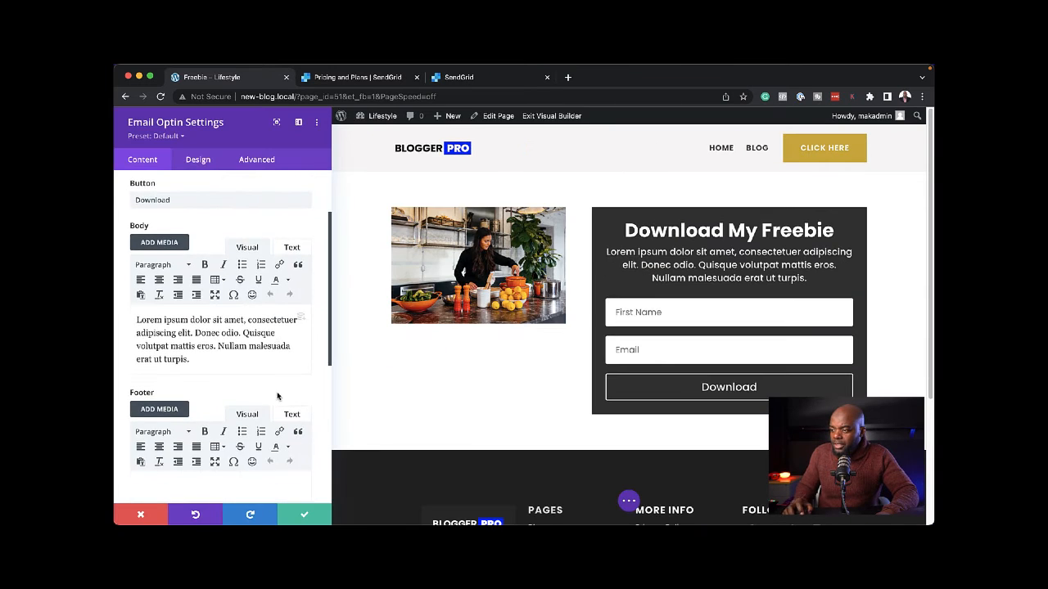
Set the opt-in's provider to FluentCRM, add an account, and choose the Downloaded Freebie list
scroll("down", 3)
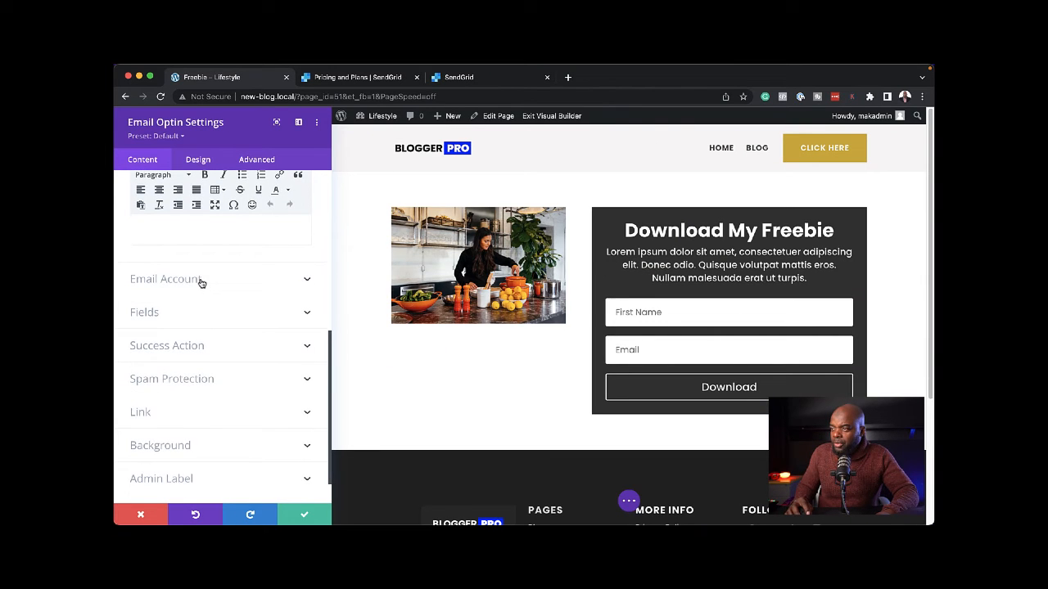
left_click(219, 278)
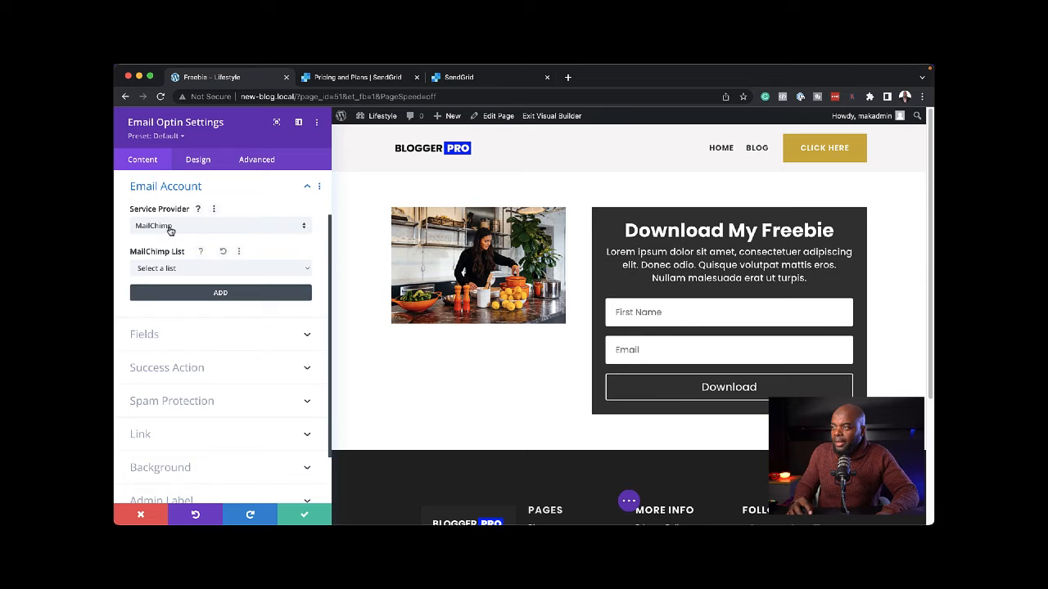
left_click(219, 225)
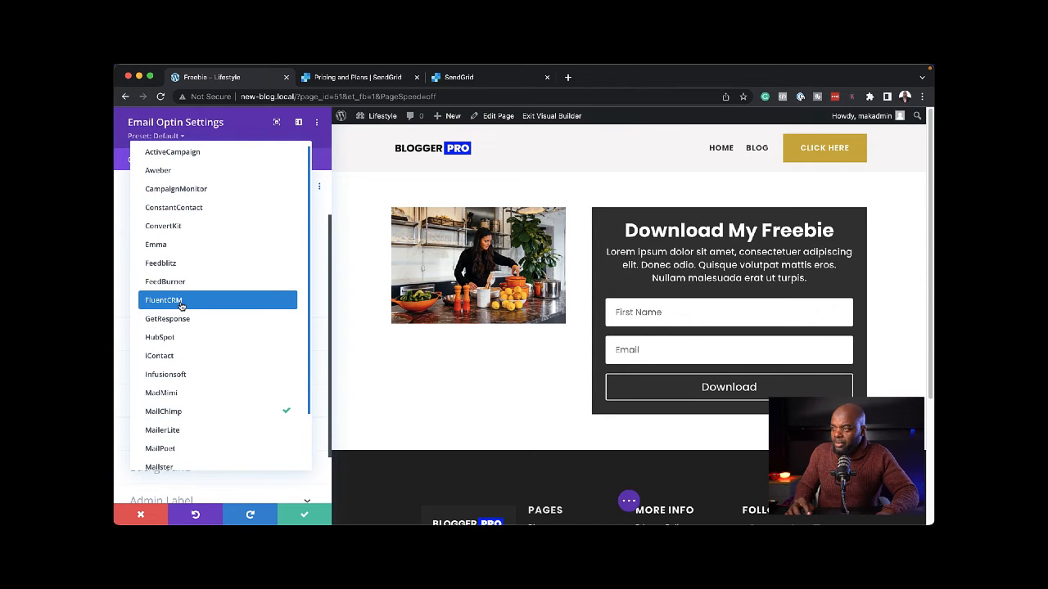
left_click(163, 300)
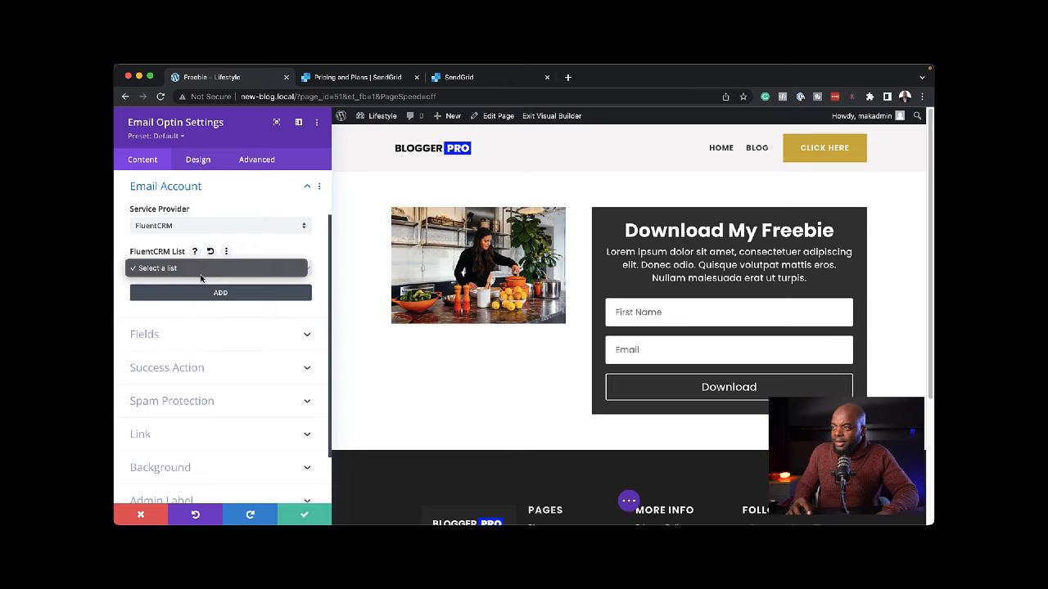
left_click(220, 293)
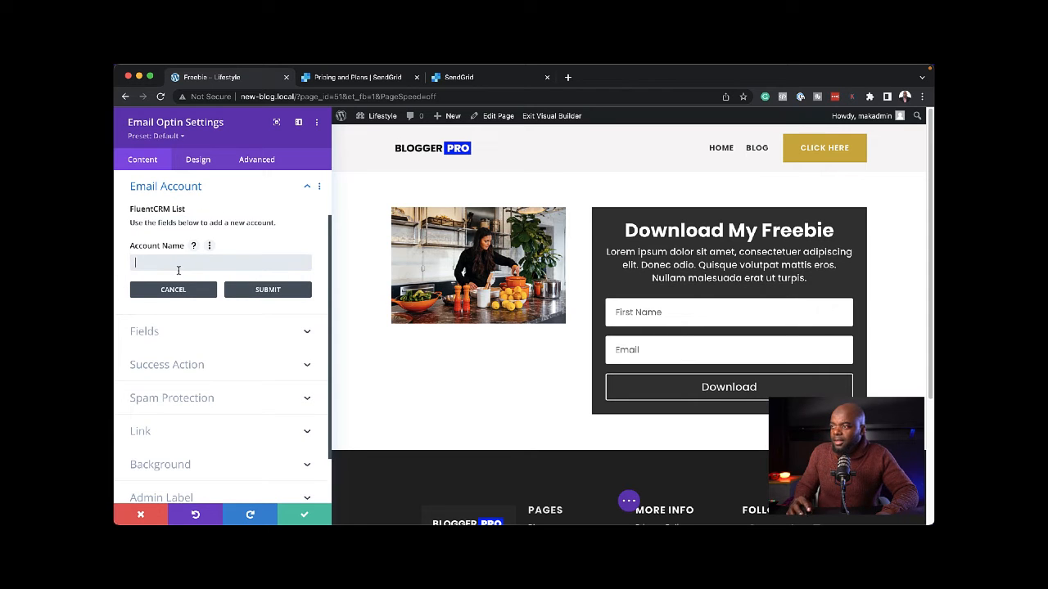
type("fl")
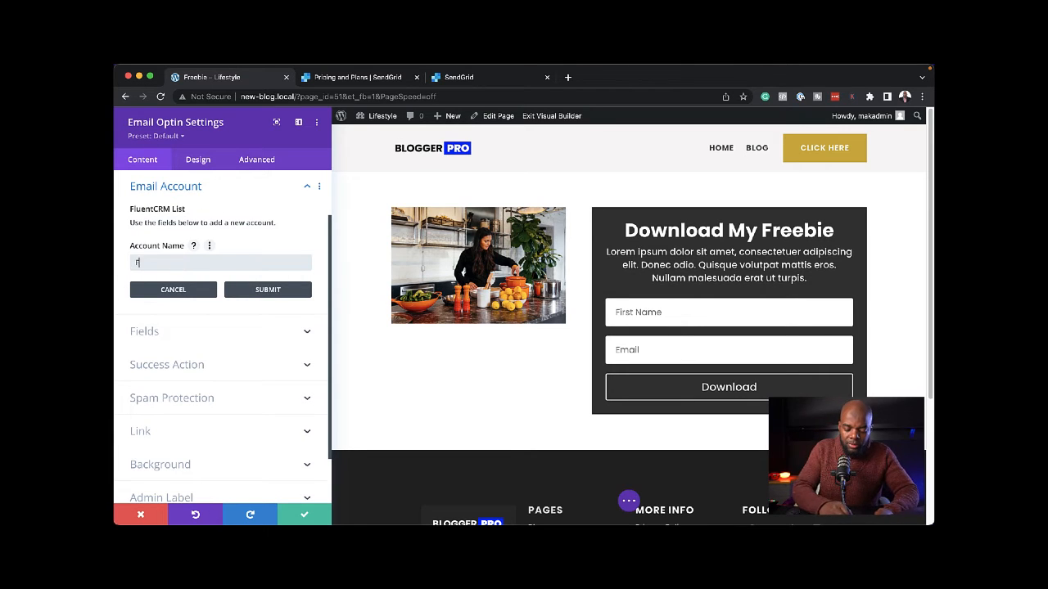
left_click(267, 289)
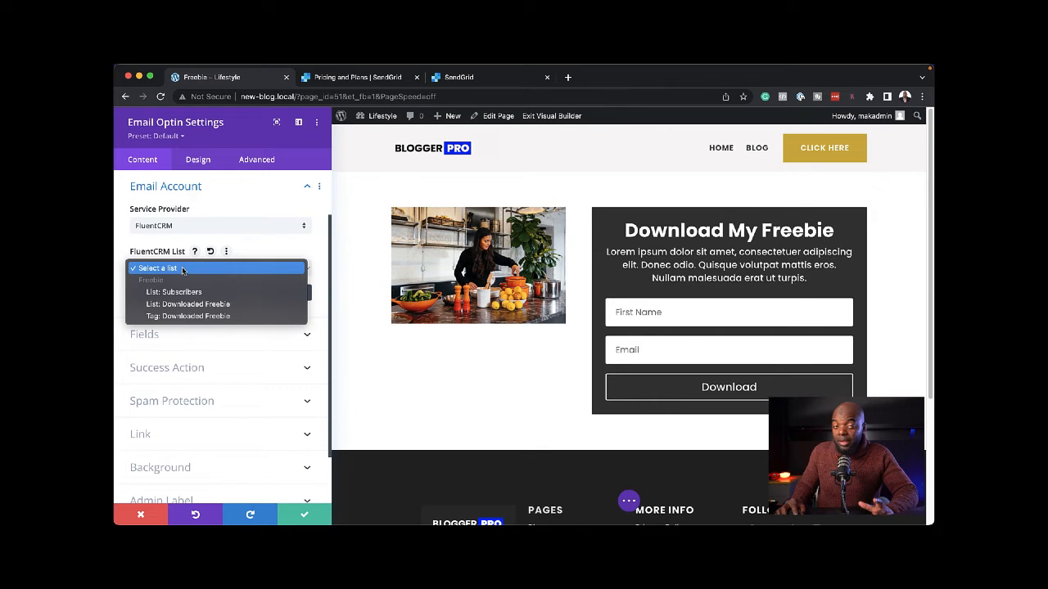
mouse_move(217, 292)
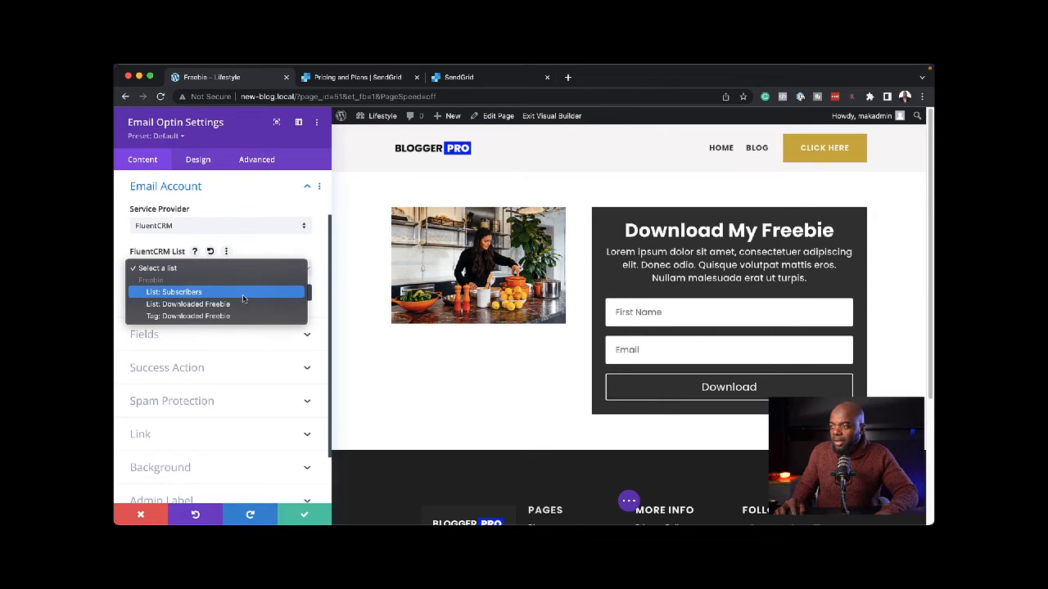
mouse_move(237, 304)
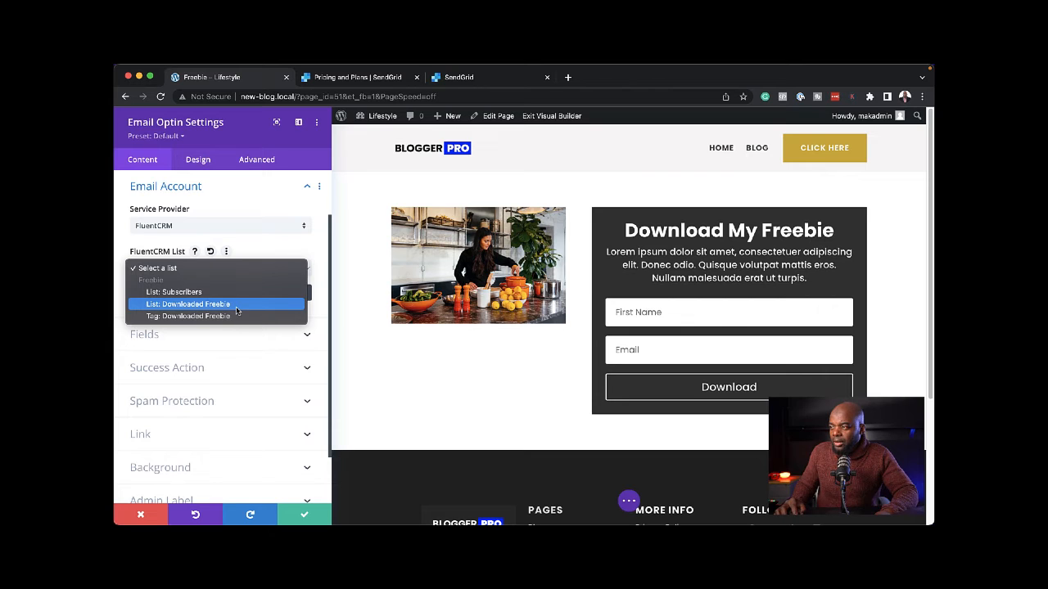
left_click(190, 304)
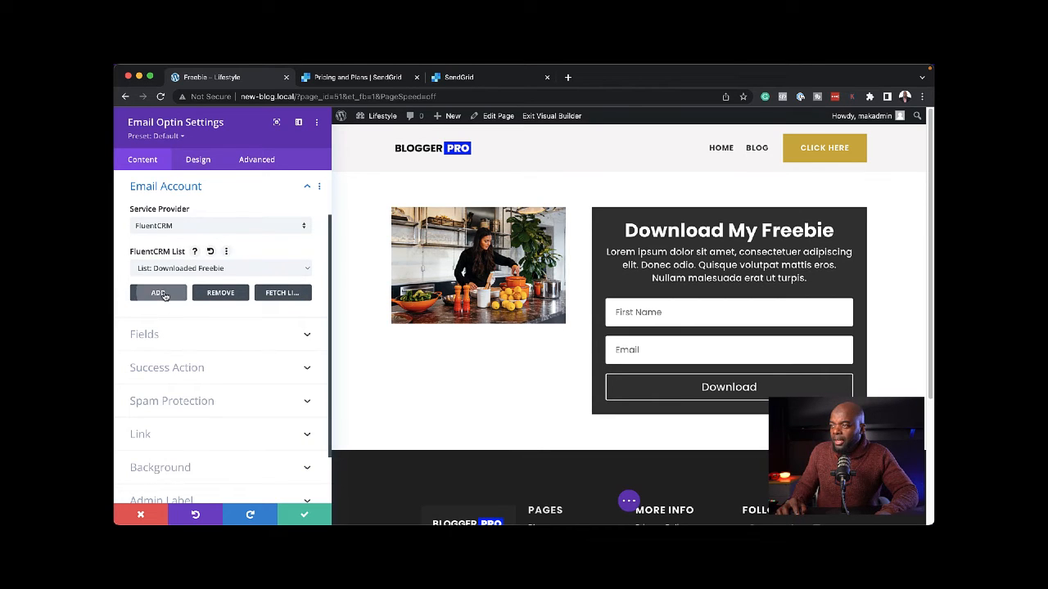
left_click(303, 514)
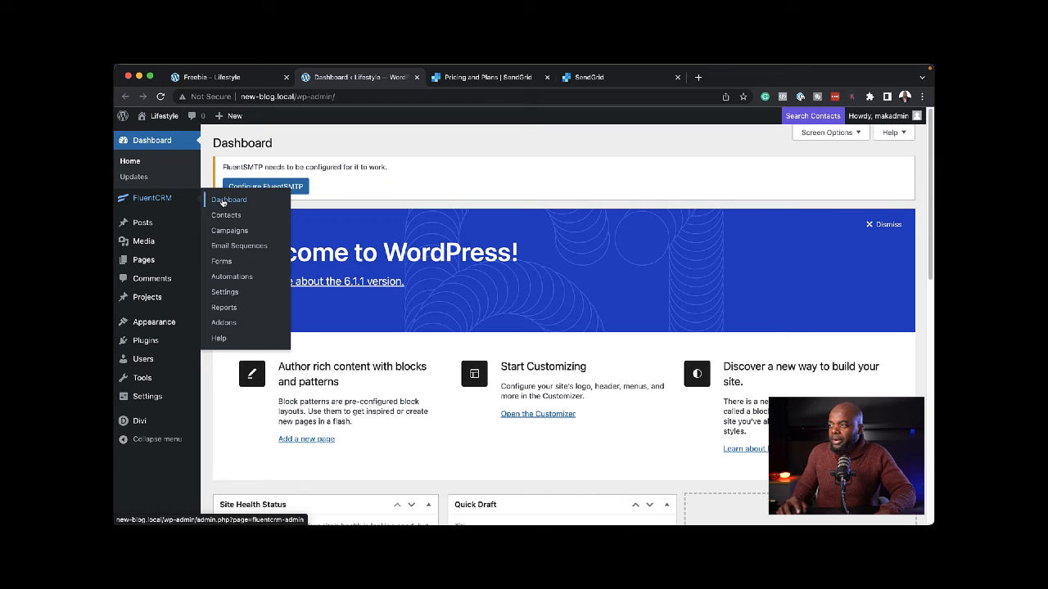
From the FluentCRM dashboard, go to Automations and start a new automation funnel
left_click(228, 199)
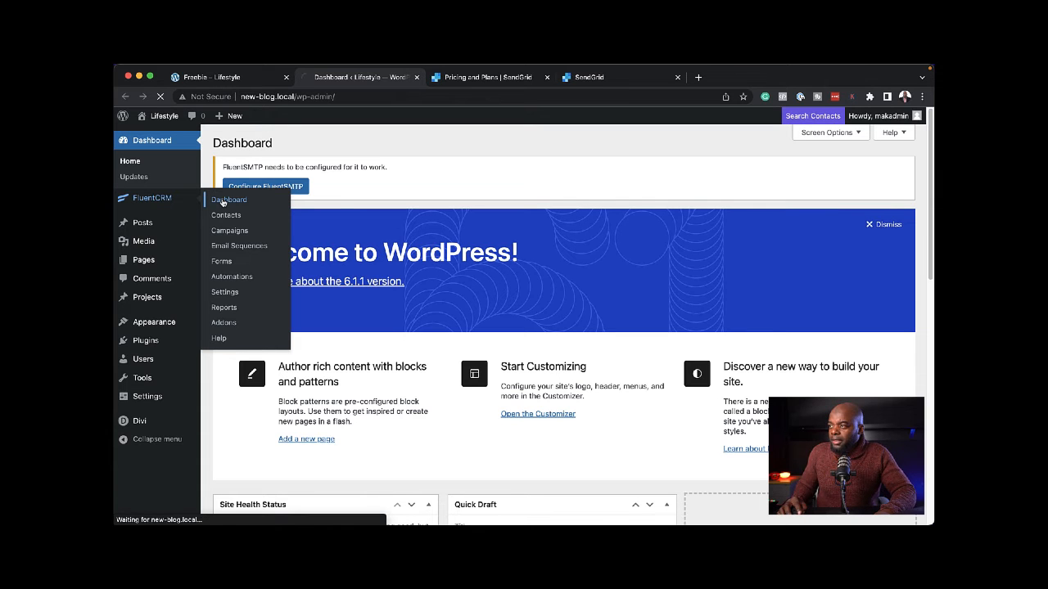
left_click(228, 199)
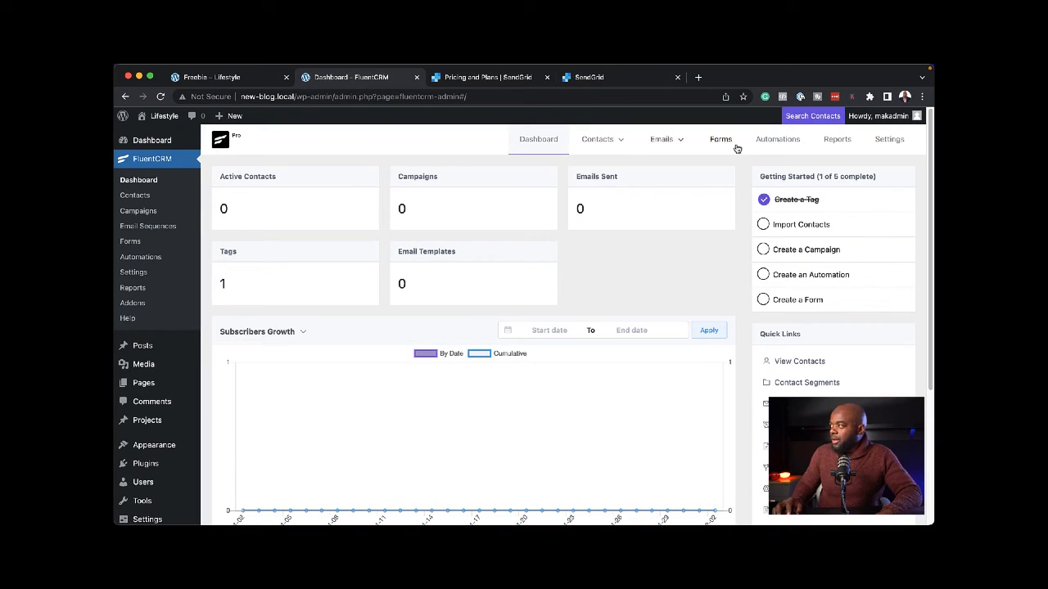
left_click(776, 139)
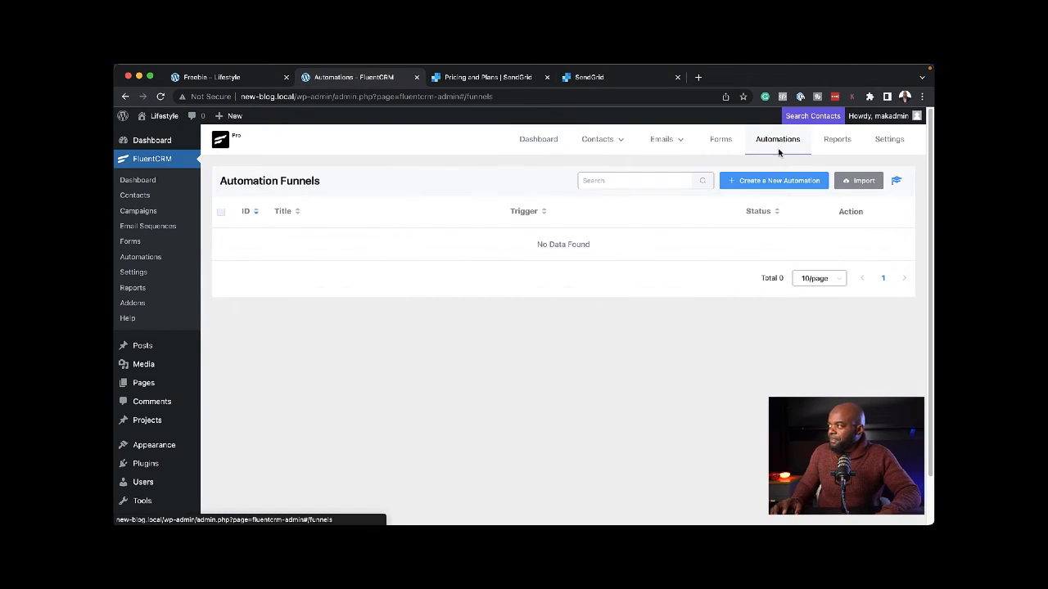
left_click(772, 180)
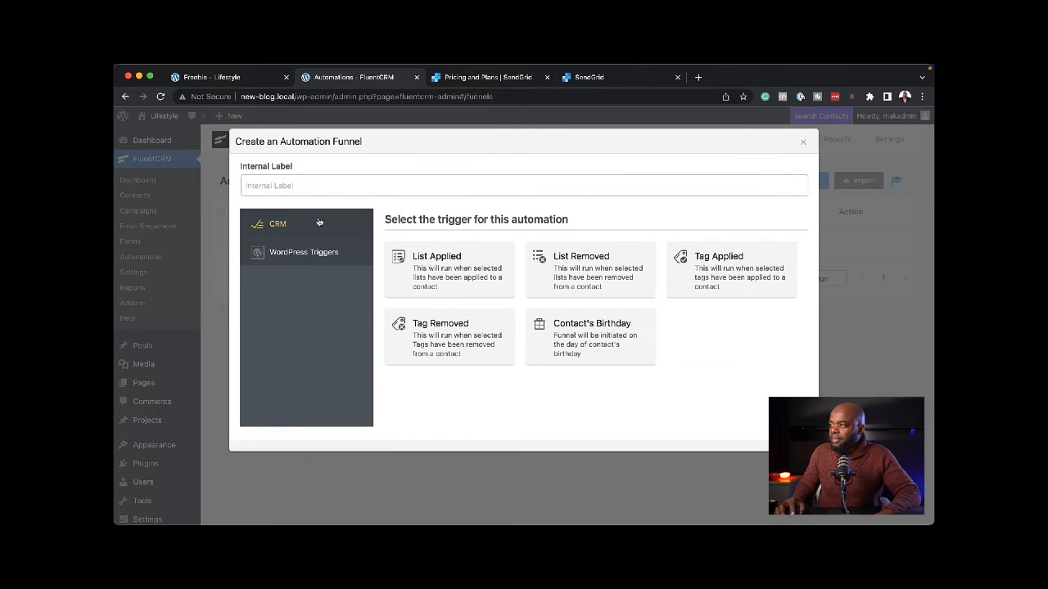
Label the automation 'Freebie Automation' and pick the CRM List Applied trigger
left_click(521, 185)
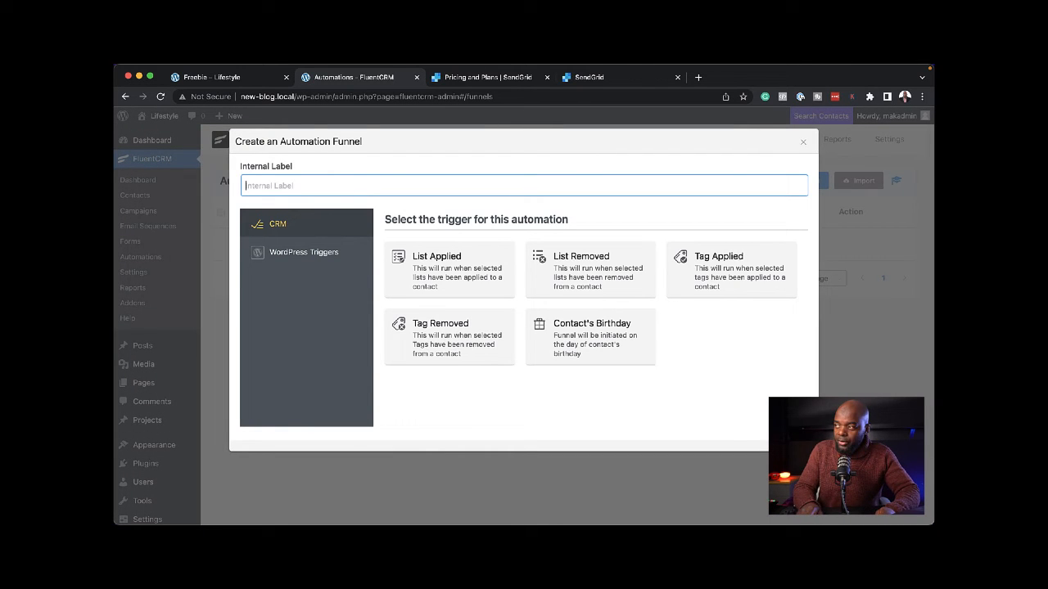
type("Freebie Automation")
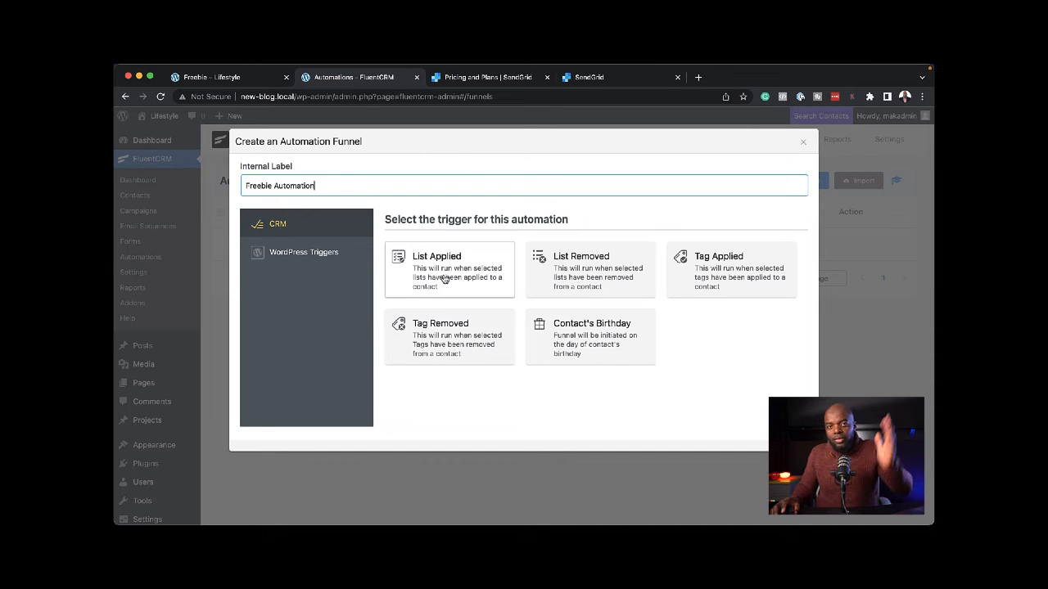
left_click(449, 271)
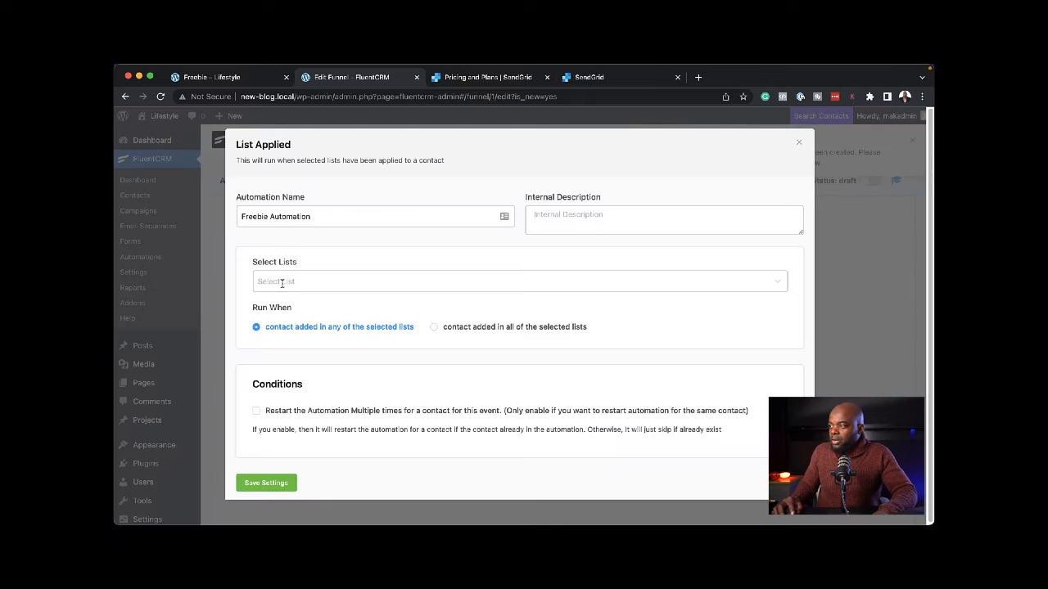
Set the trigger list to Downloaded Freebie and save the trigger settings
left_click(520, 280)
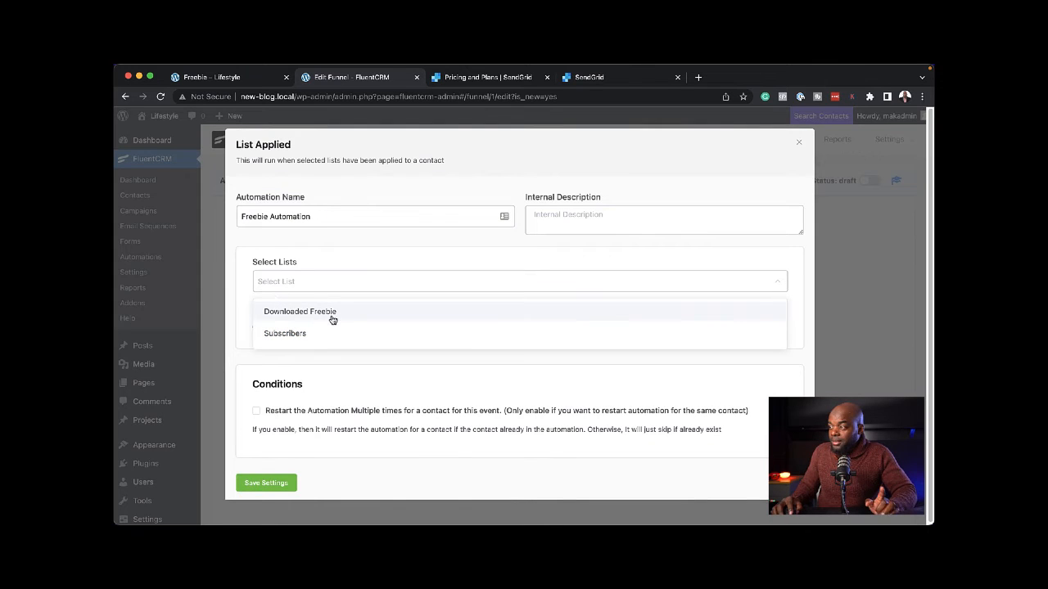
left_click(299, 311)
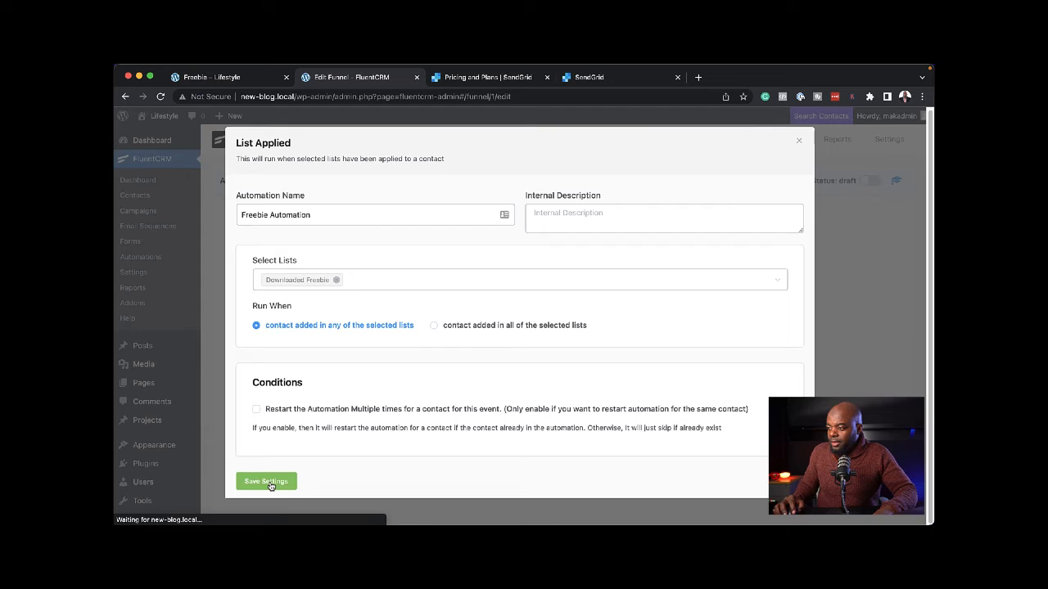
left_click(266, 480)
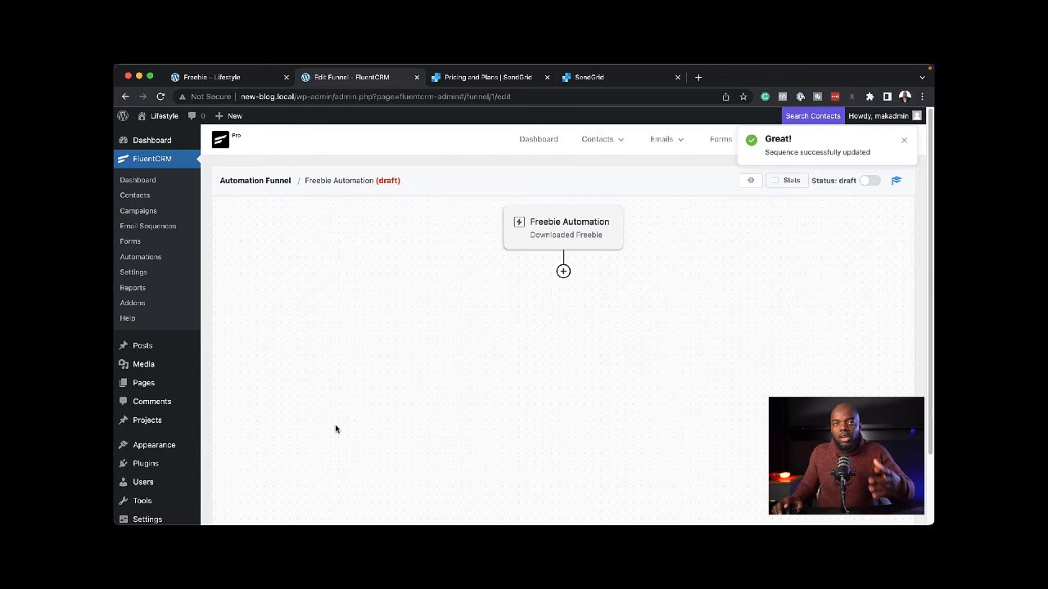
Add an Apply Tag action using the Downloaded Freebie tag and save it
left_click(563, 271)
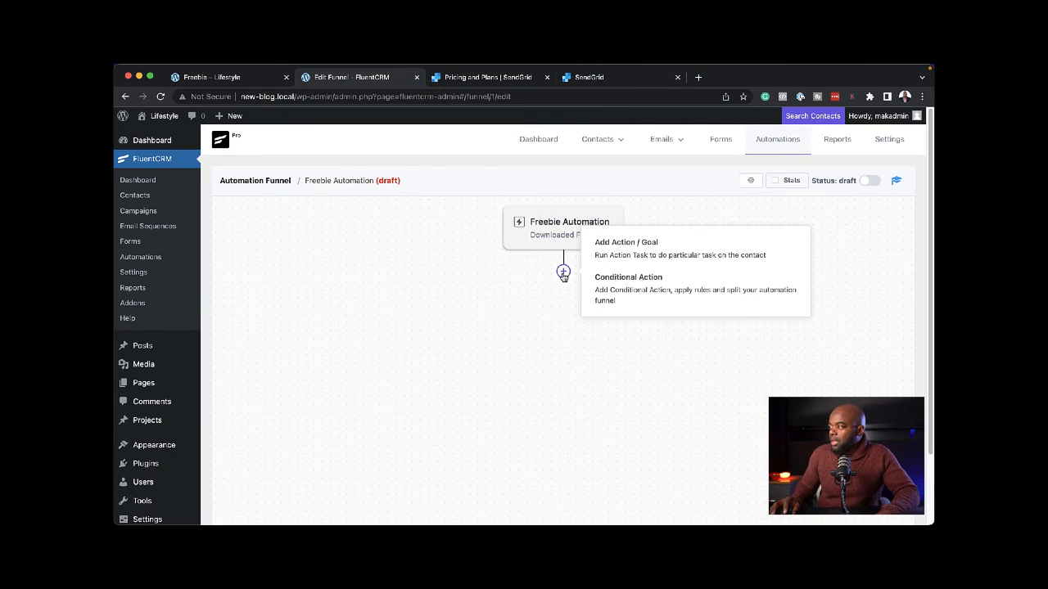
left_click(625, 241)
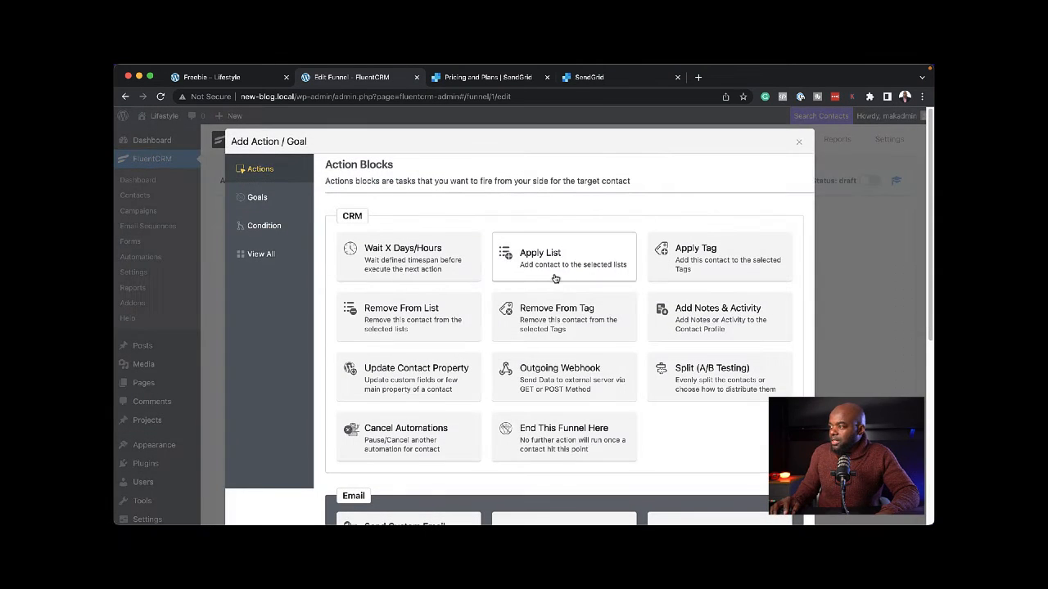
mouse_move(718, 261)
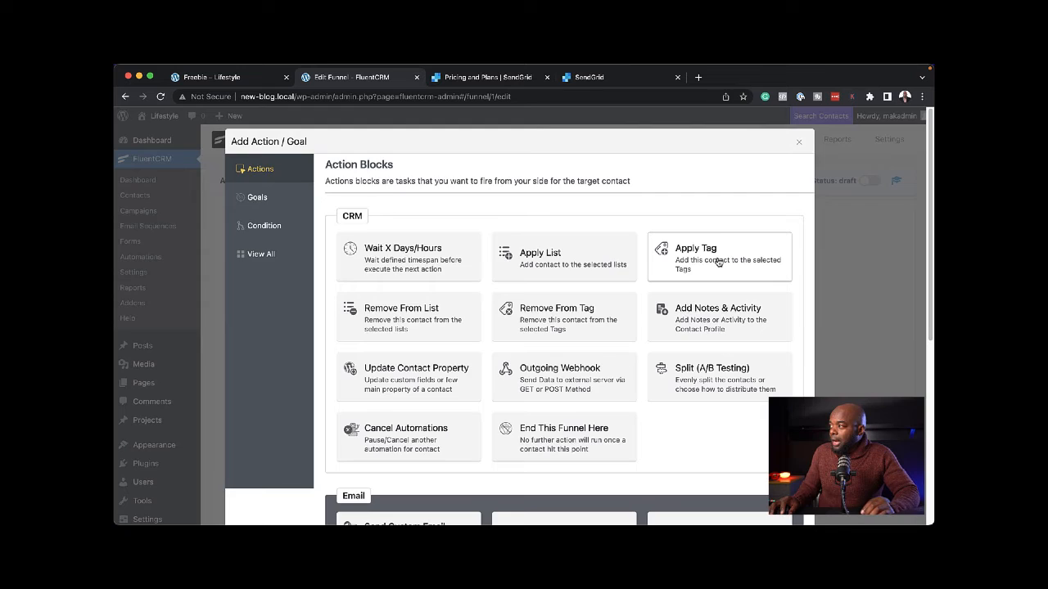
left_click(719, 256)
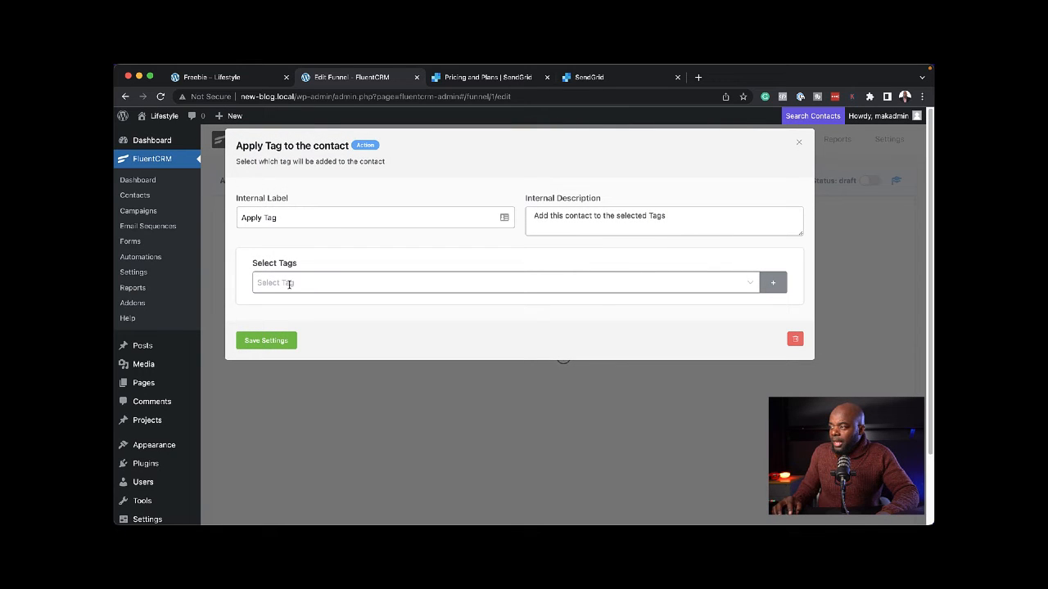
left_click(500, 282)
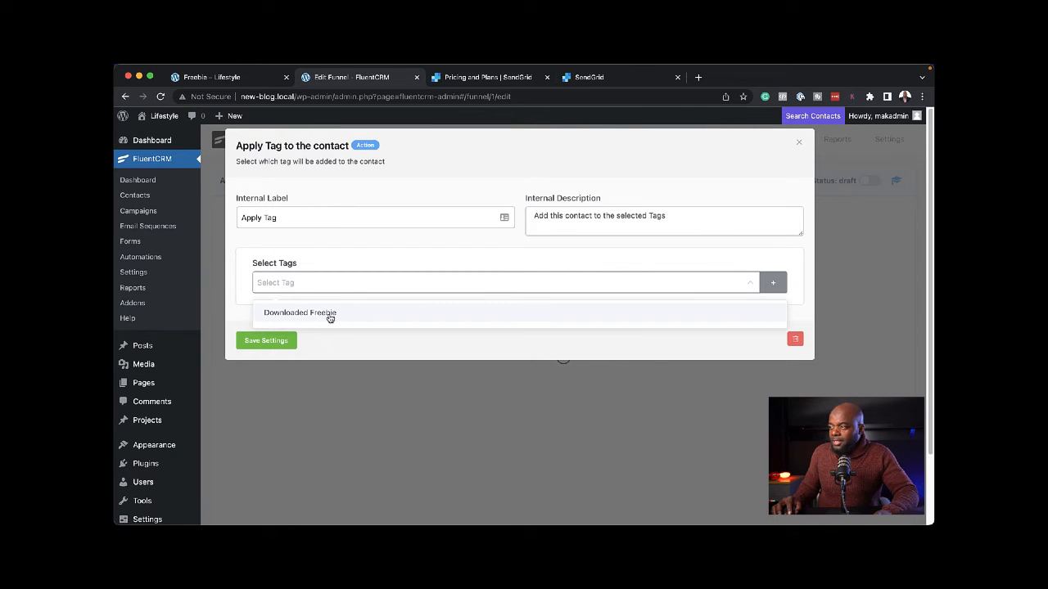
left_click(300, 312)
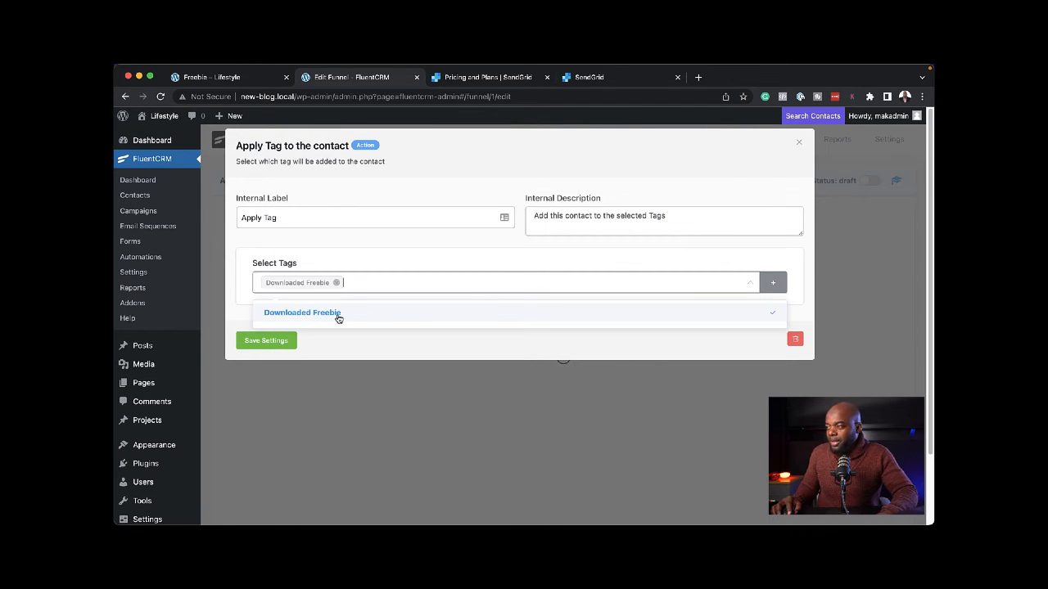
left_click(266, 340)
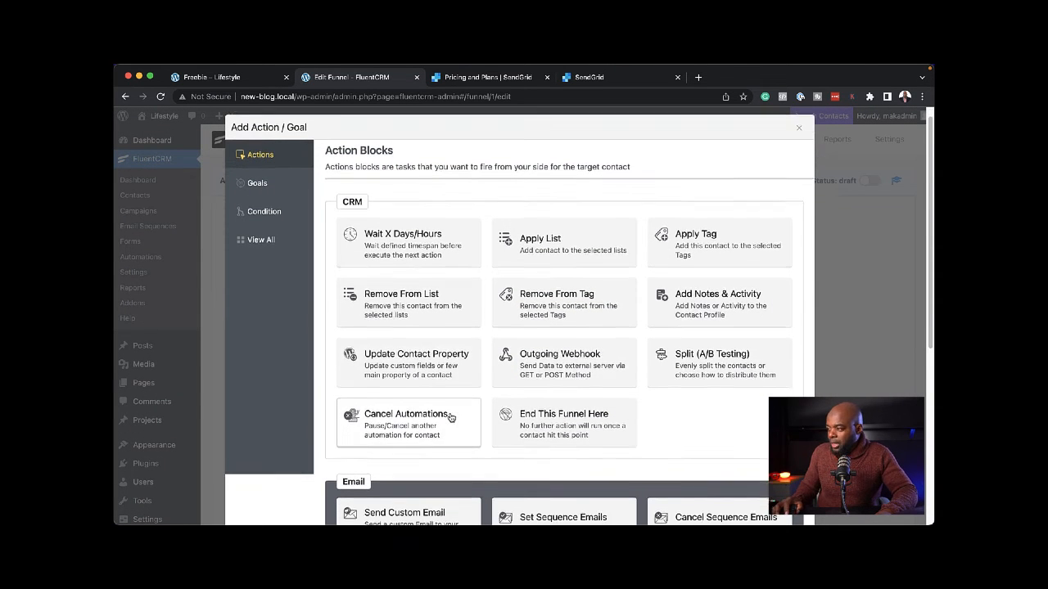
Add a Send Custom Email step with subject 'Thank You', write its body, and save
scroll("down", 3)
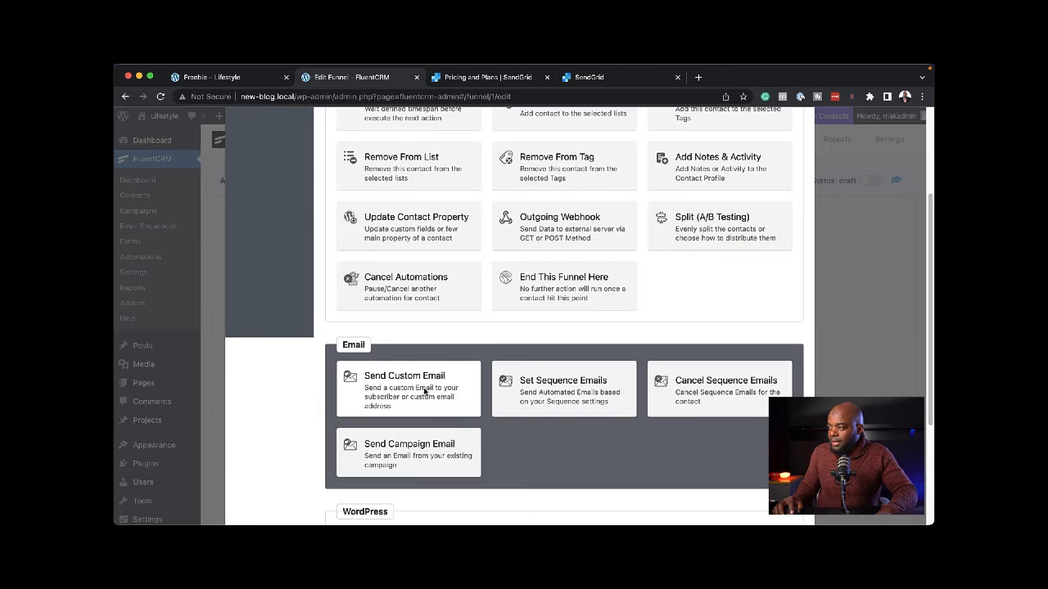
left_click(404, 389)
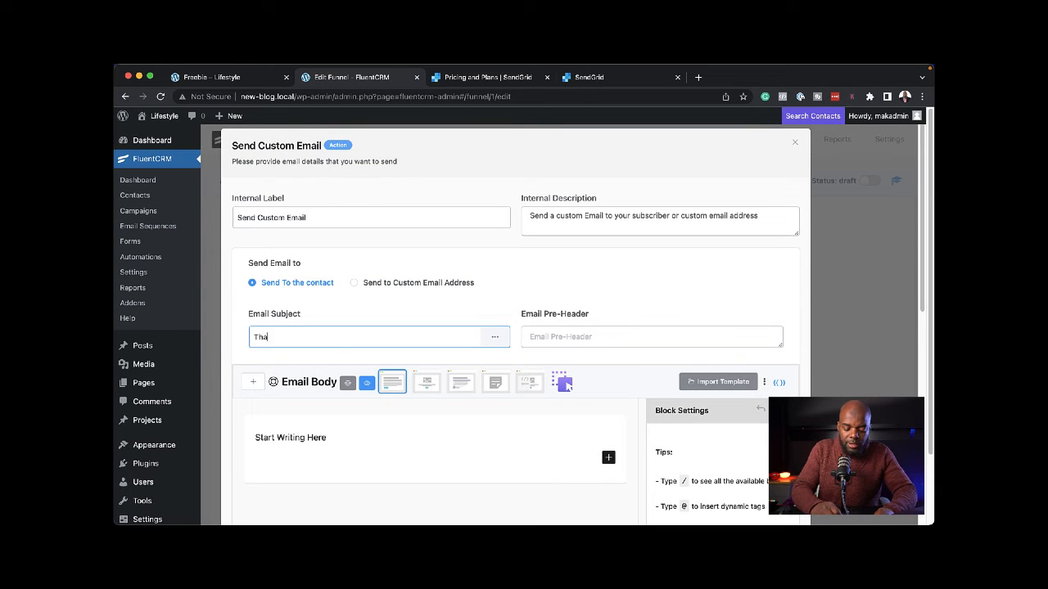
type("nk You")
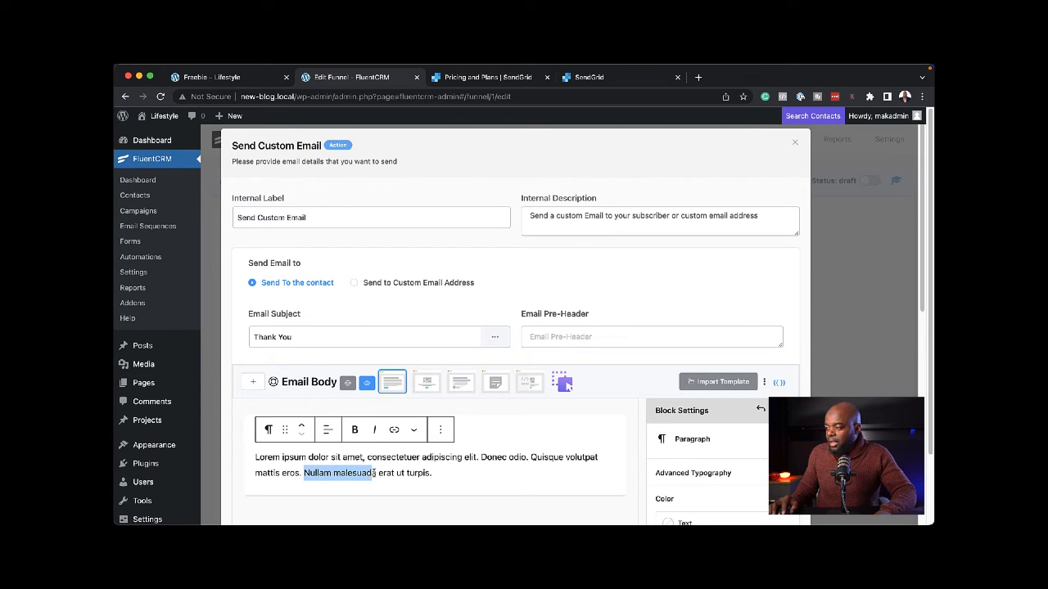
left_click(394, 430)
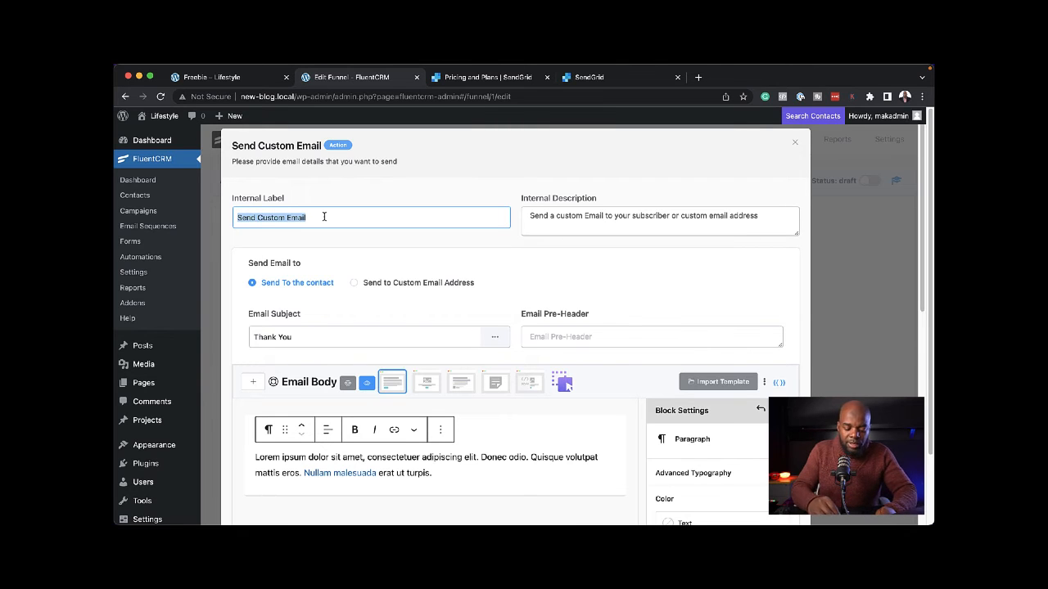
scroll("down", 3)
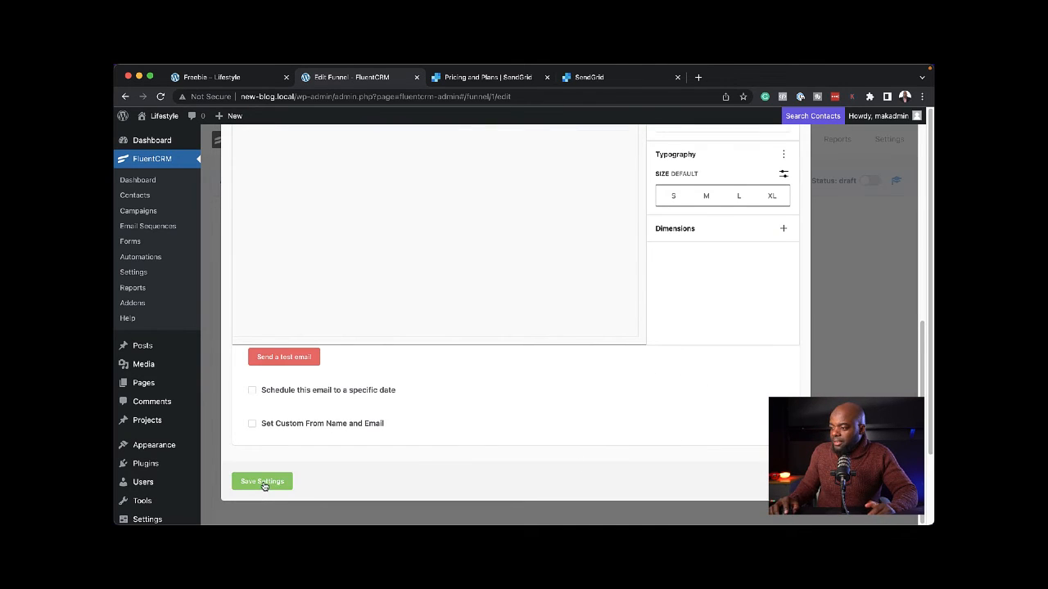
left_click(262, 481)
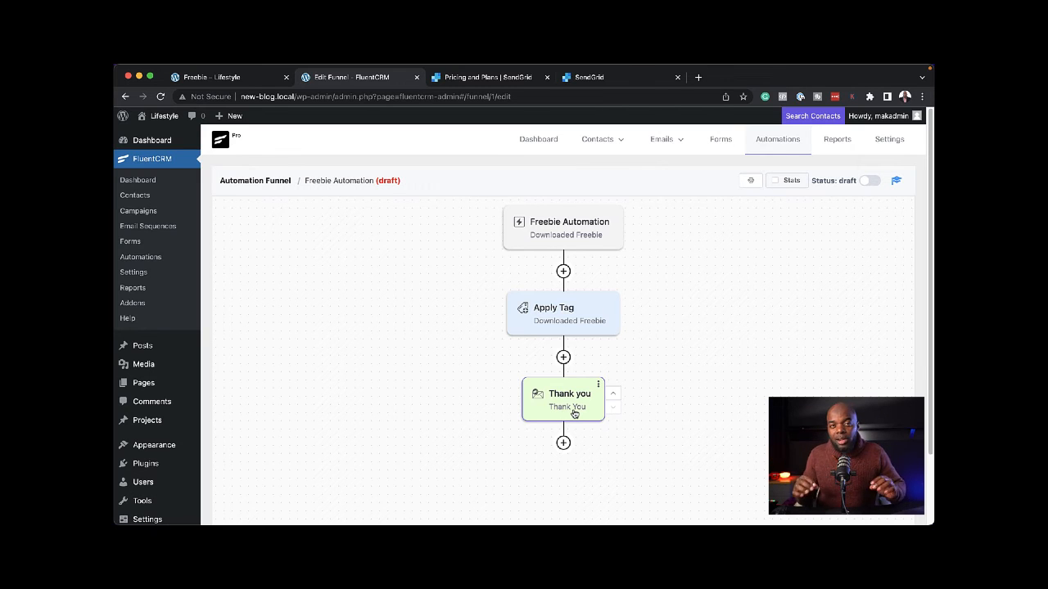
mouse_move(503, 401)
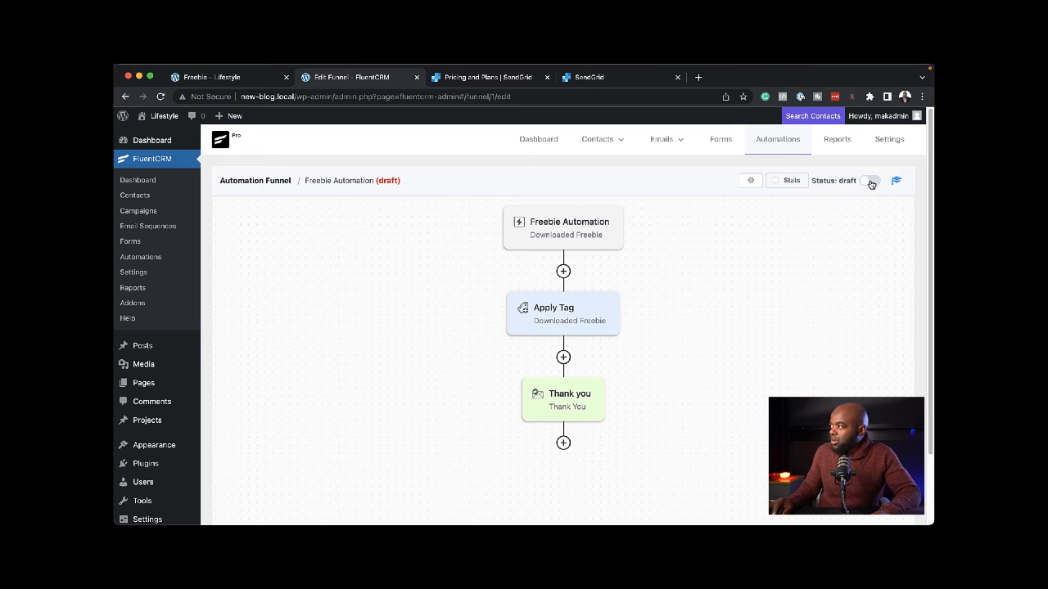
Switch the Freebie Automation status toggle from draft to published
left_click(810, 181)
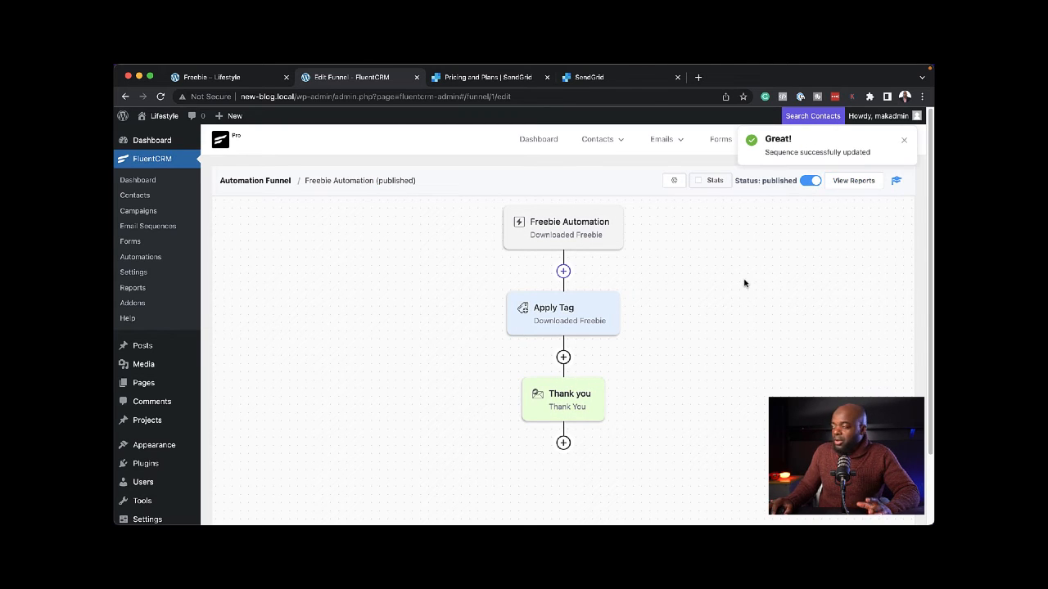
mouse_move(683, 329)
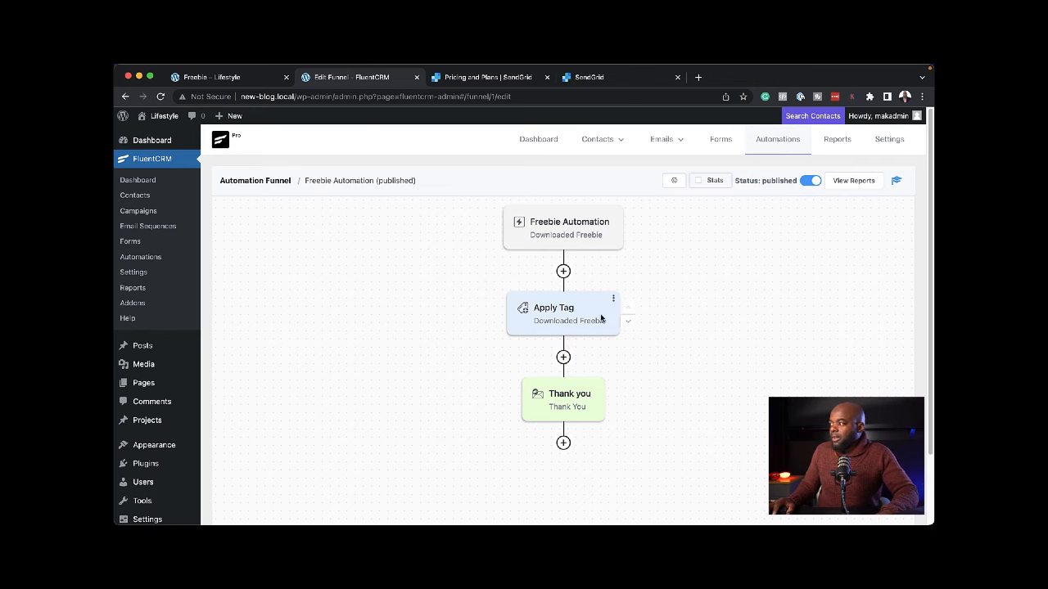
From Emails > All Campaigns, create a campaign titled 'Camp 1'
left_click(661, 138)
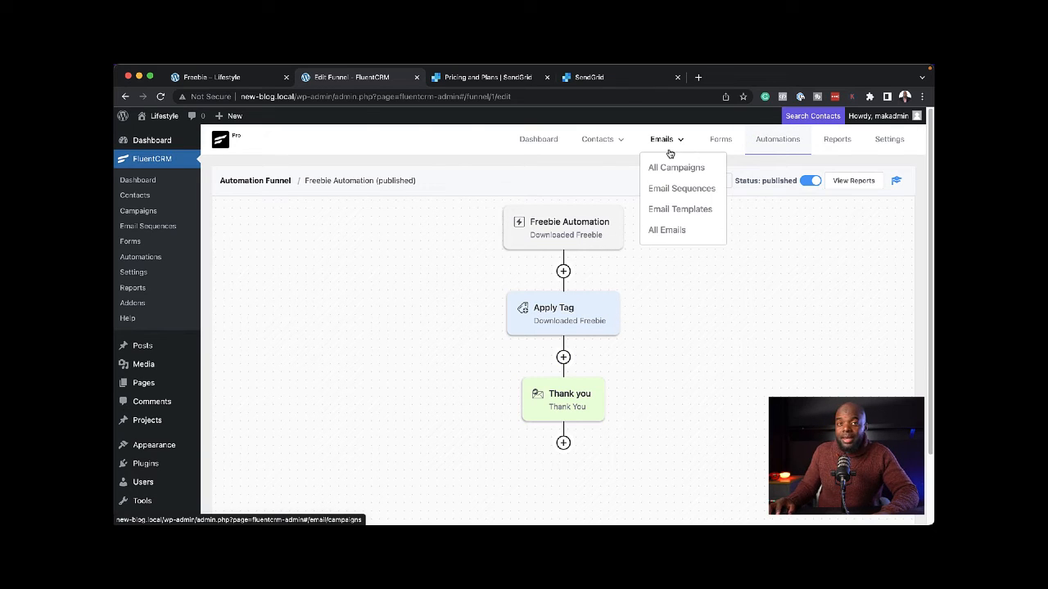
mouse_move(686, 171)
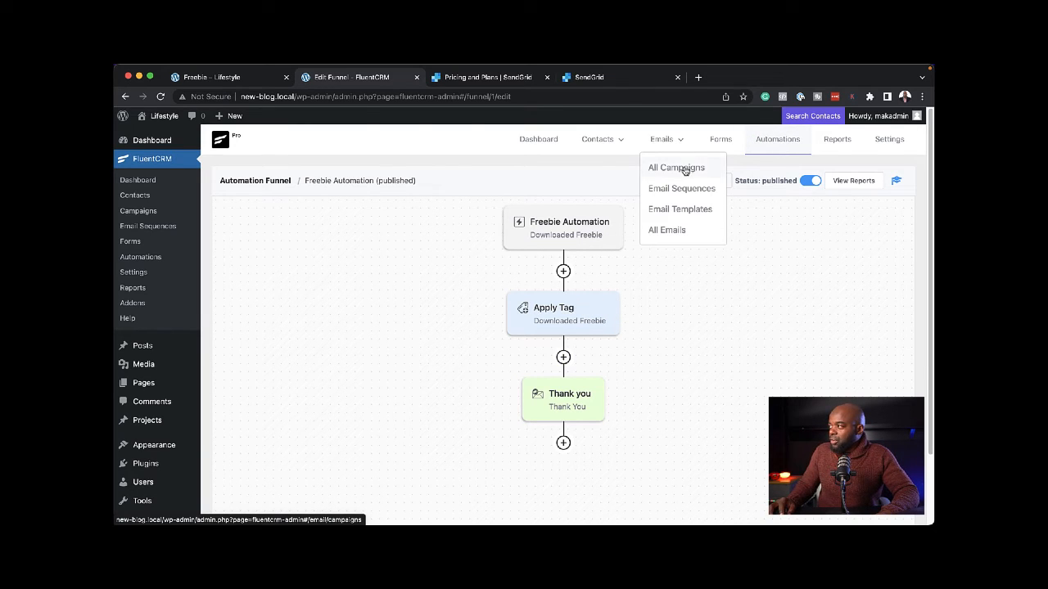
left_click(675, 167)
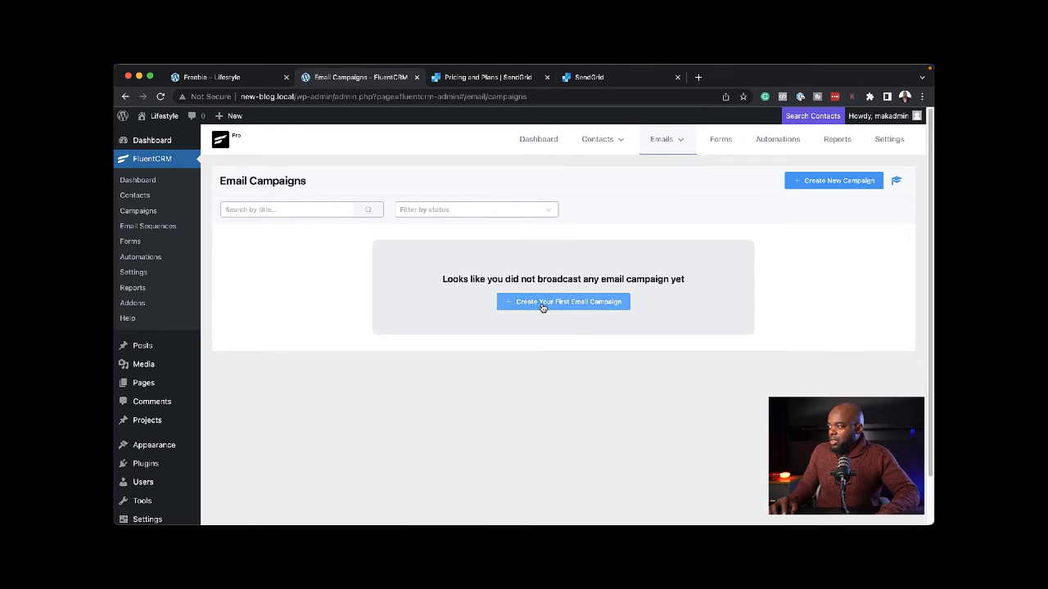
left_click(563, 301)
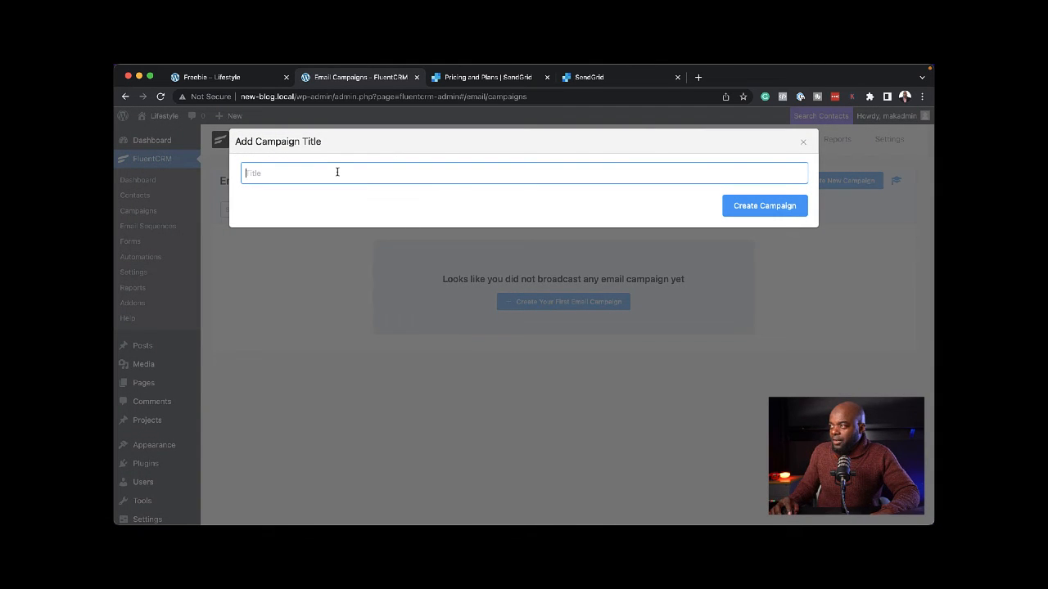
type("Camp 1")
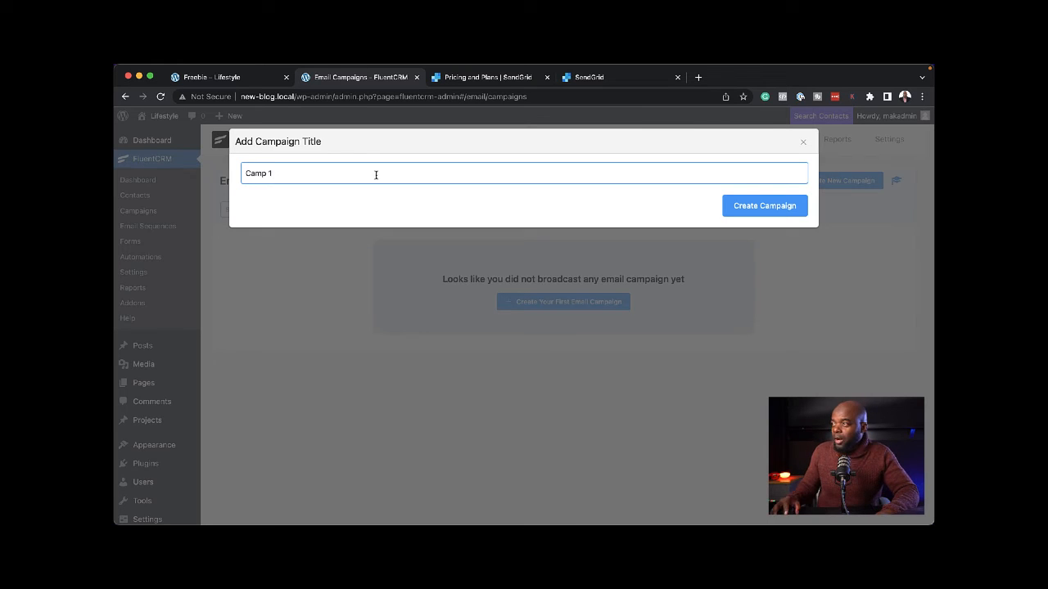
left_click(764, 205)
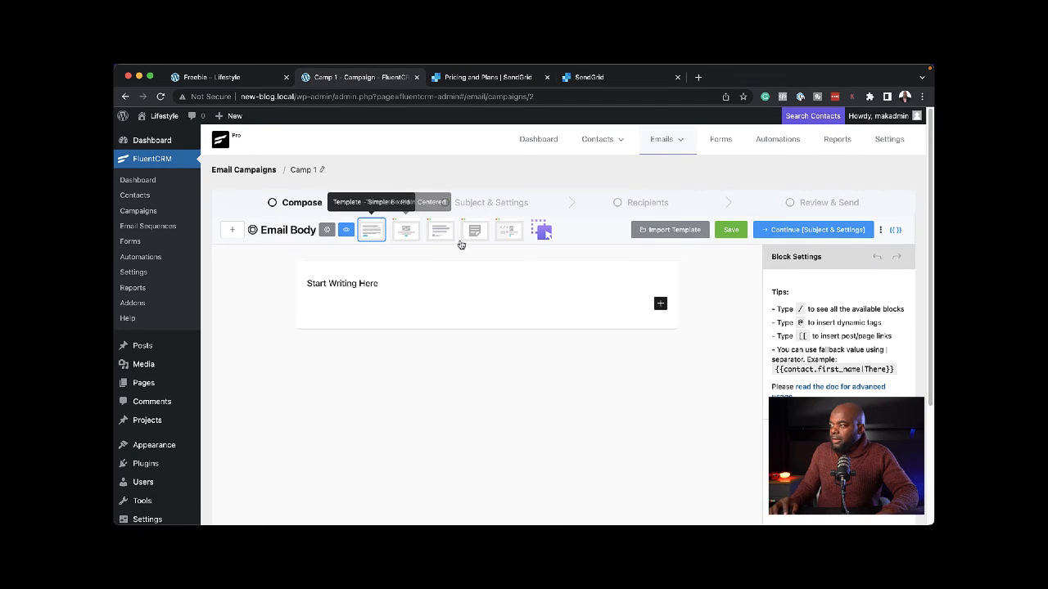
mouse_move(540, 231)
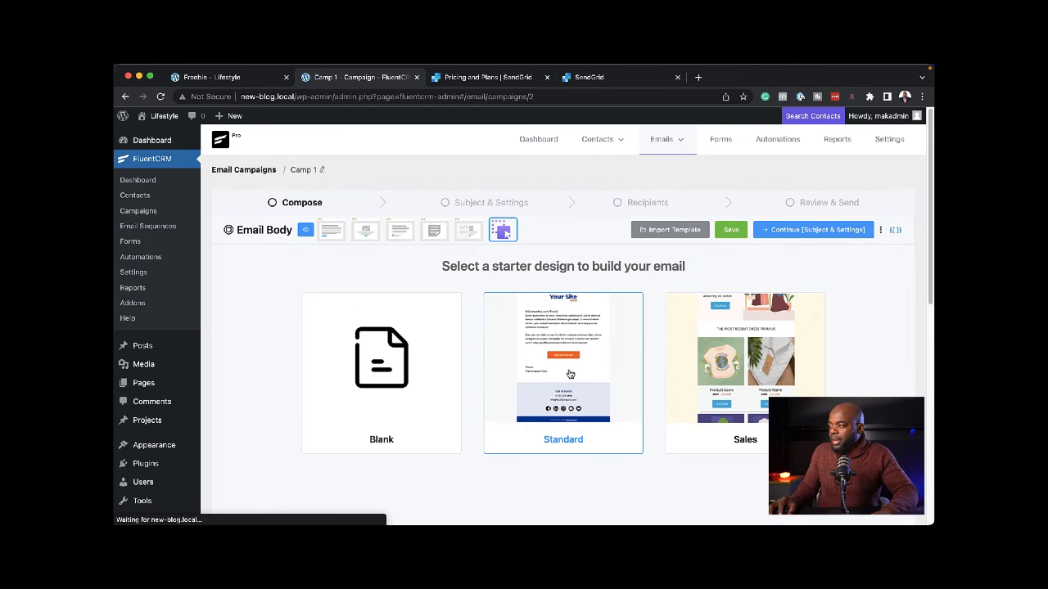
Use the Standard design, set subject 'Watch My New Video', and continue to recipients
left_click(562, 373)
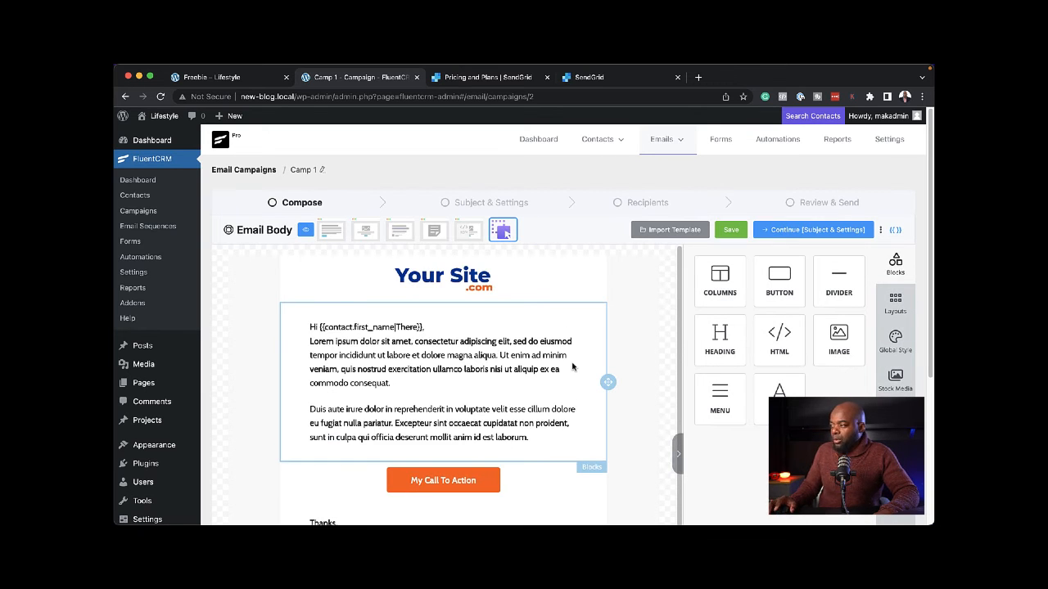
mouse_move(584, 393)
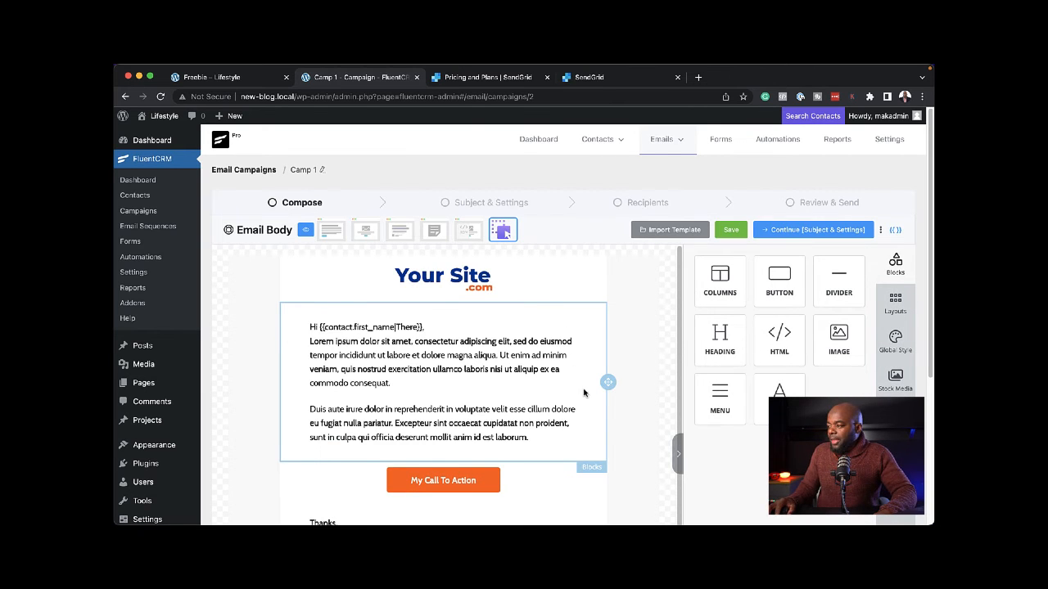
scroll("down", 3)
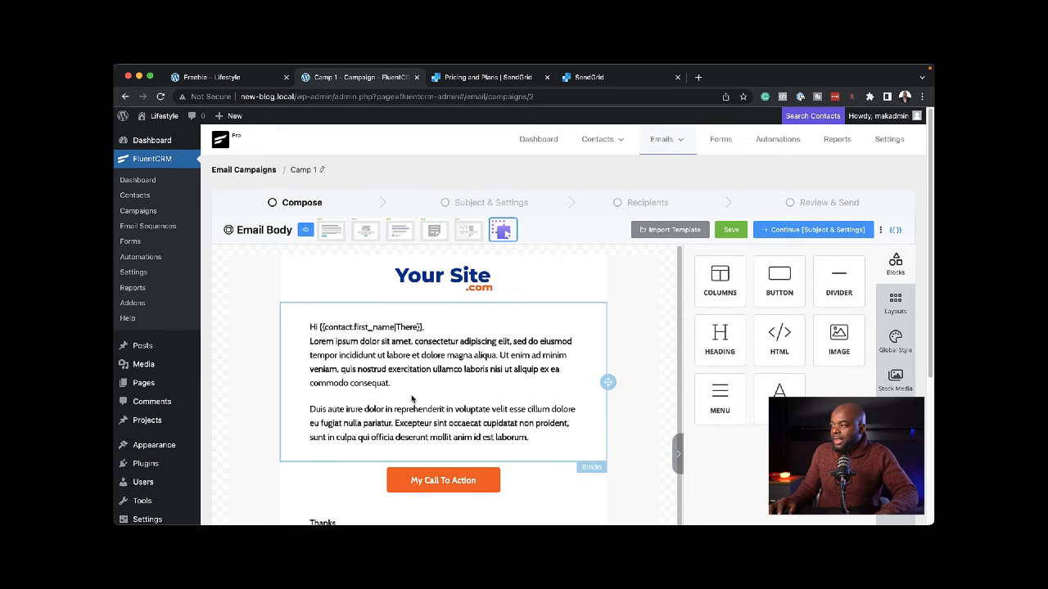
scroll("down", 3)
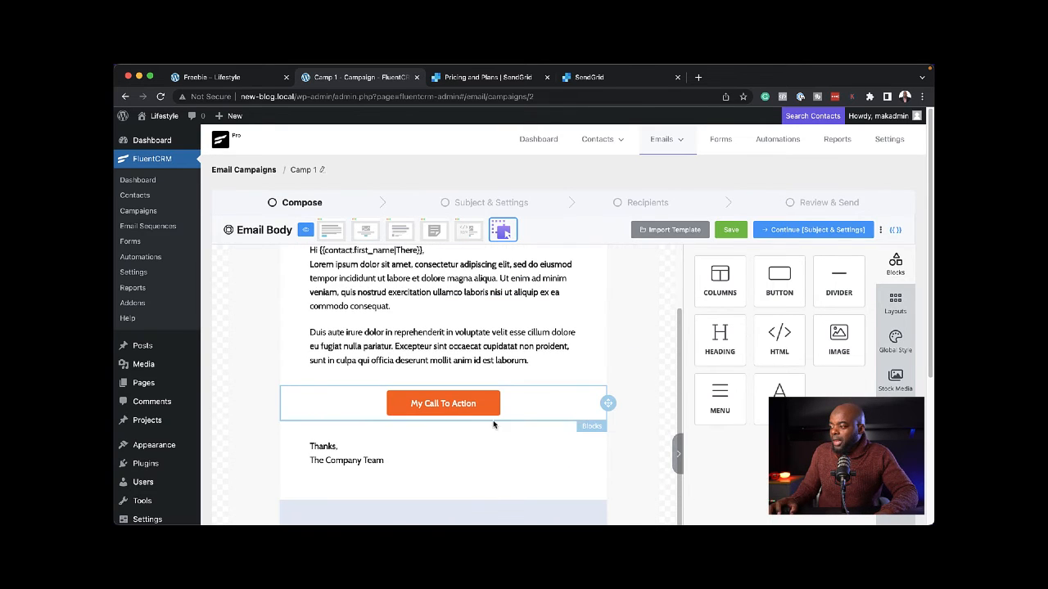
scroll("down", 3)
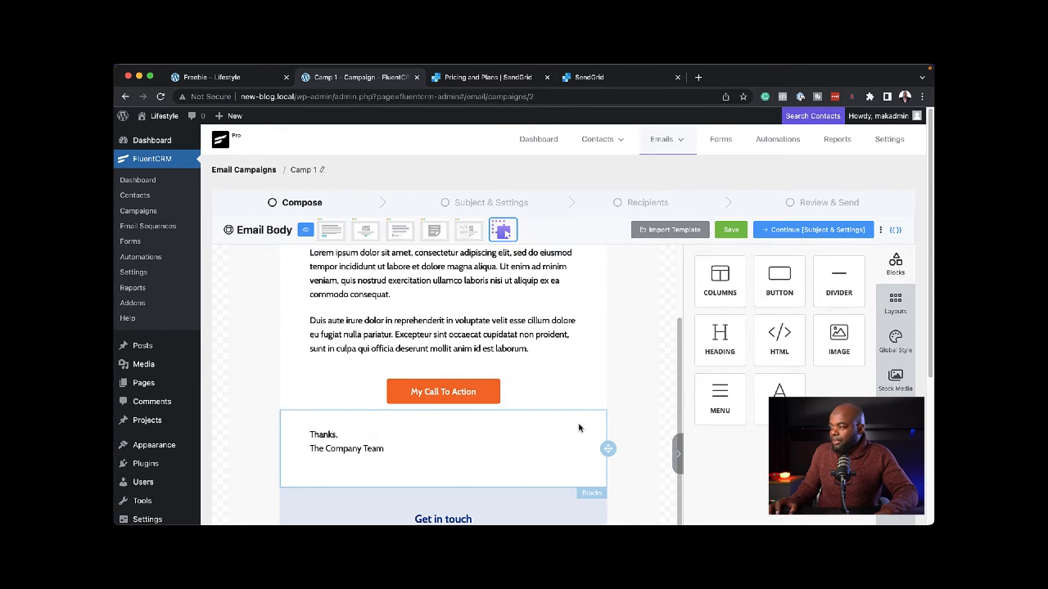
scroll("up", 3)
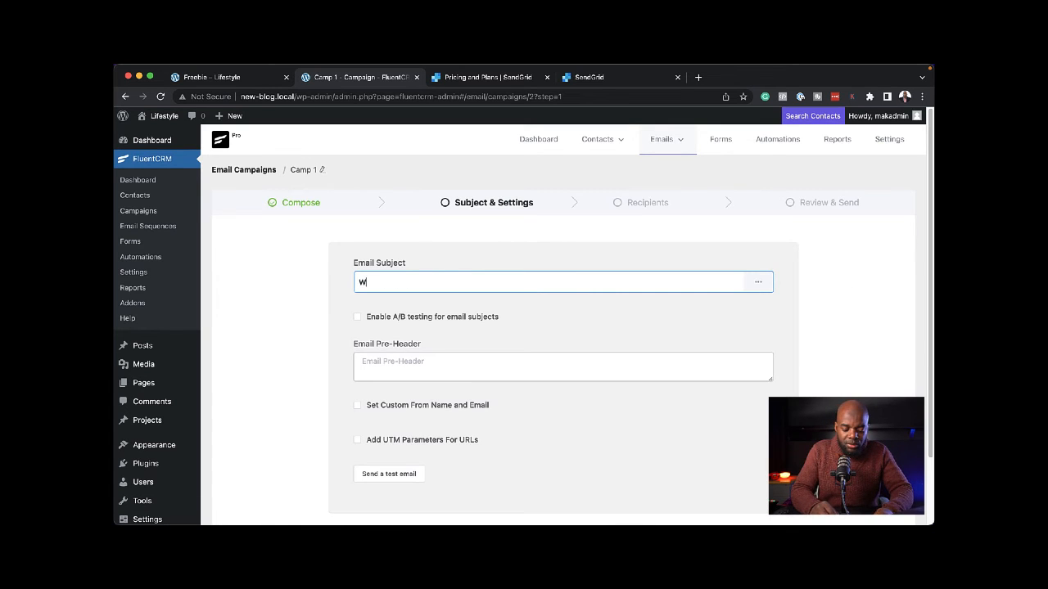
type("Watch My New Video")
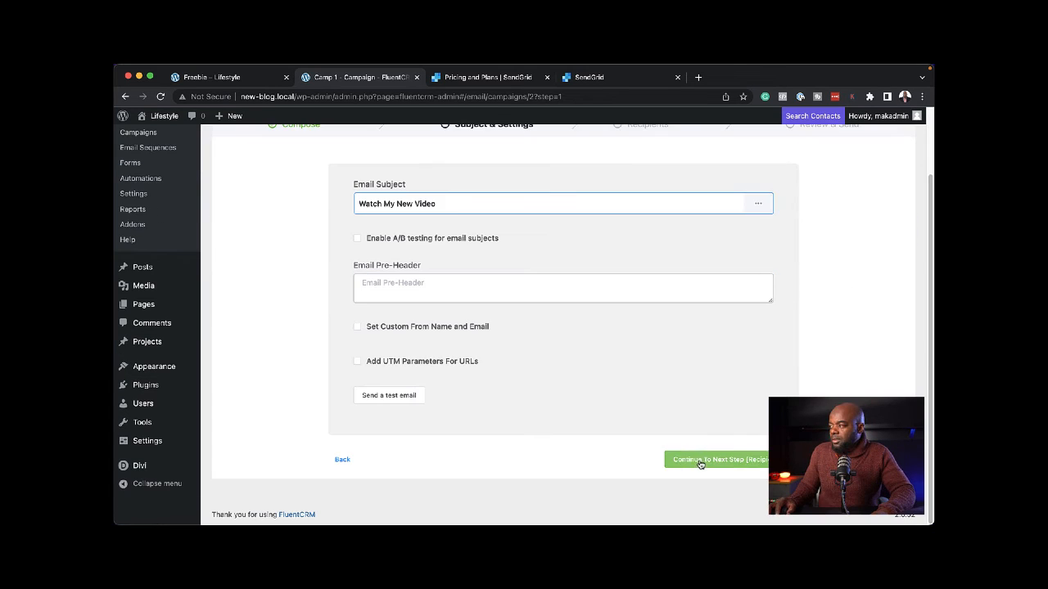
left_click(718, 459)
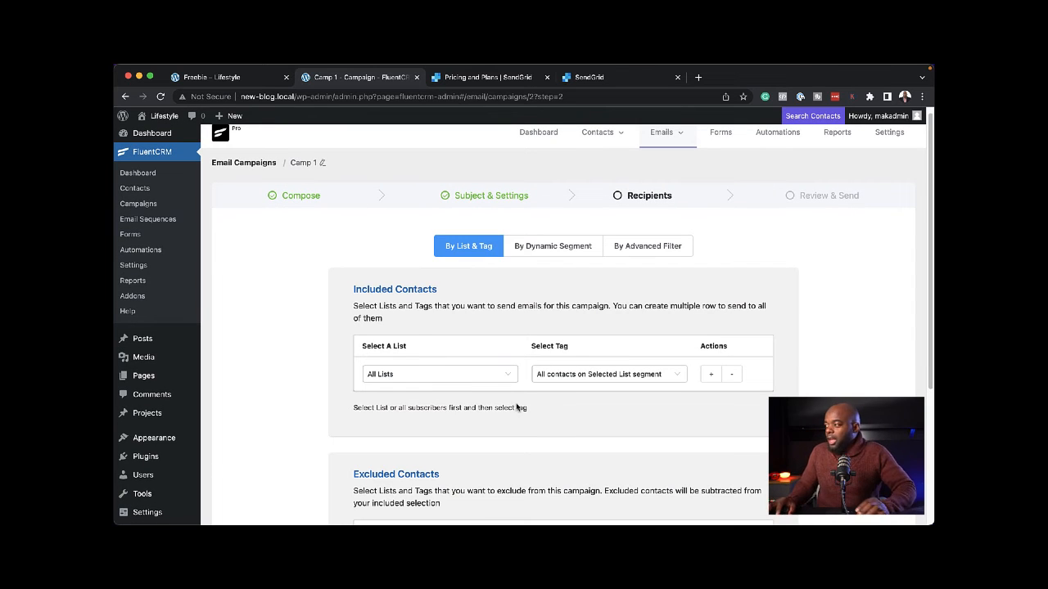
Include the Downloaded Freebie list and Downloaded Freebie tag, leaving exclusions empty
scroll("down", 3)
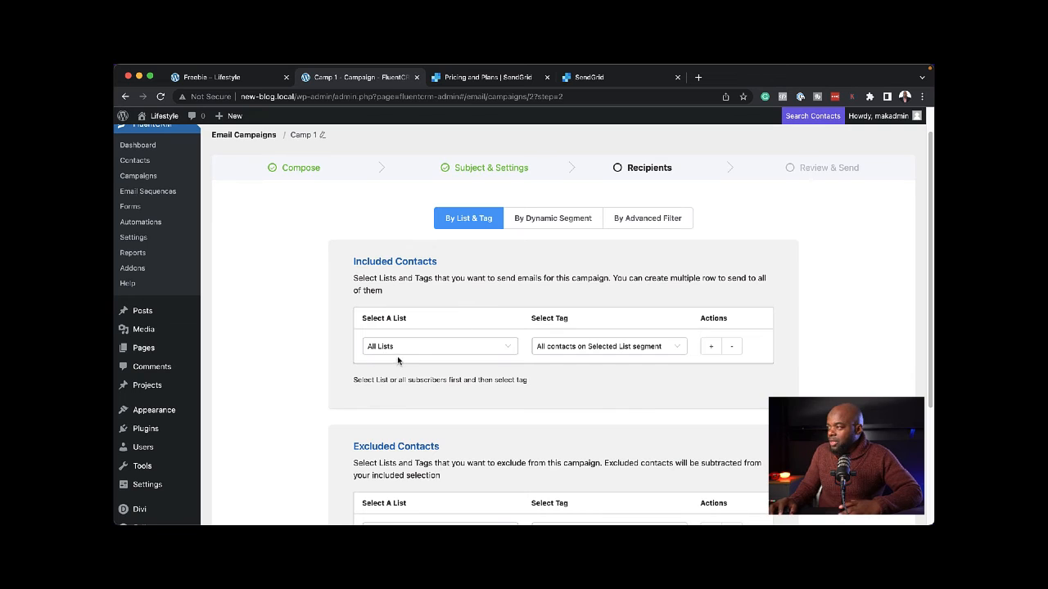
mouse_move(589, 348)
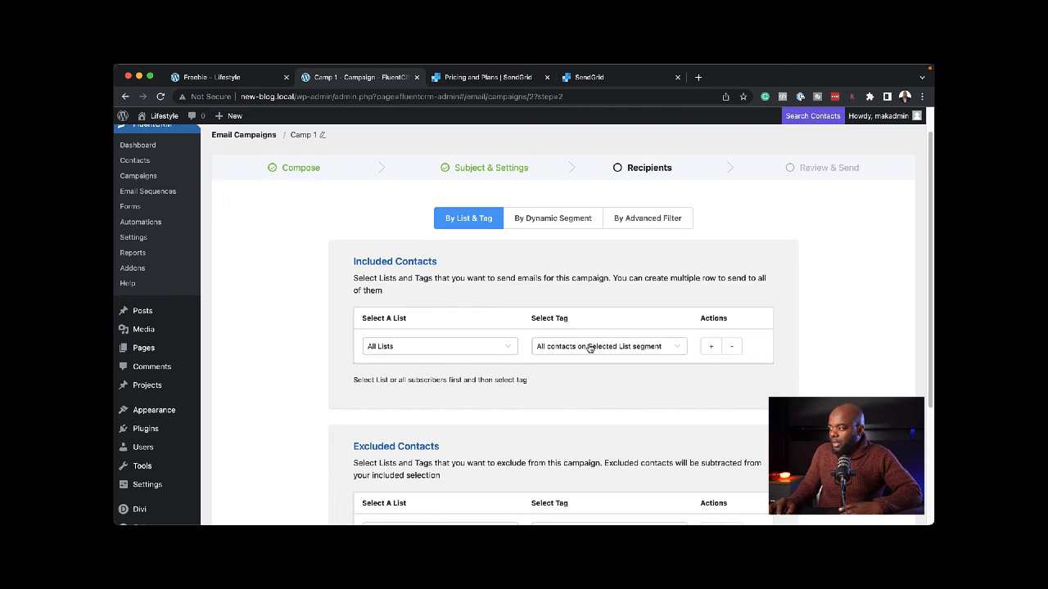
left_click(438, 346)
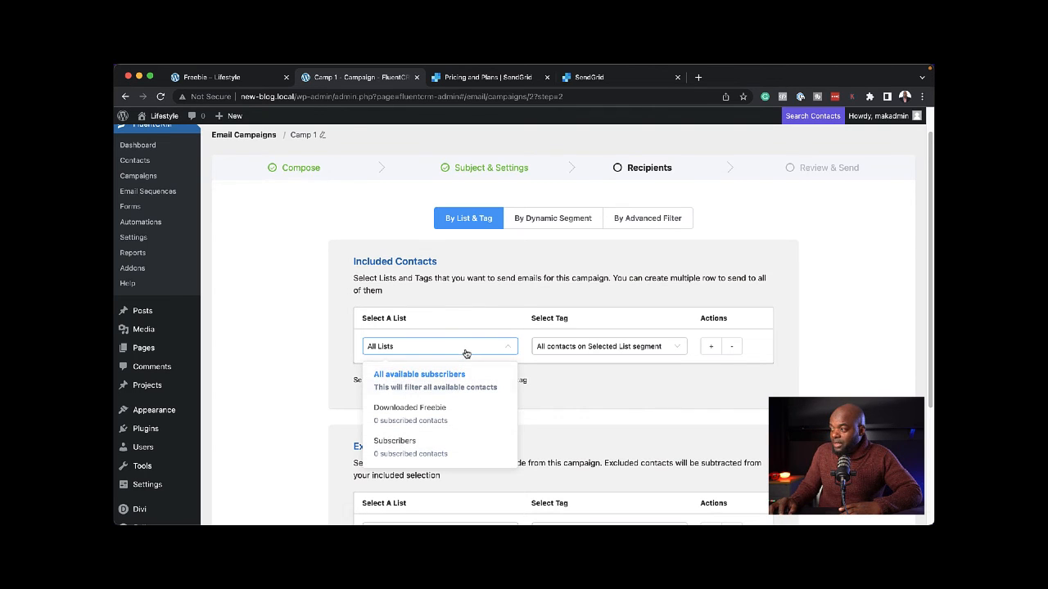
left_click(409, 408)
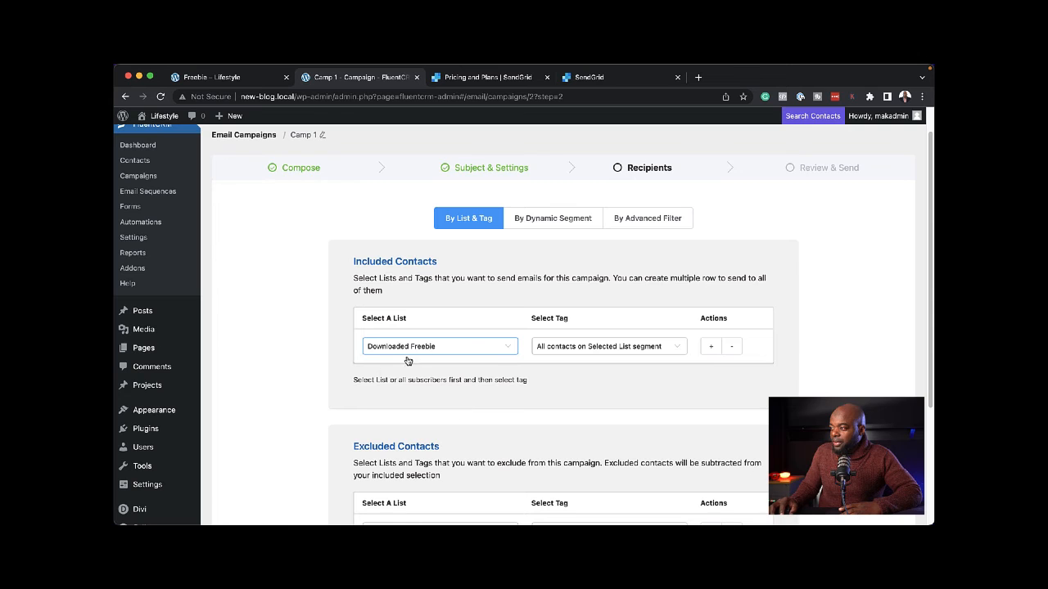
mouse_move(448, 352)
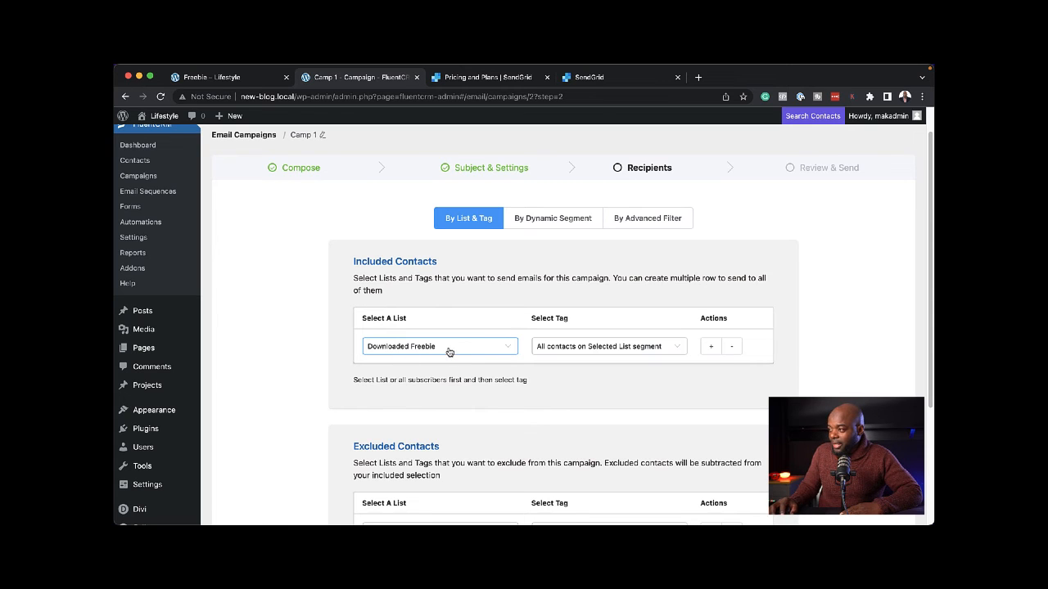
left_click(608, 345)
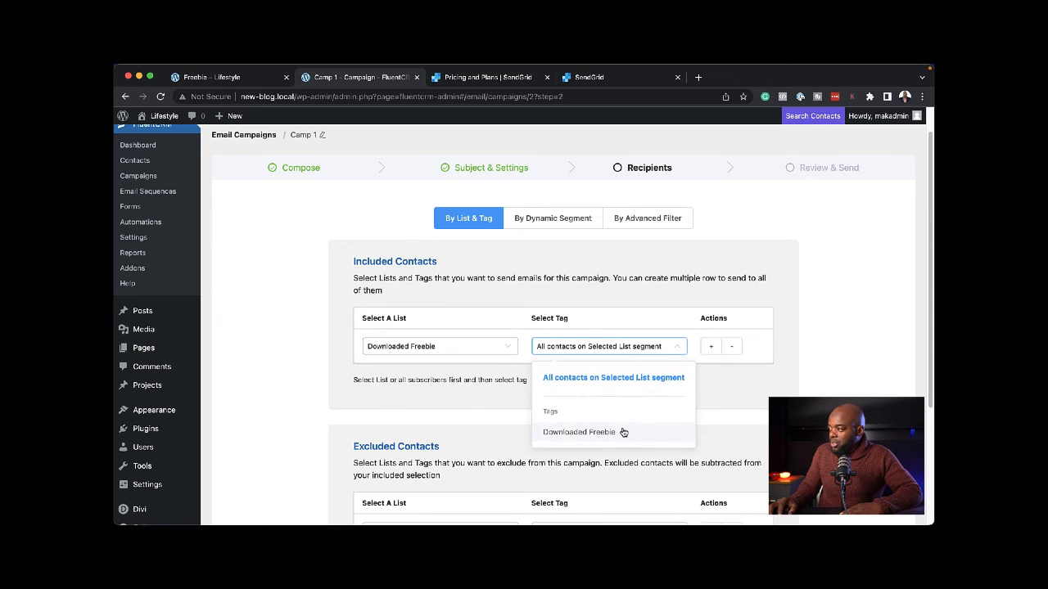
left_click(579, 432)
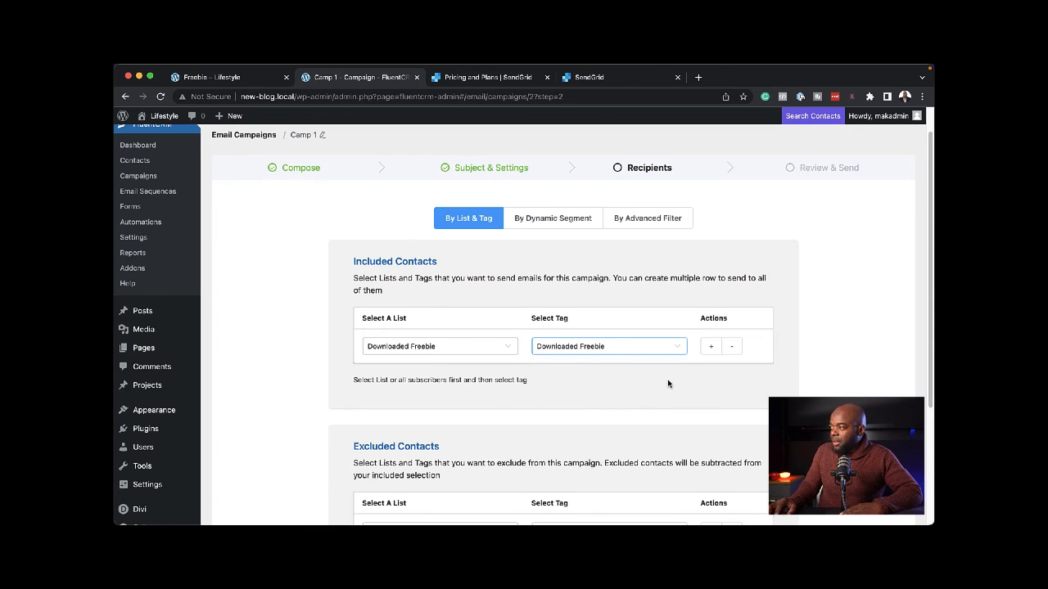
scroll("down", 3)
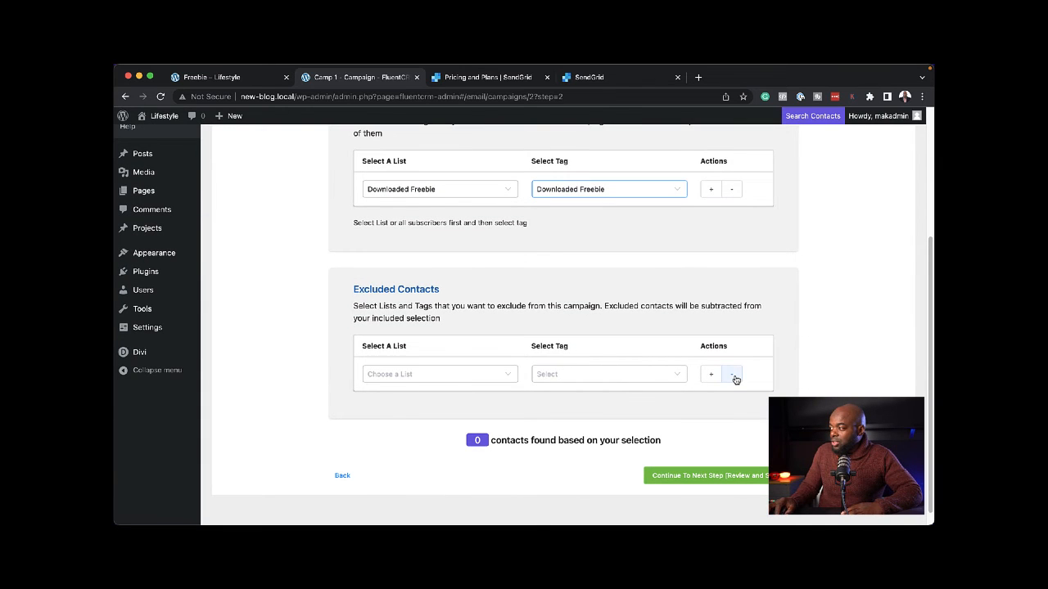
left_click(439, 374)
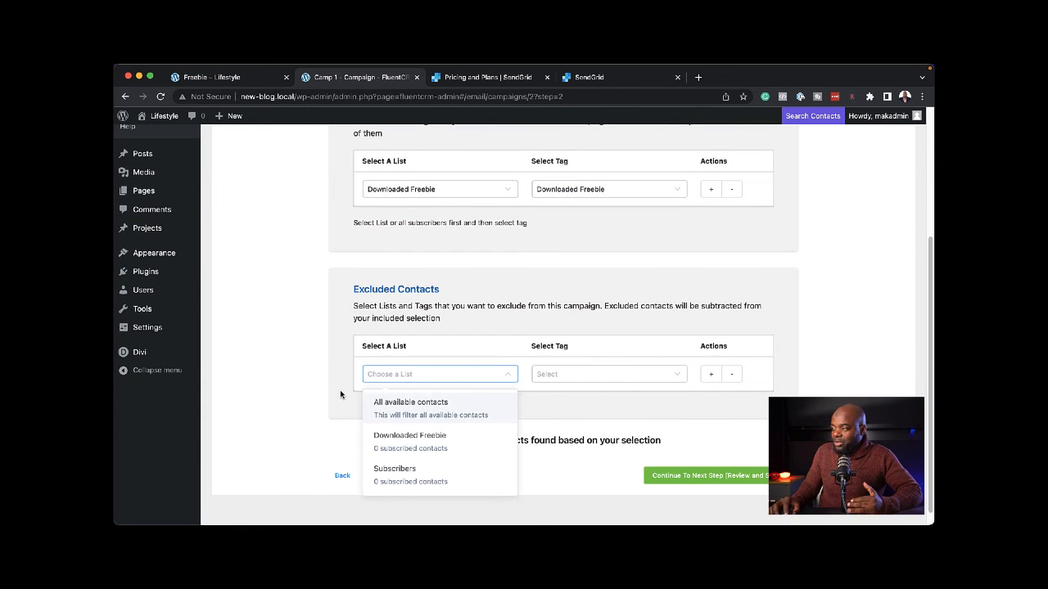
left_click(338, 393)
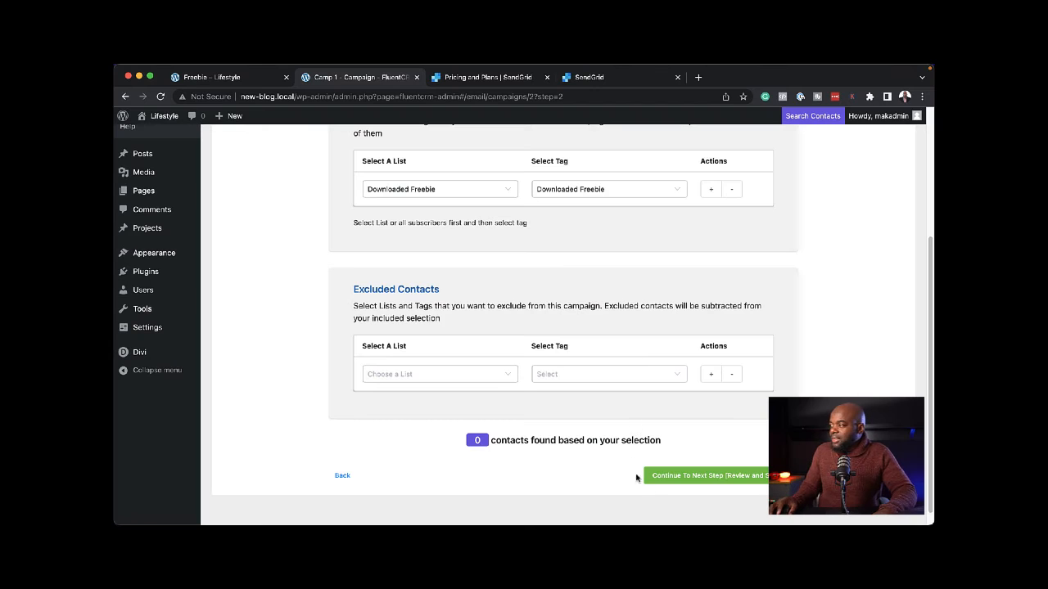
Go to Settings > Fluent SMTP in the admin sidebar
scroll("up", 3)
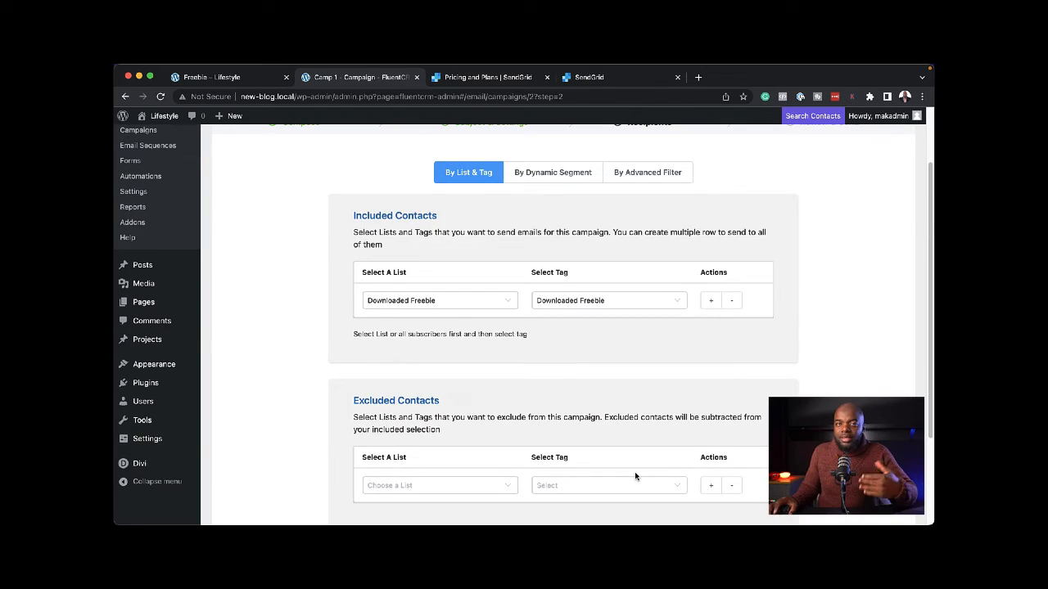
scroll("up", 3)
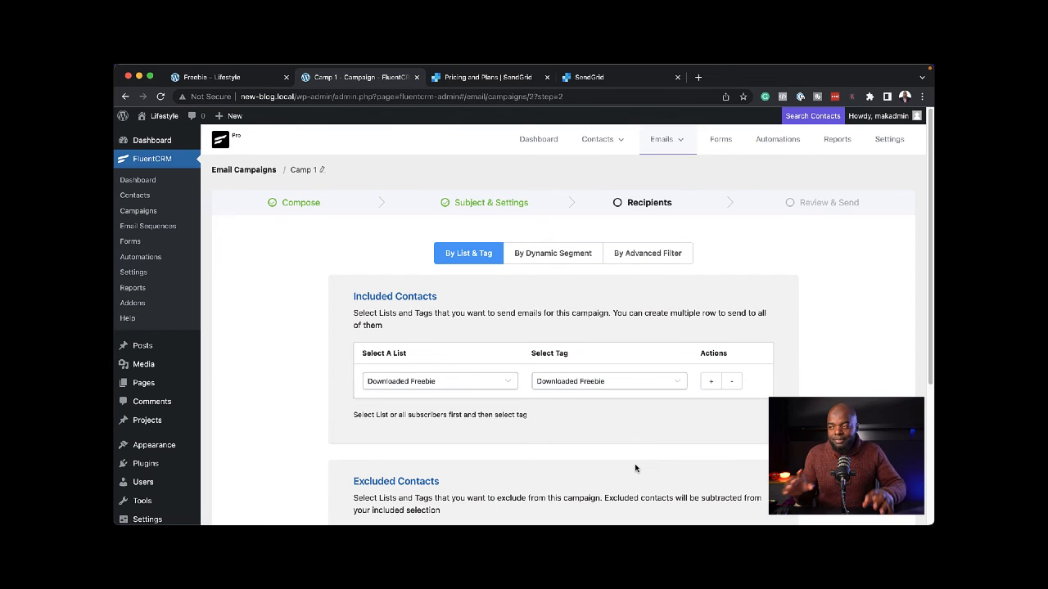
scroll("down", 3)
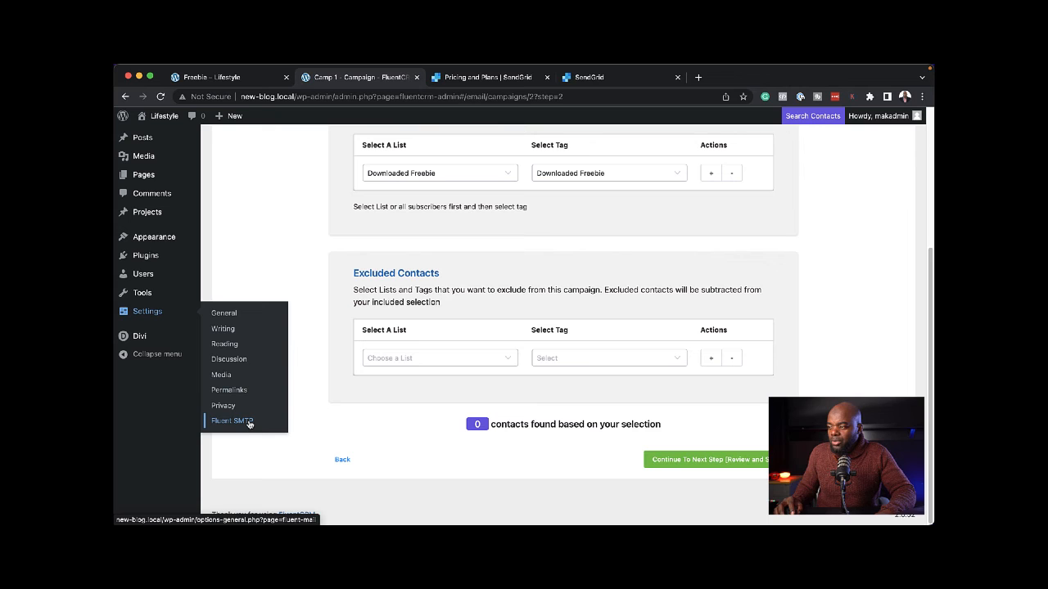
left_click(232, 421)
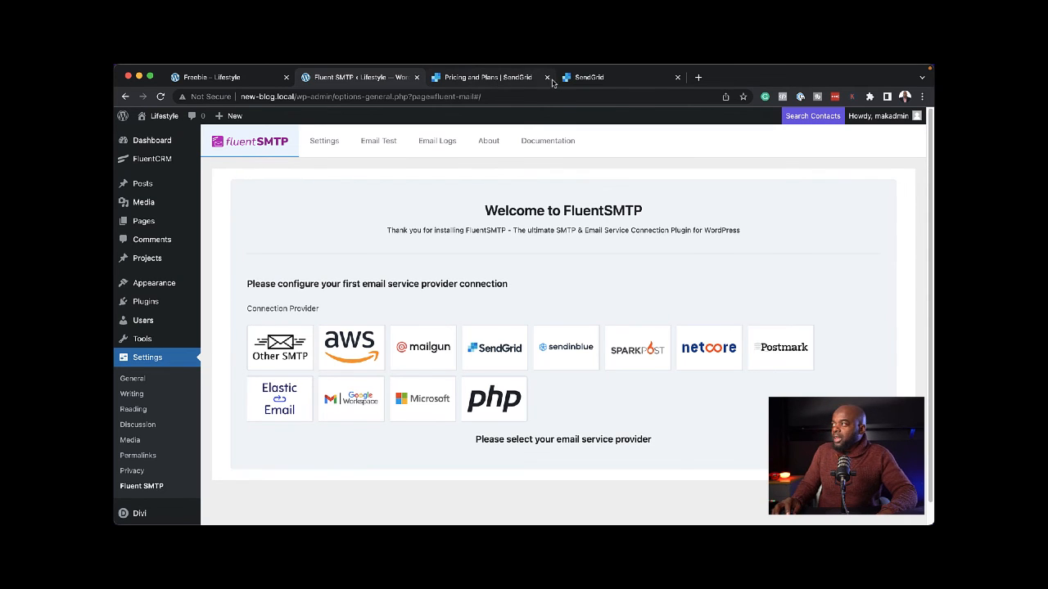
Scroll through SendGrid's Email API plans, including the free 100-emails-per-day tier
left_click(487, 77)
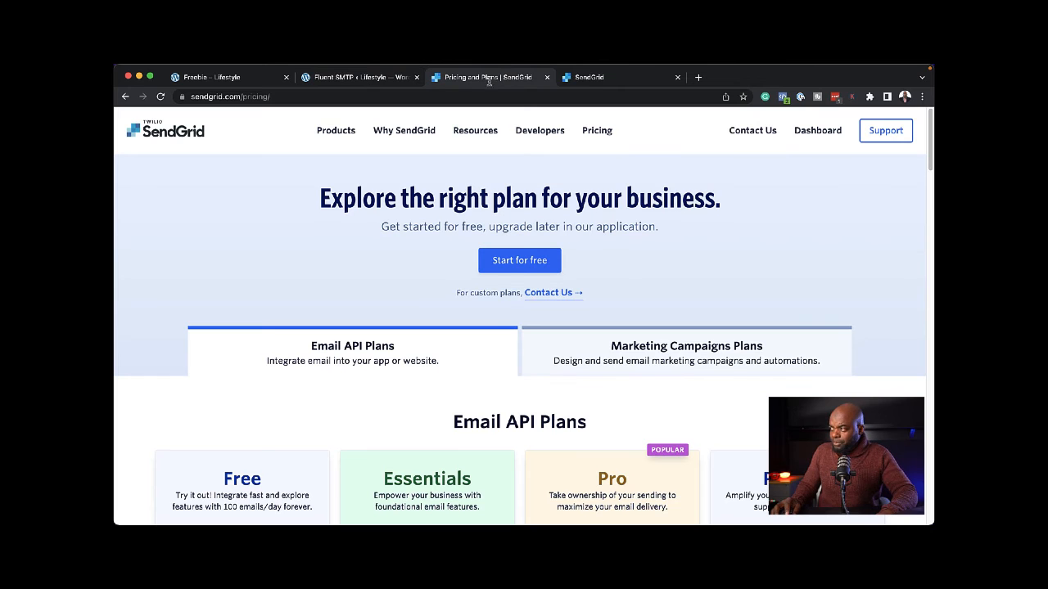
scroll("down", 3)
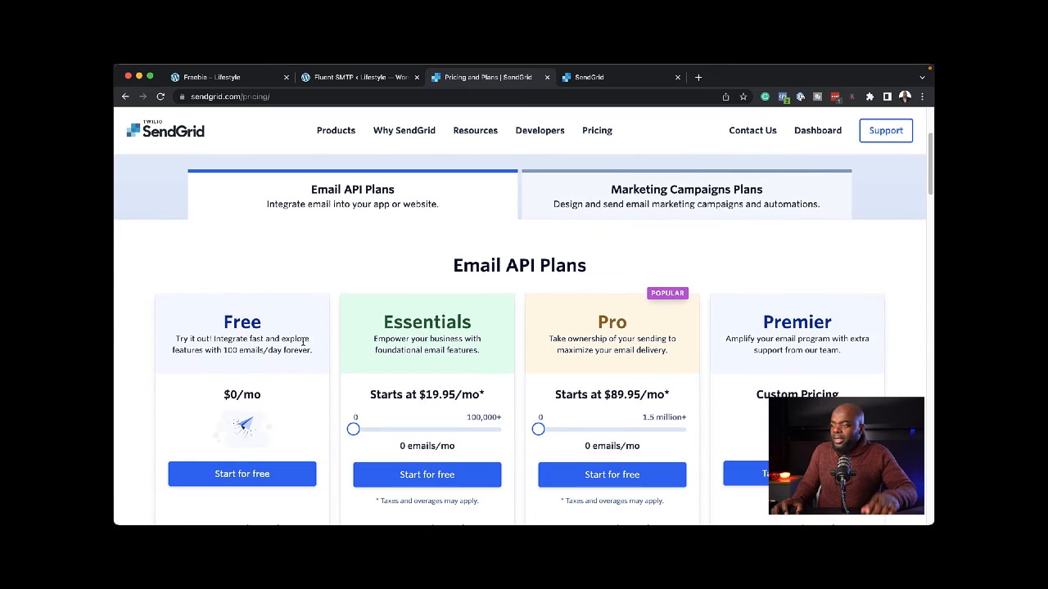
scroll("down", 3)
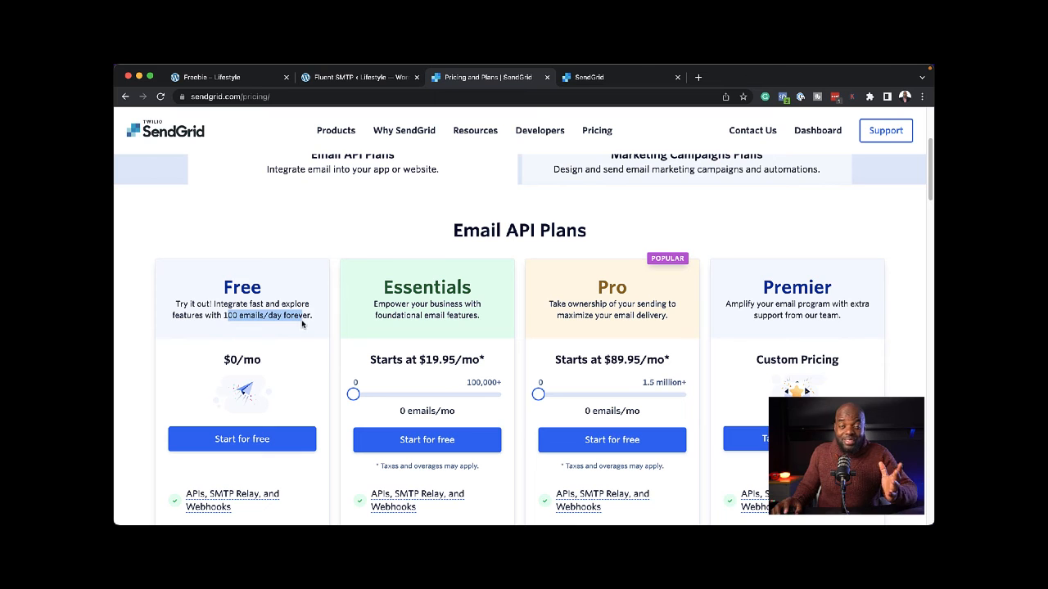
mouse_move(276, 400)
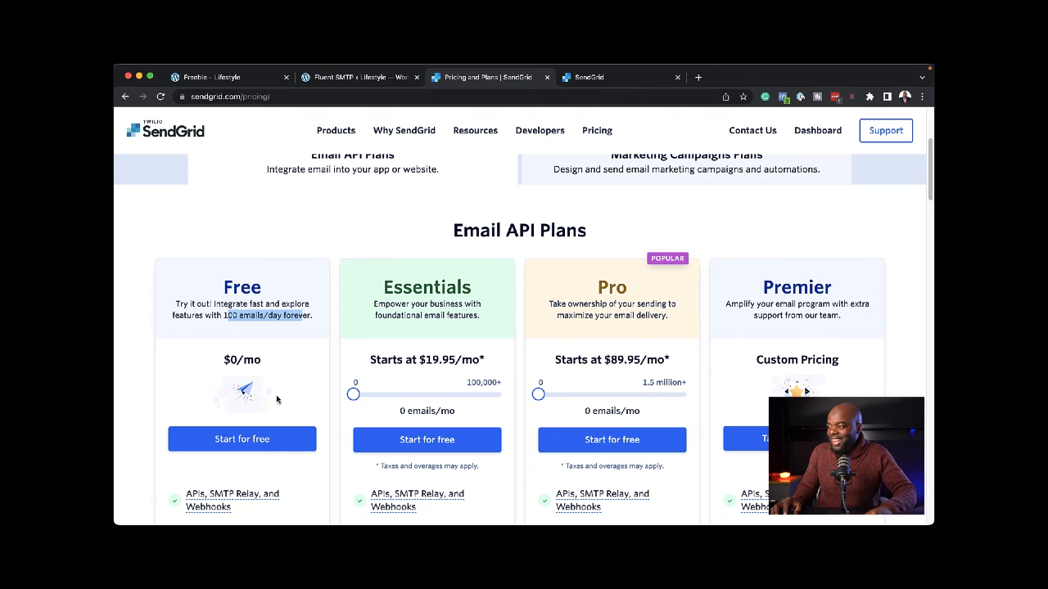
scroll("down", 3)
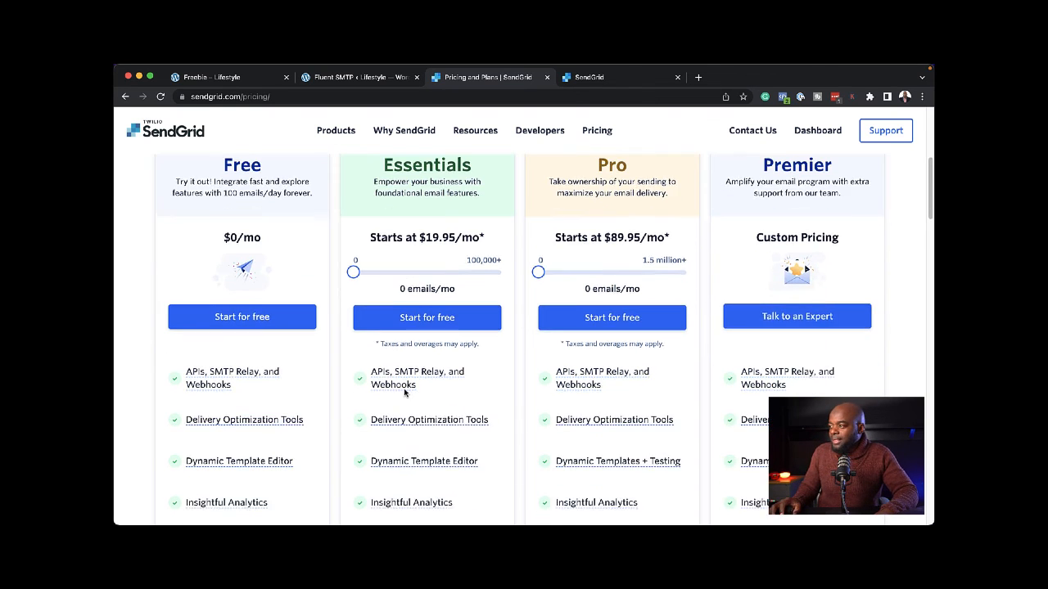
scroll("down", 3)
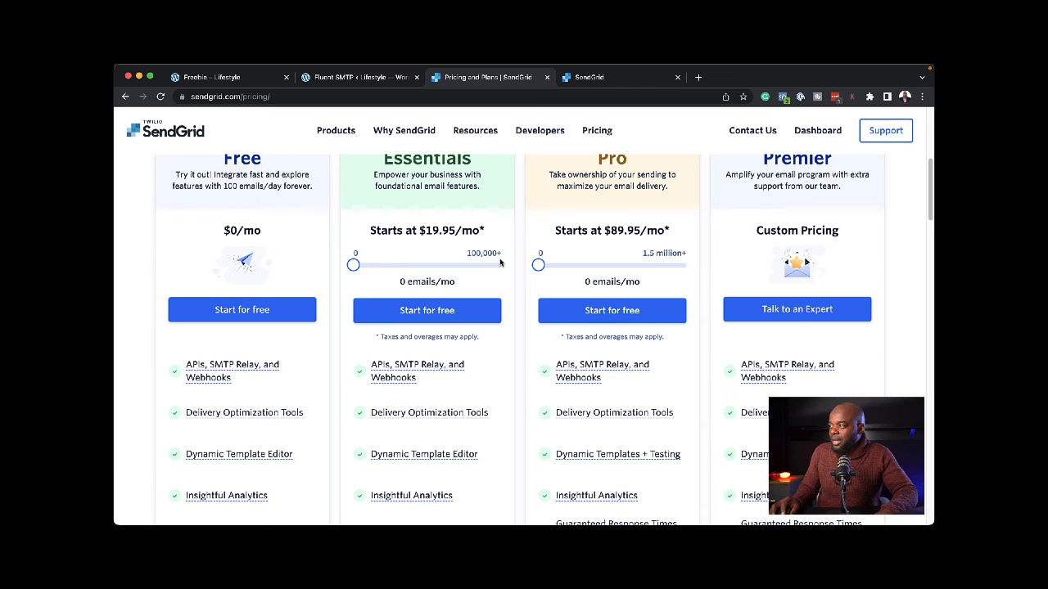
mouse_move(437, 235)
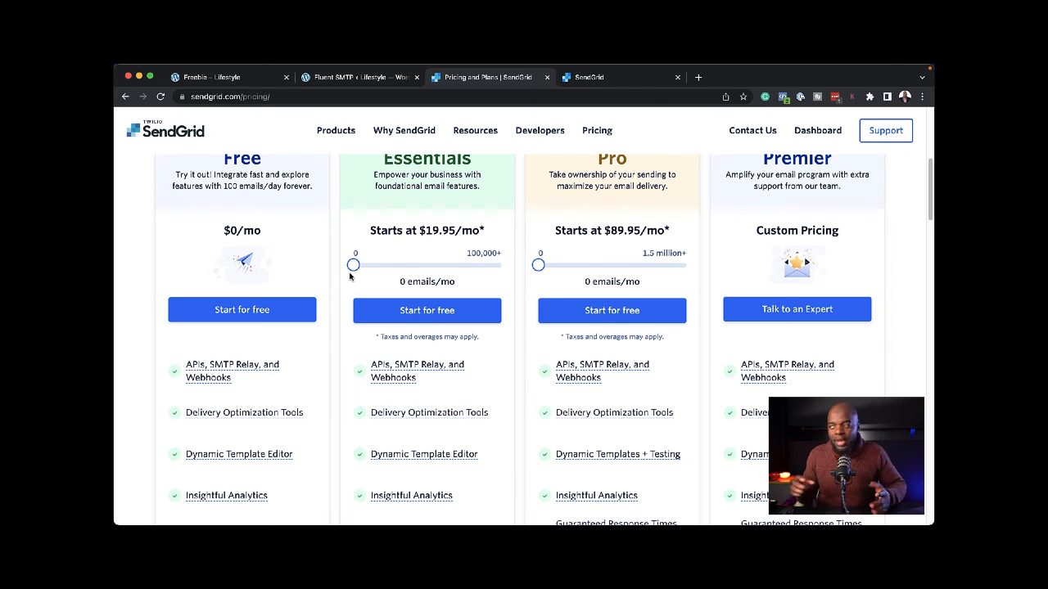
scroll("up", 3)
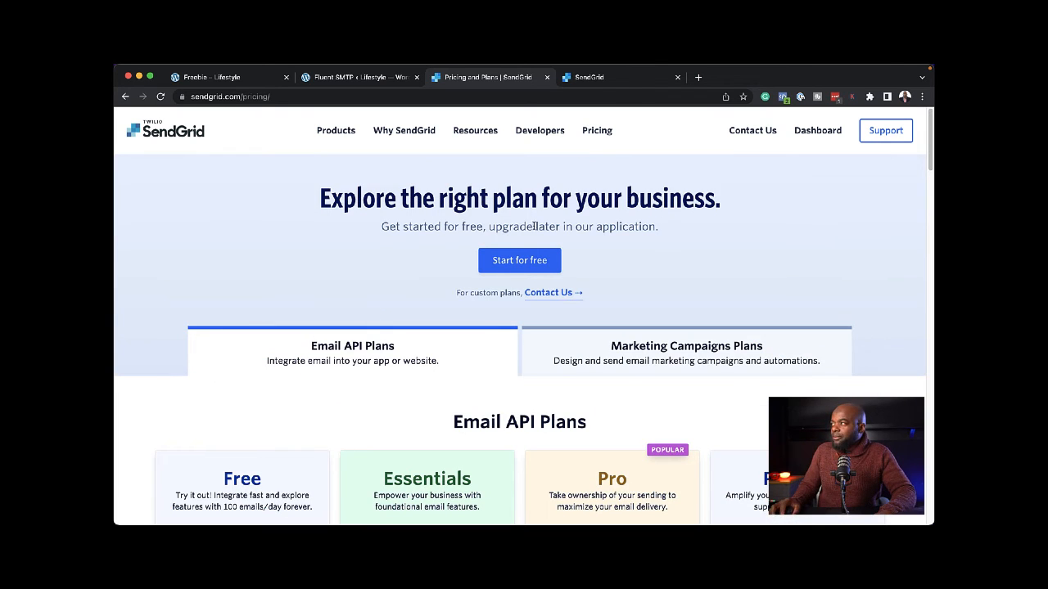
Create a full-access SendGrid API key named 'mak' and copy its value
left_click(609, 77)
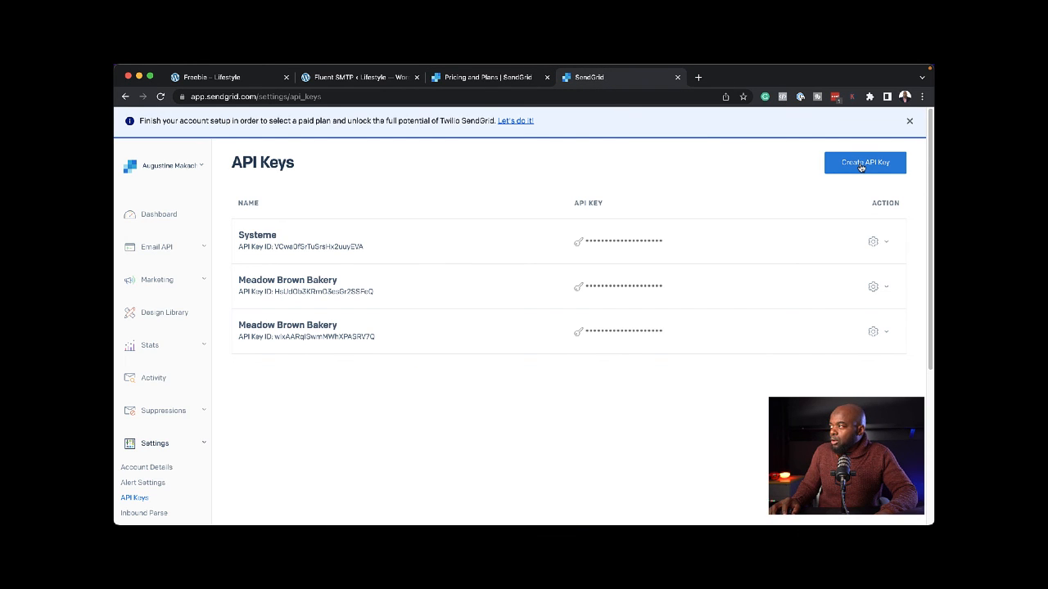
left_click(864, 162)
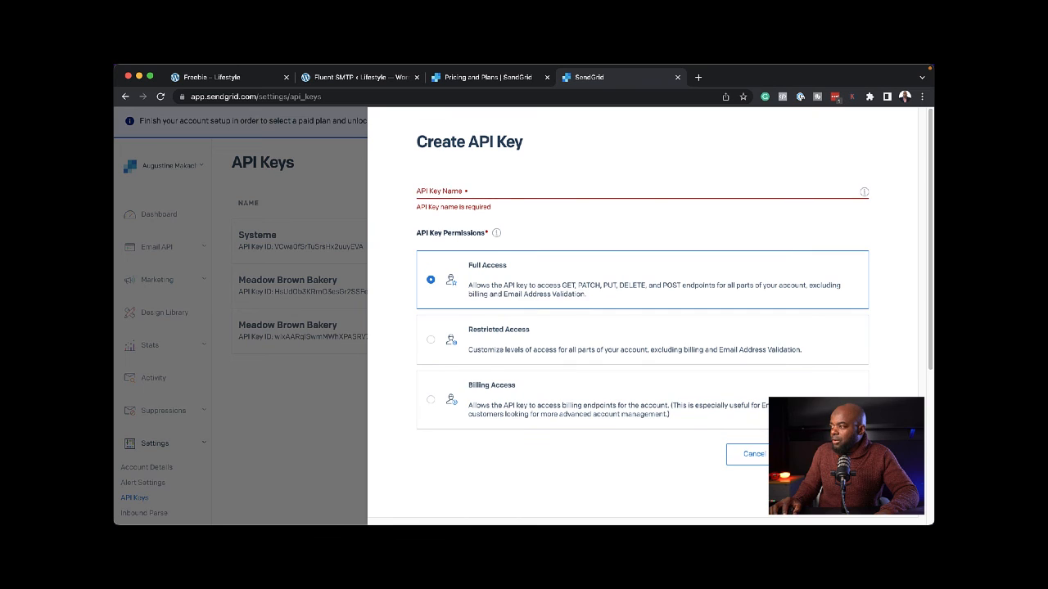
type("mak")
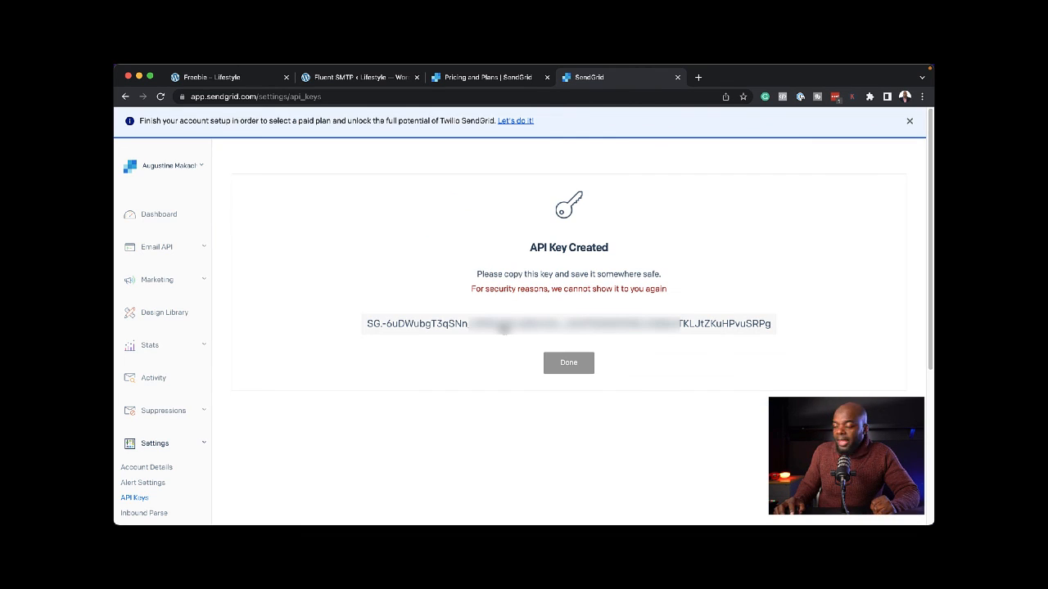
left_click(756, 323)
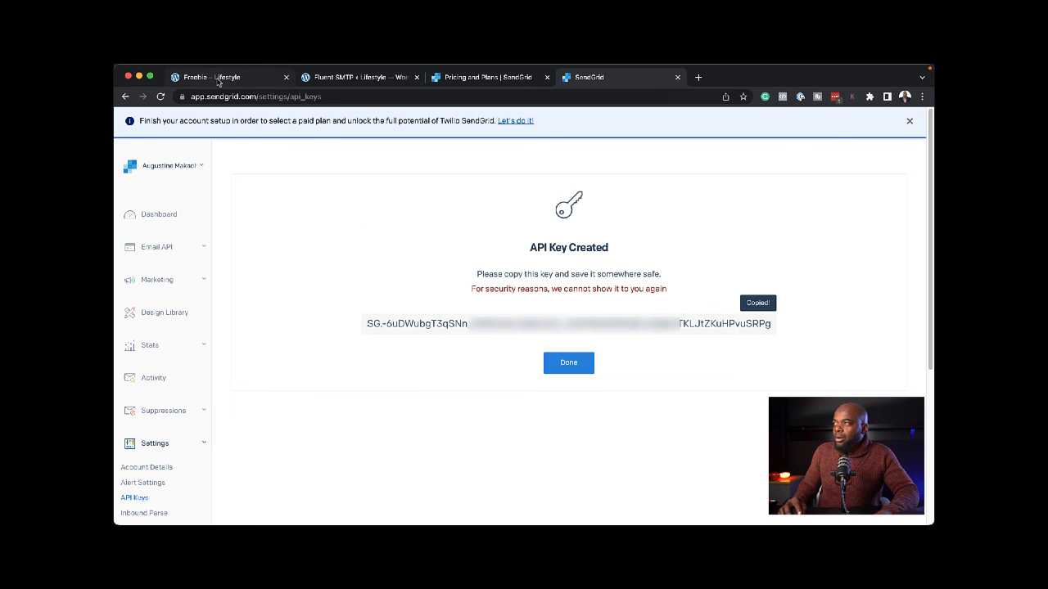
left_click(360, 77)
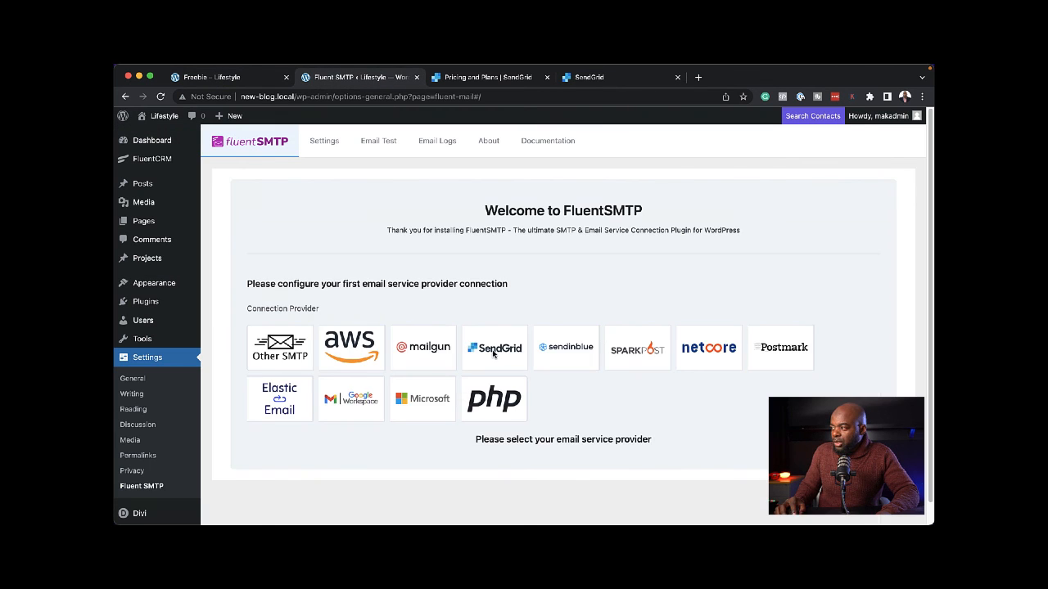
Connect FluentSMTP to SendGrid with sender 'mak' / 'Mak' and the API key, saving connection and general settings
left_click(494, 347)
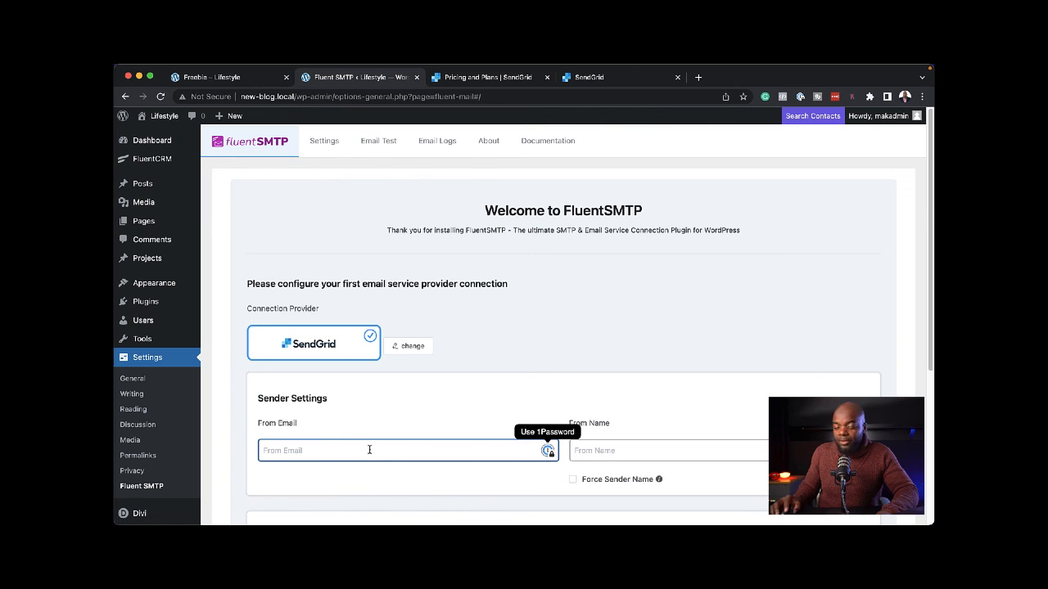
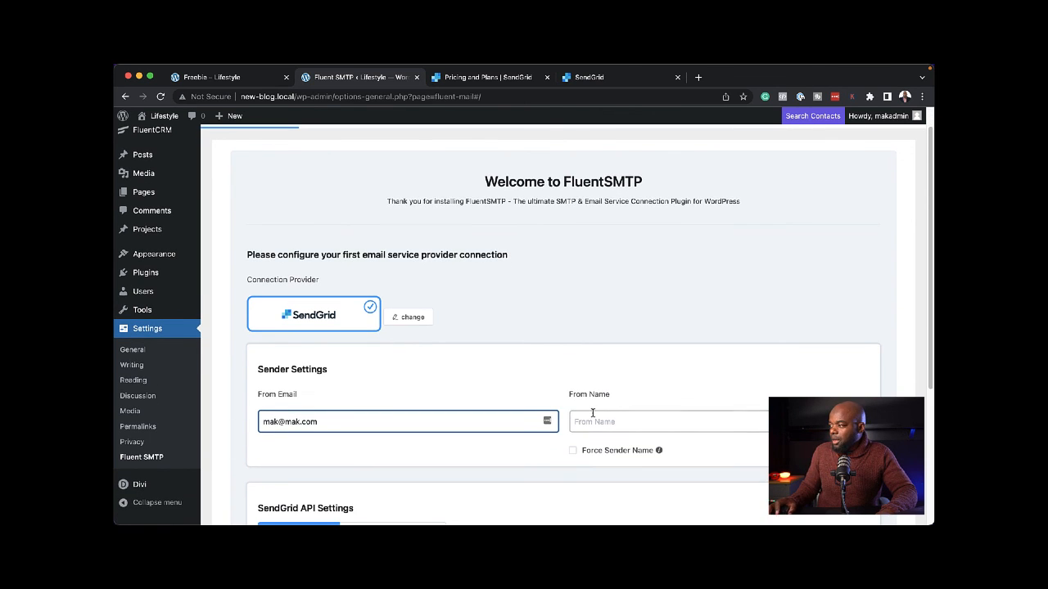
type("Mak")
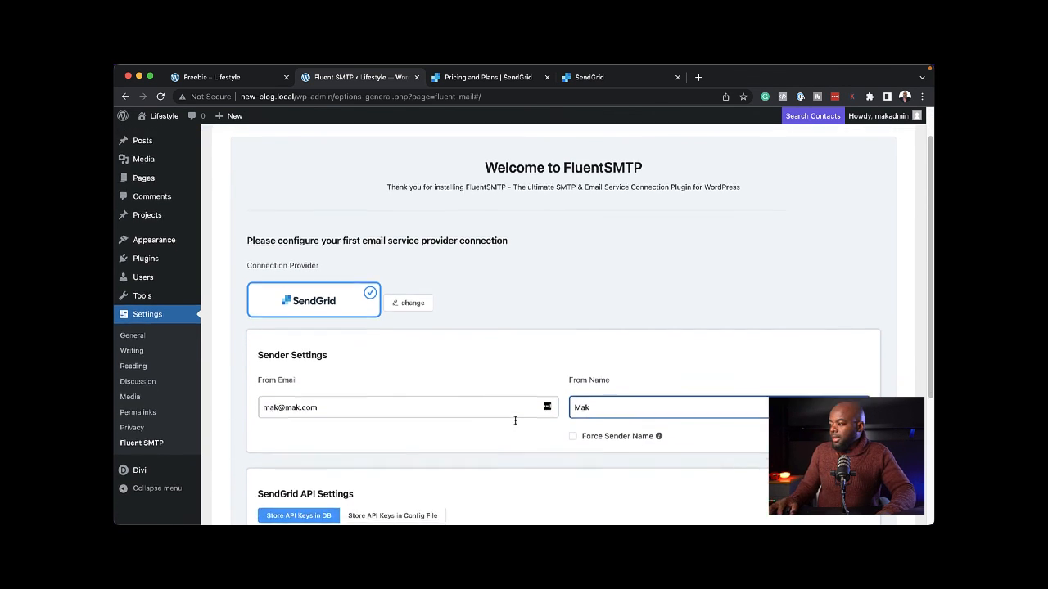
scroll("down", 3)
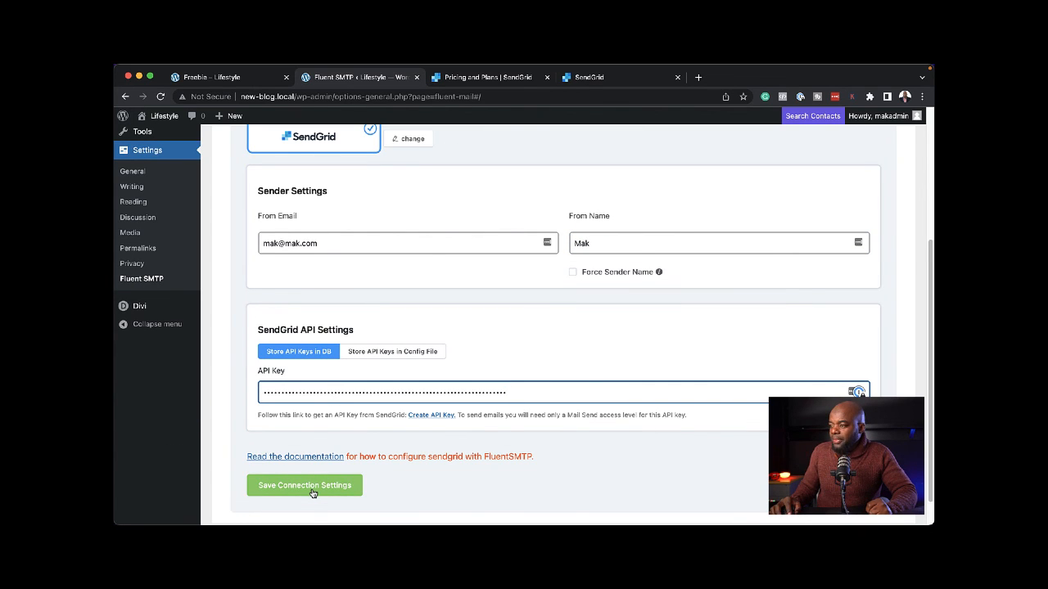
left_click(303, 486)
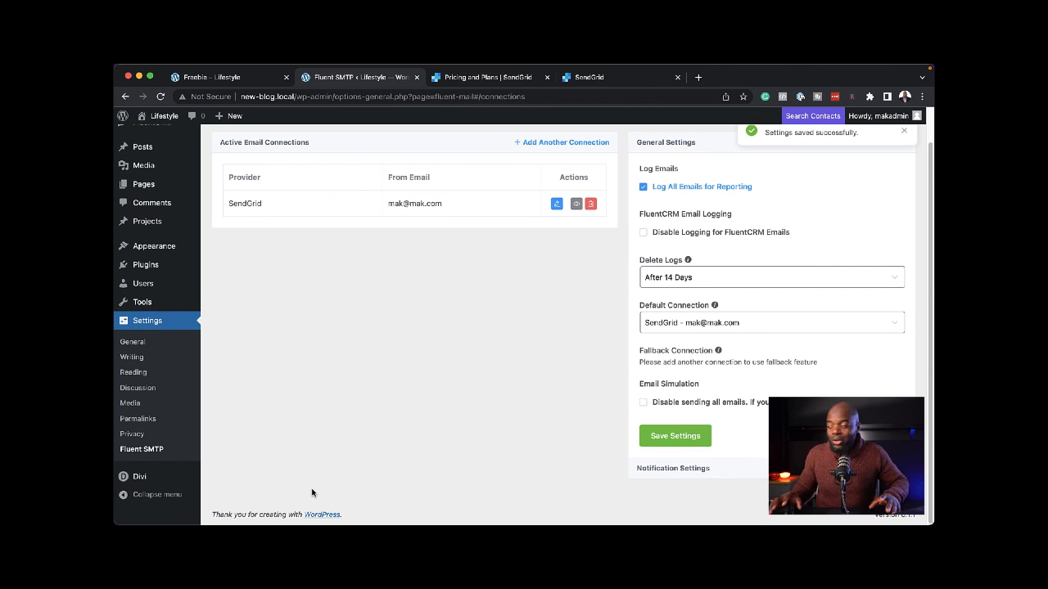
left_click(675, 436)
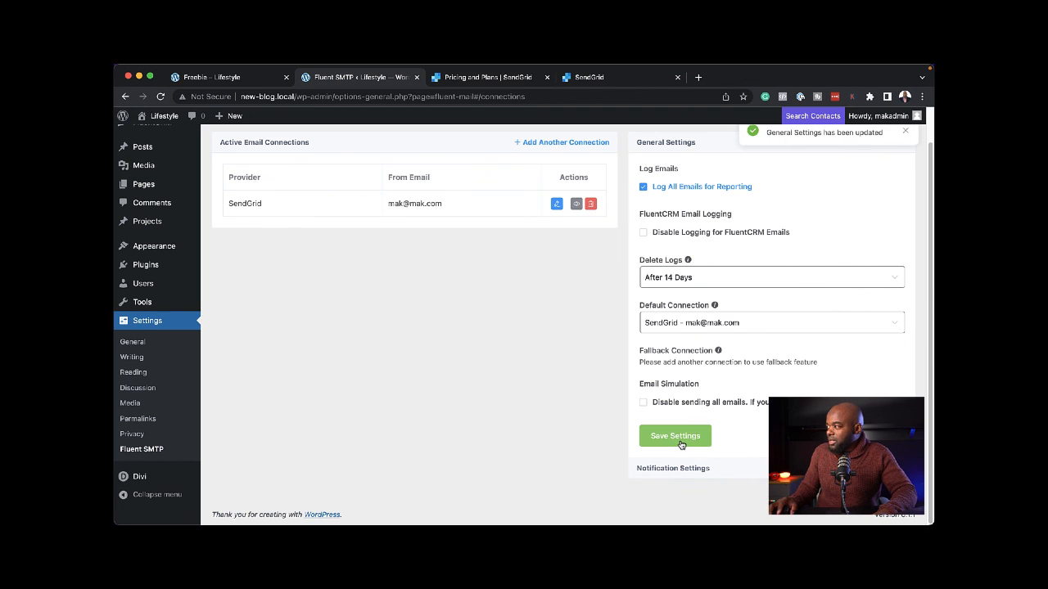
left_click(209, 77)
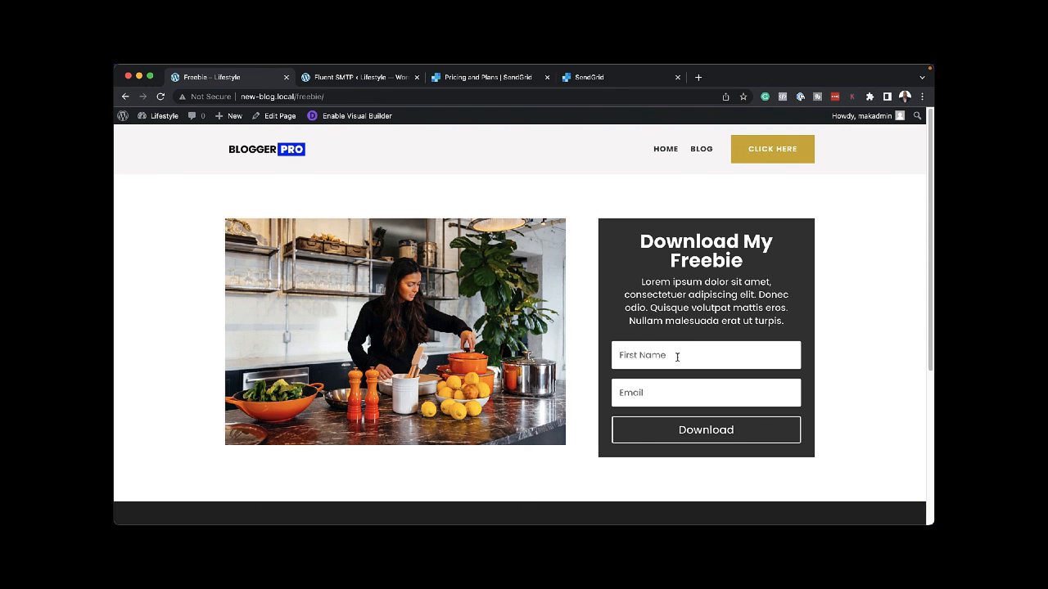
Submit the Download My Freebie form with first name 'mak' and an email address
type("mak")
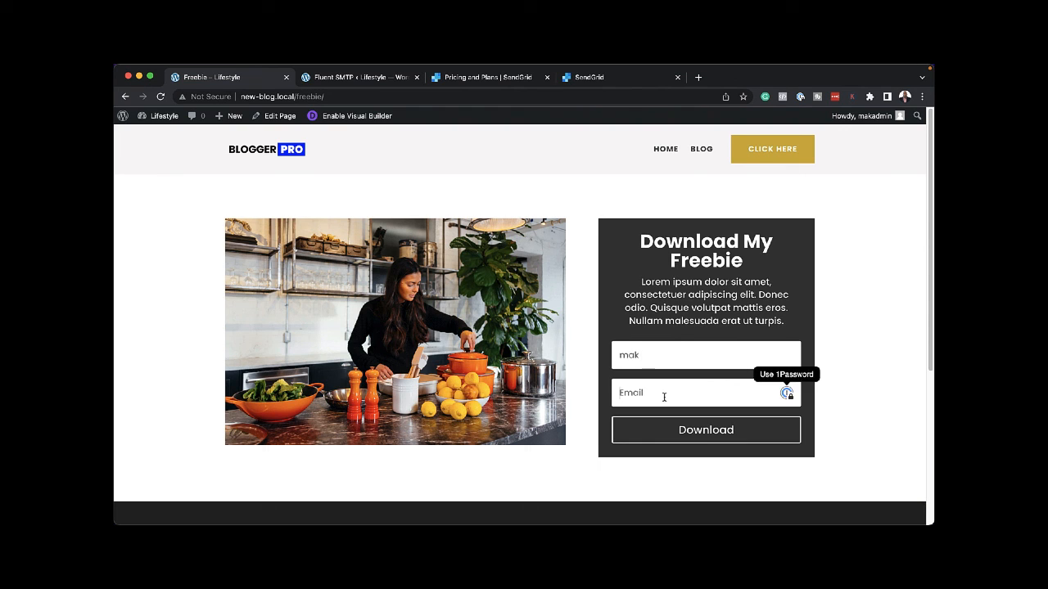
left_click(705, 430)
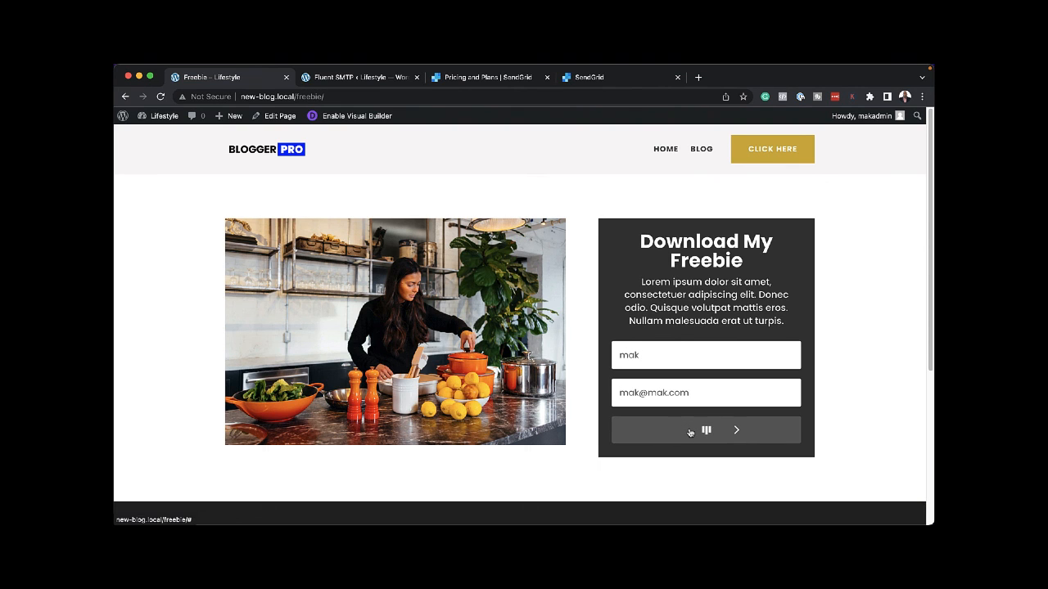
left_click(706, 430)
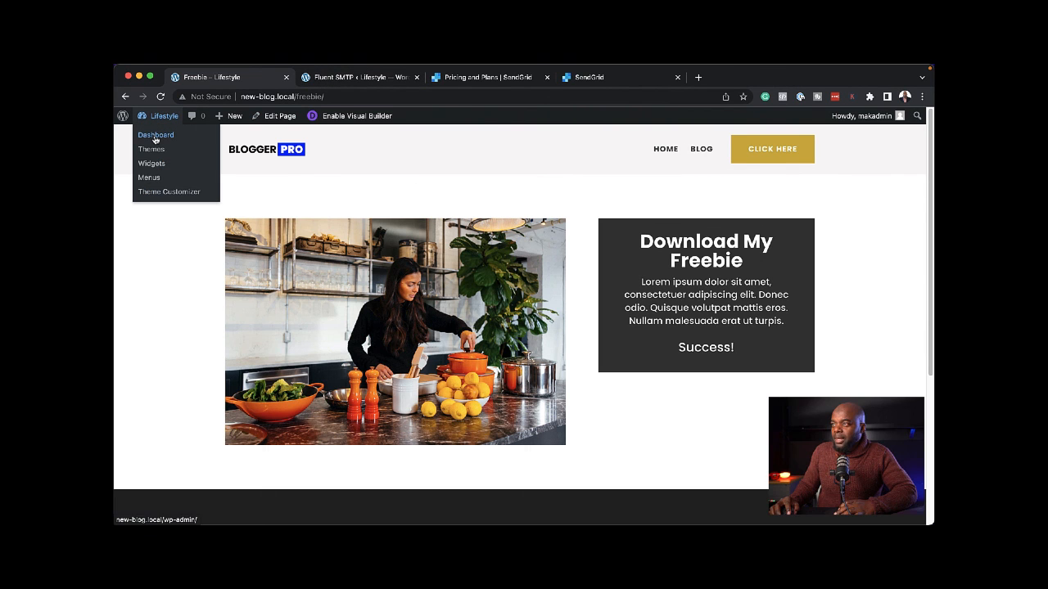
Check the FluentCRM dashboard for the new contact, then go to the Contacts list
left_click(155, 135)
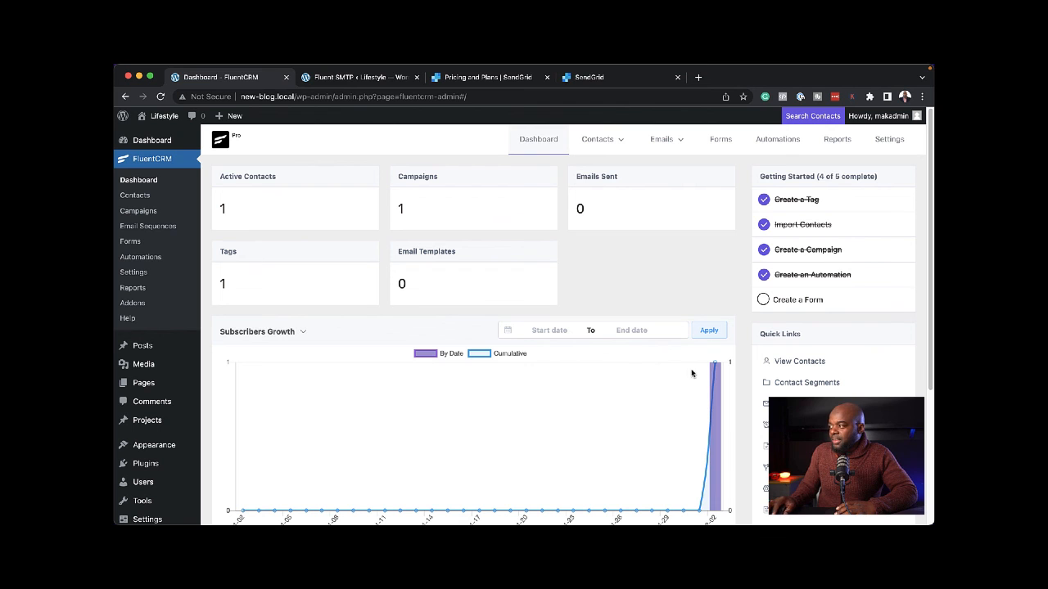
mouse_move(714, 378)
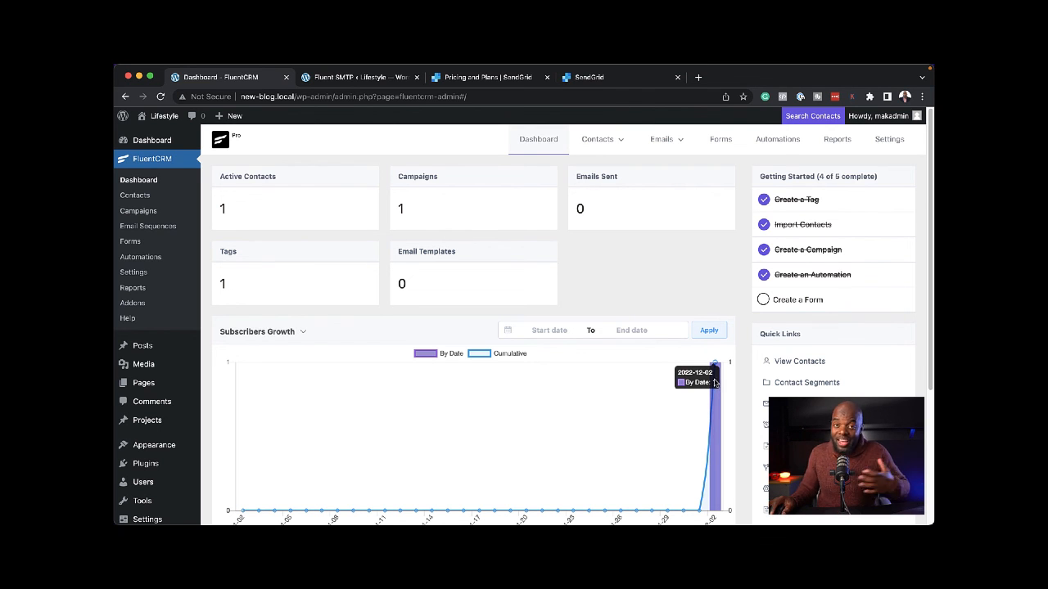
scroll("down", 3)
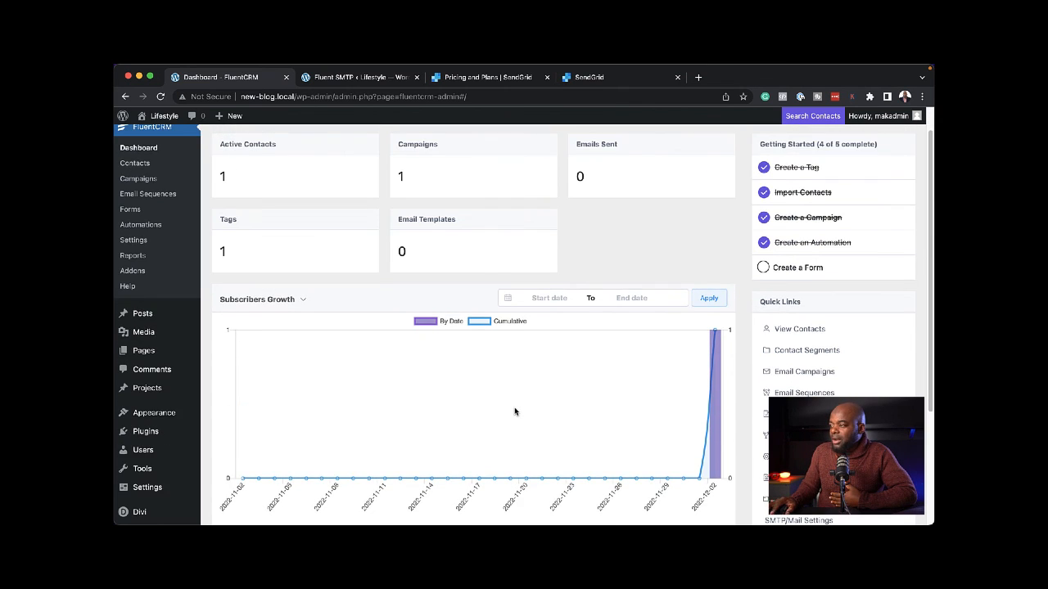
left_click(135, 162)
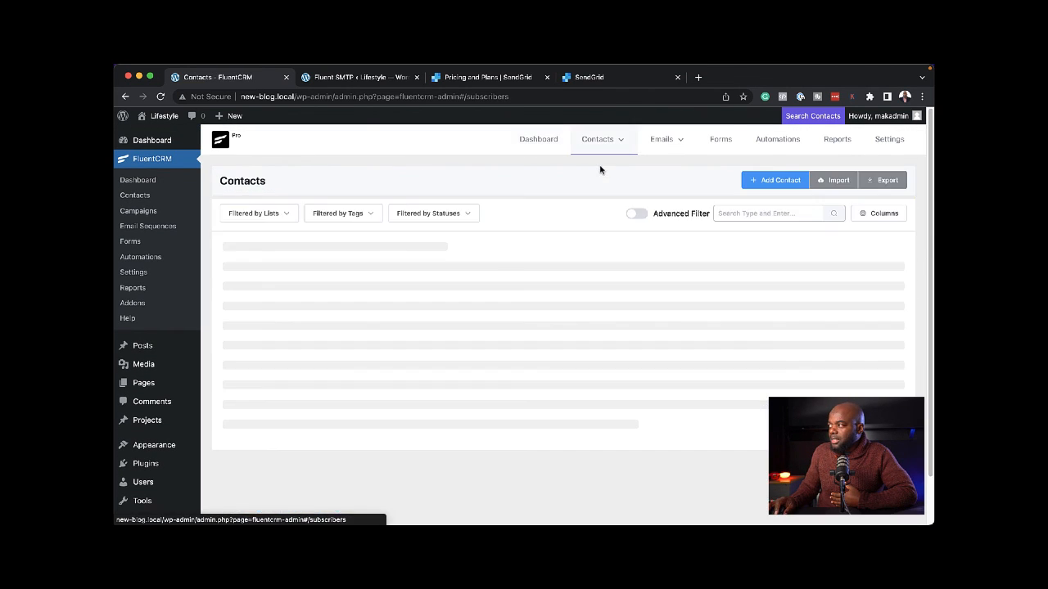